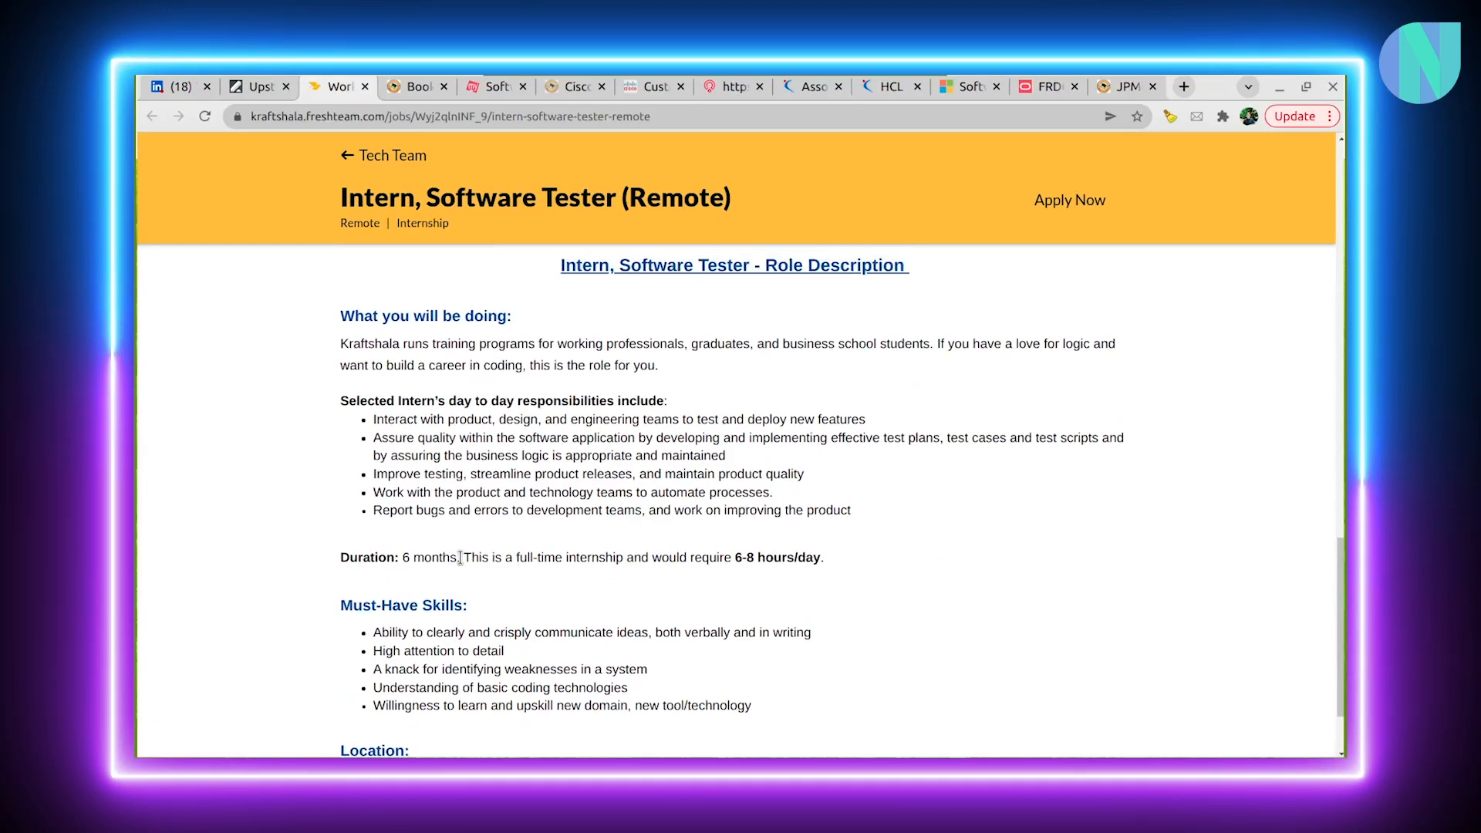
# Highlight the Software Tester intern's day-to-day and quality assurance responsibilities
pyautogui.moveTo(401, 557); pyautogui.dragTo(619, 557)
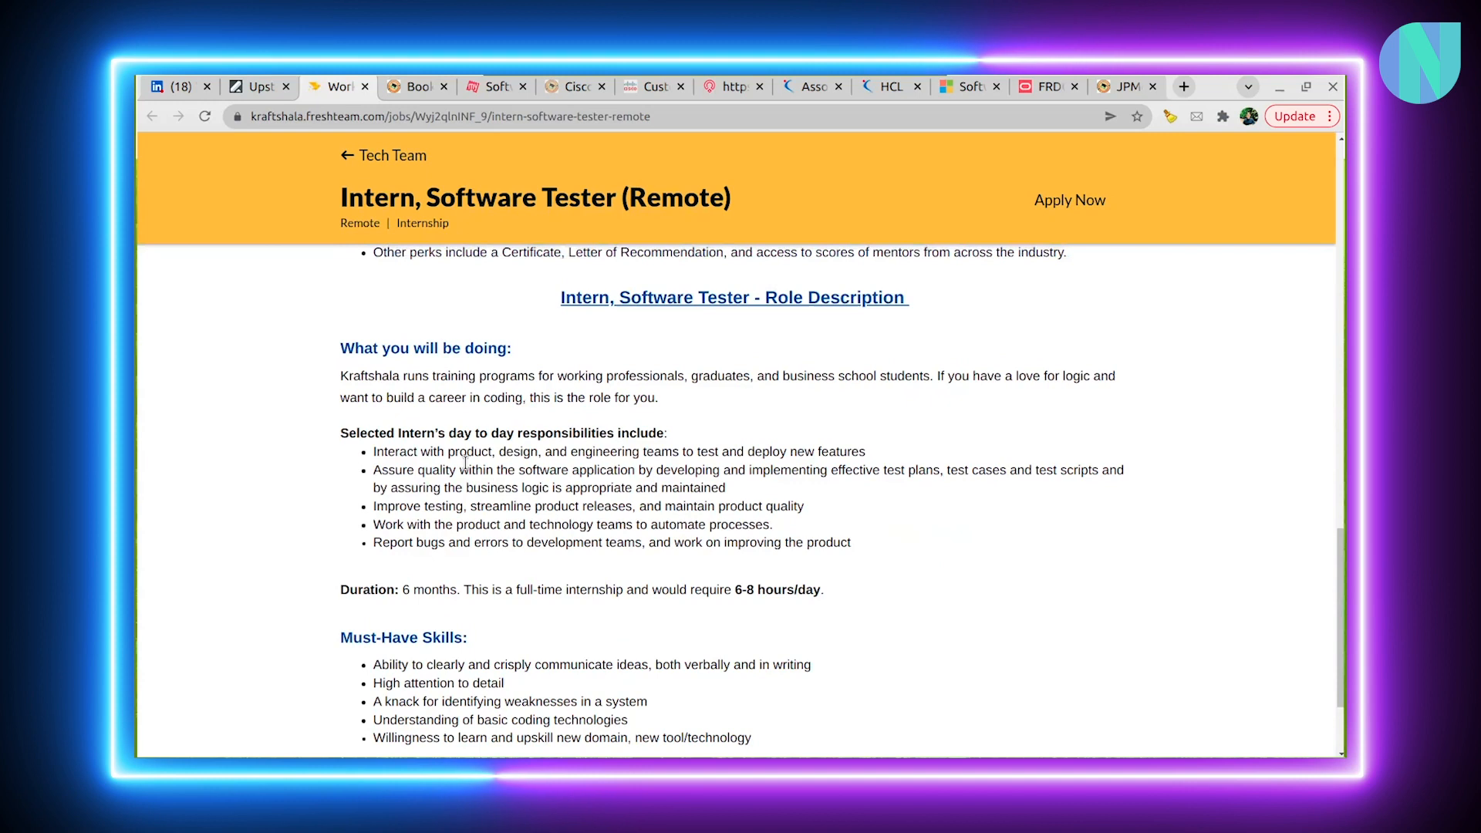
pyautogui.moveTo(401, 432); pyautogui.dragTo(574, 451)
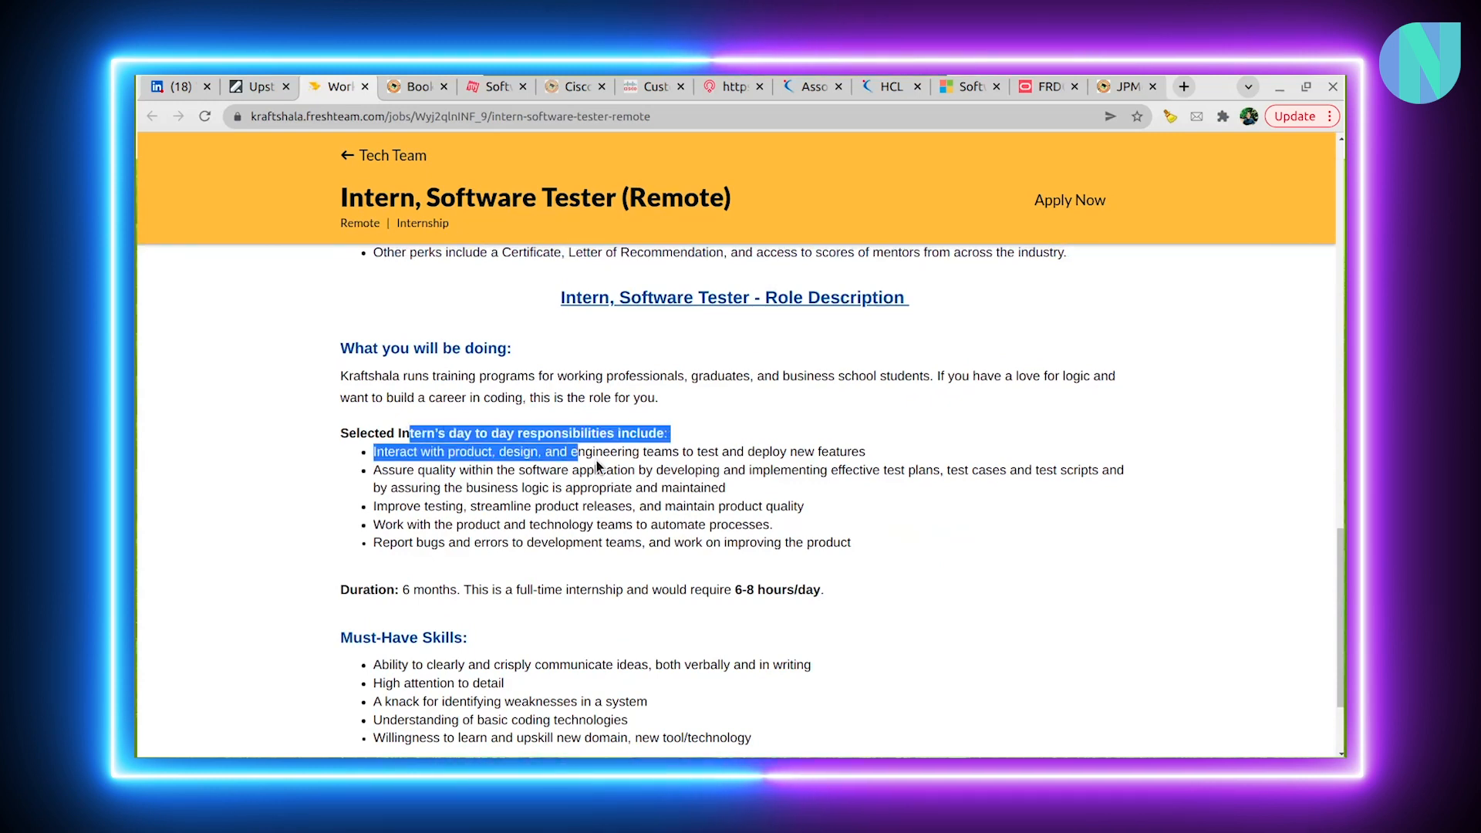
pyautogui.moveTo(580, 451); pyautogui.dragTo(851, 543)
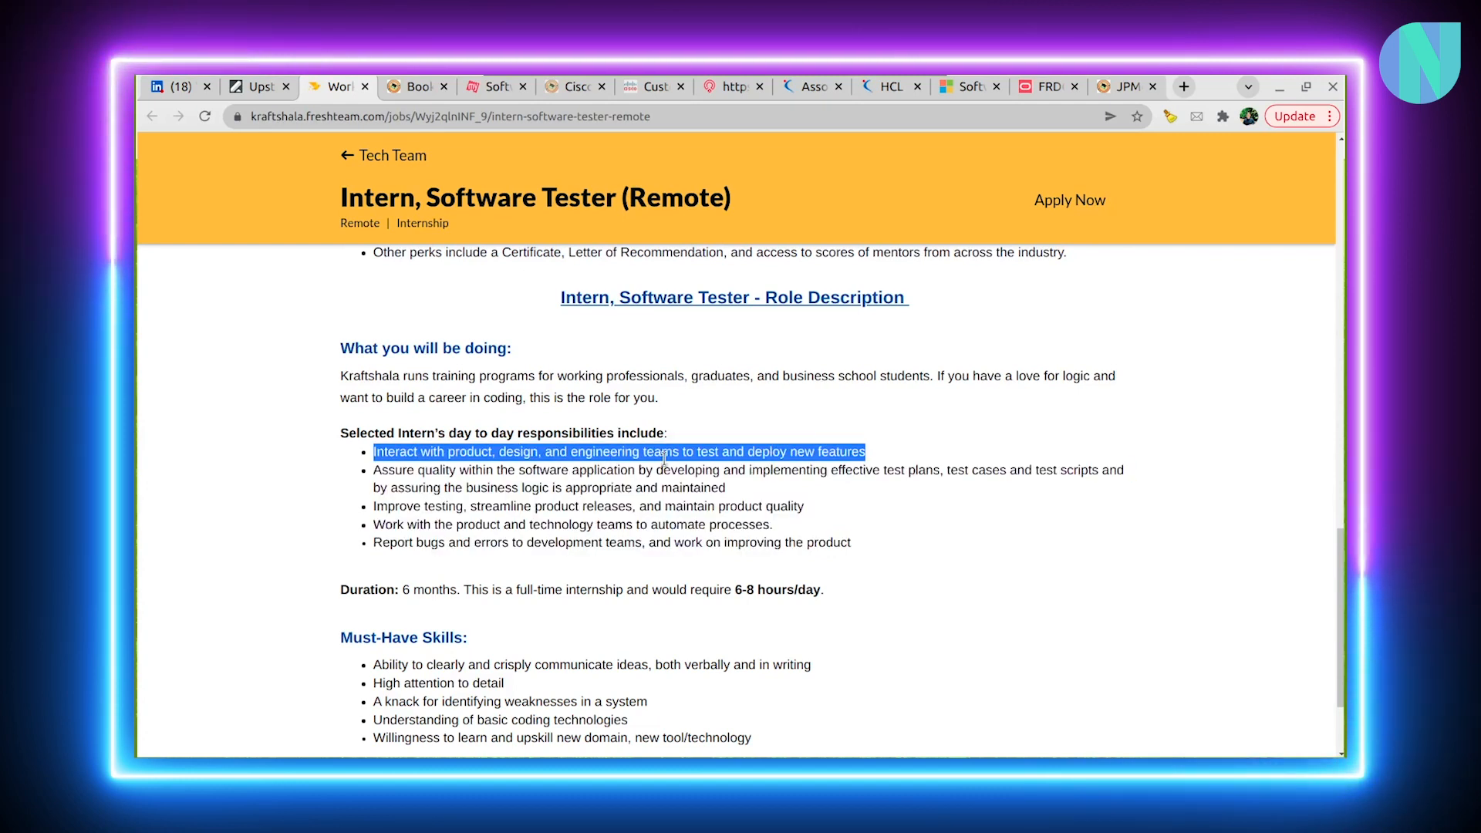
pyautogui.doubleClick(801, 451)
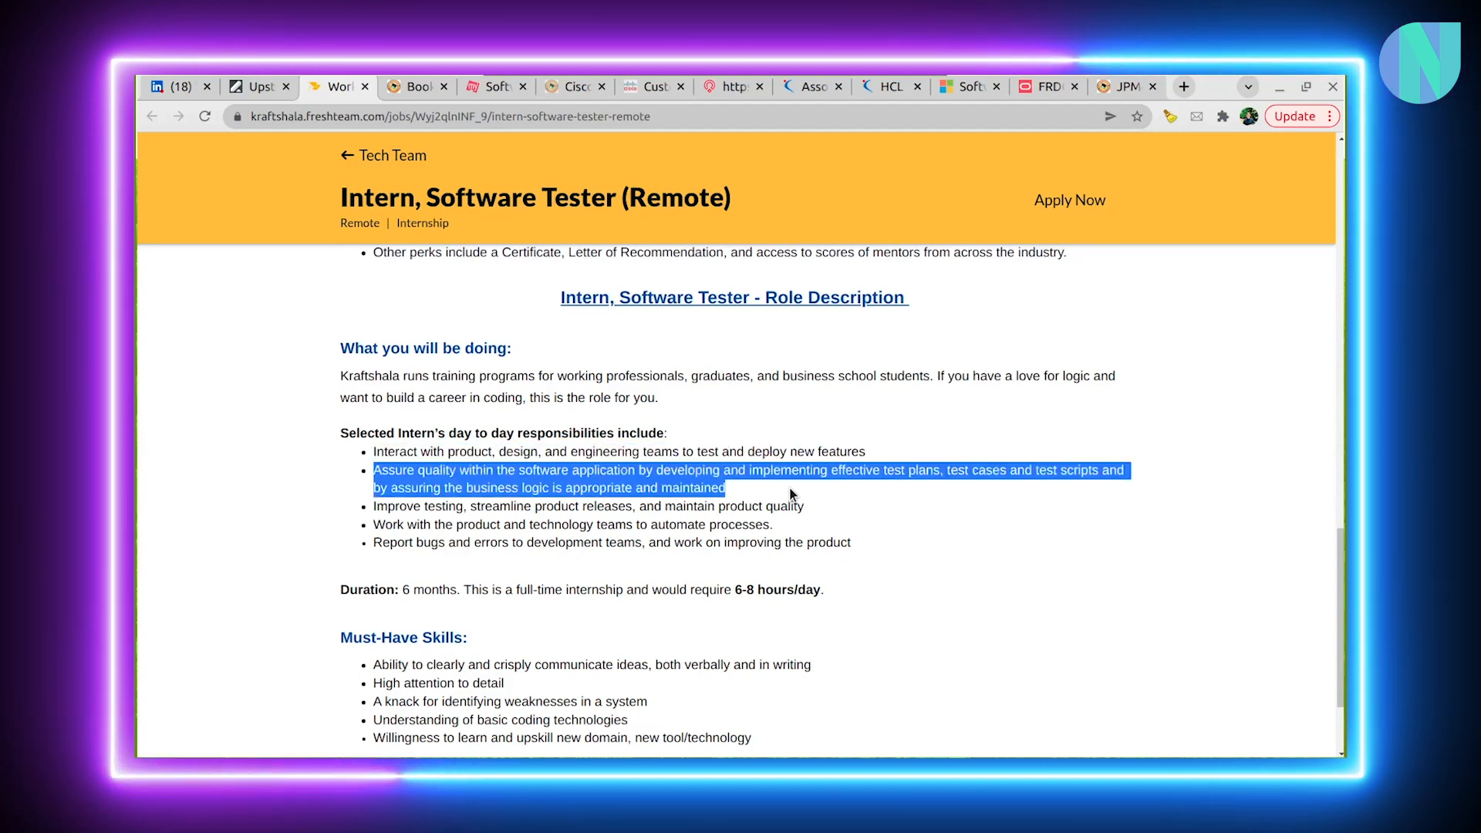
# Scroll the posting and highlight the 6-8 hours per day requirement
pyautogui.scroll(-3)
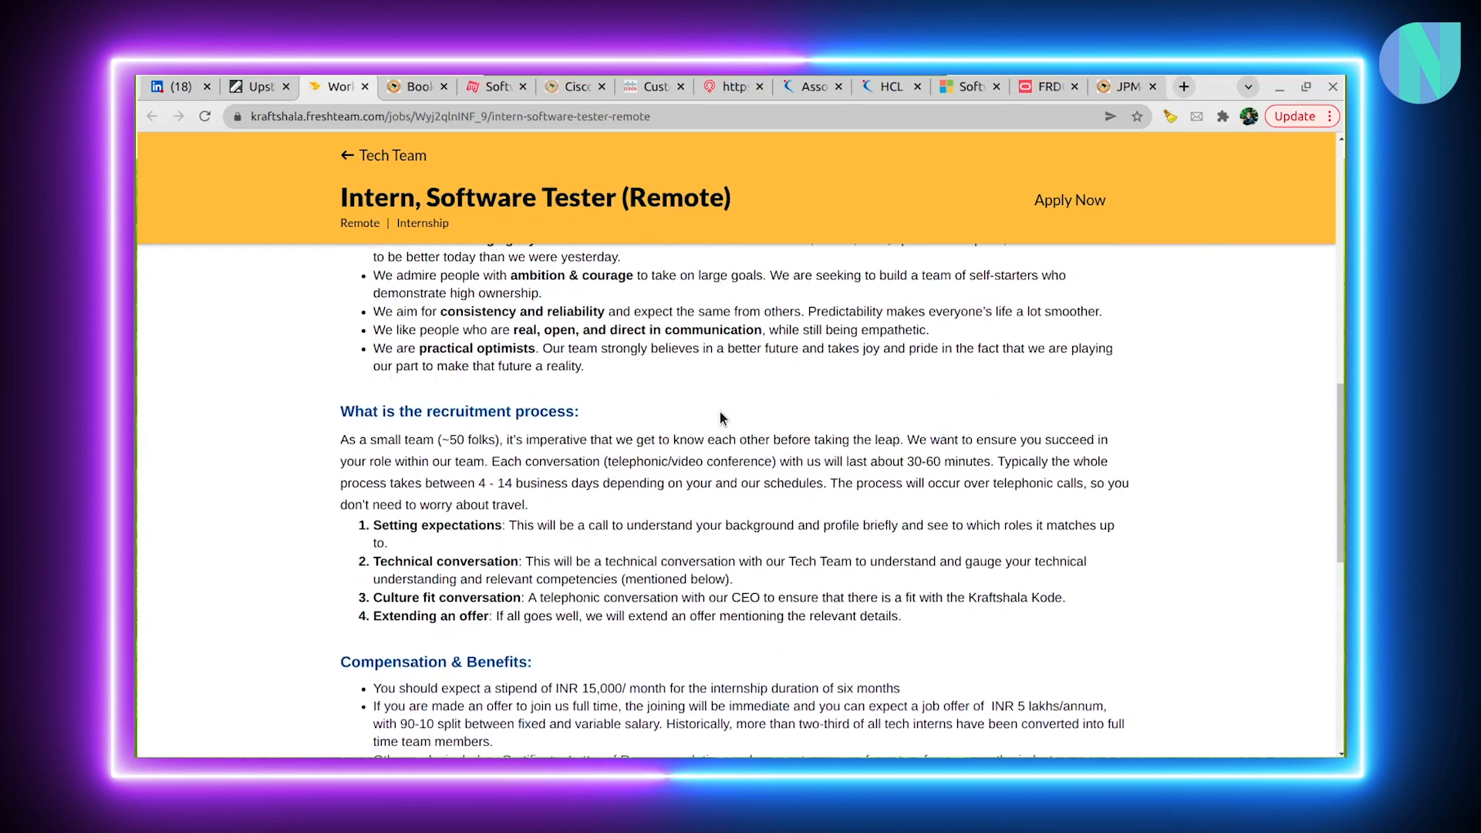
pyautogui.scroll(-3)
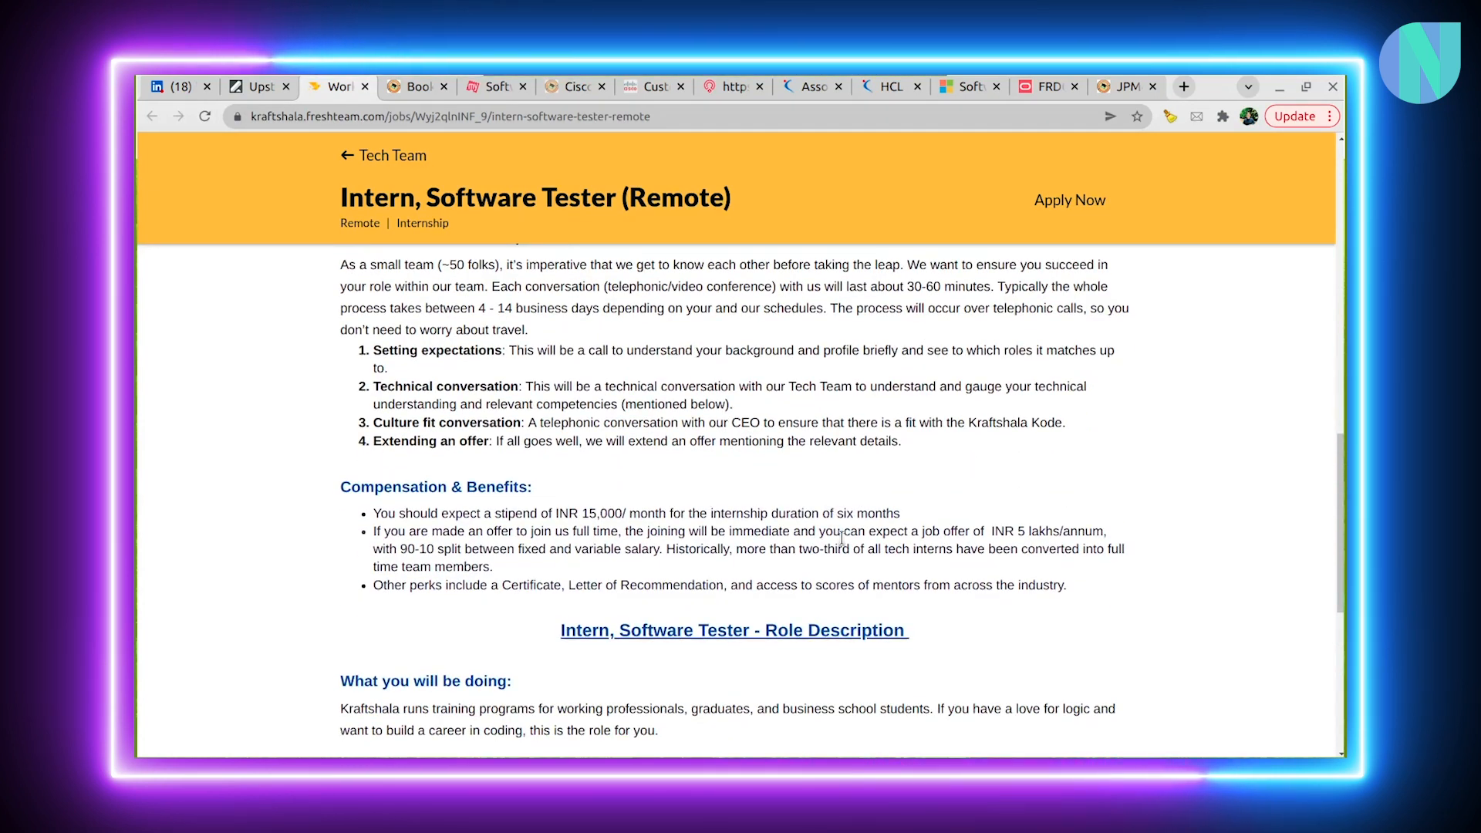
pyautogui.scroll(-3)
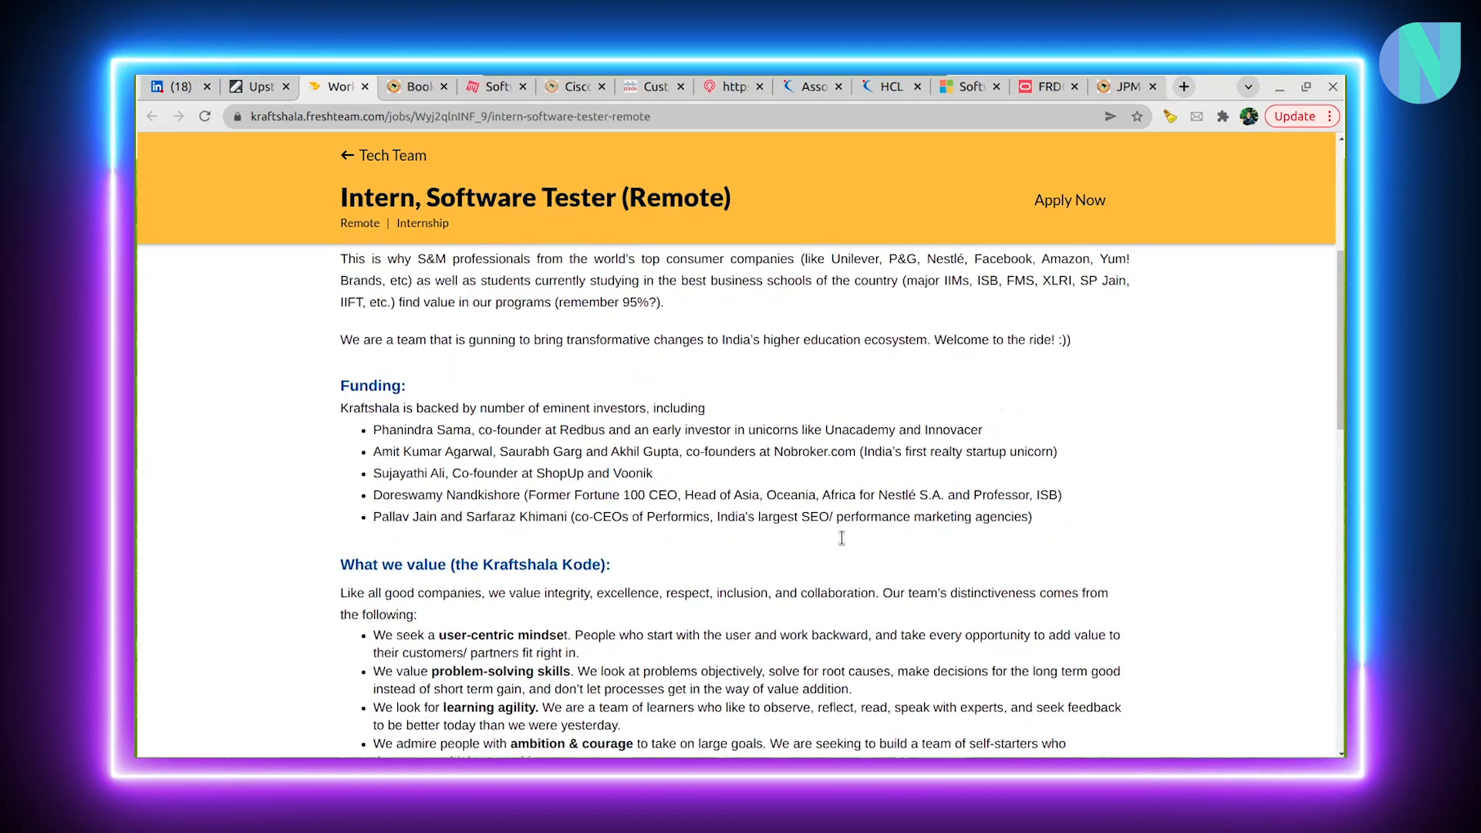
pyautogui.scroll(3)
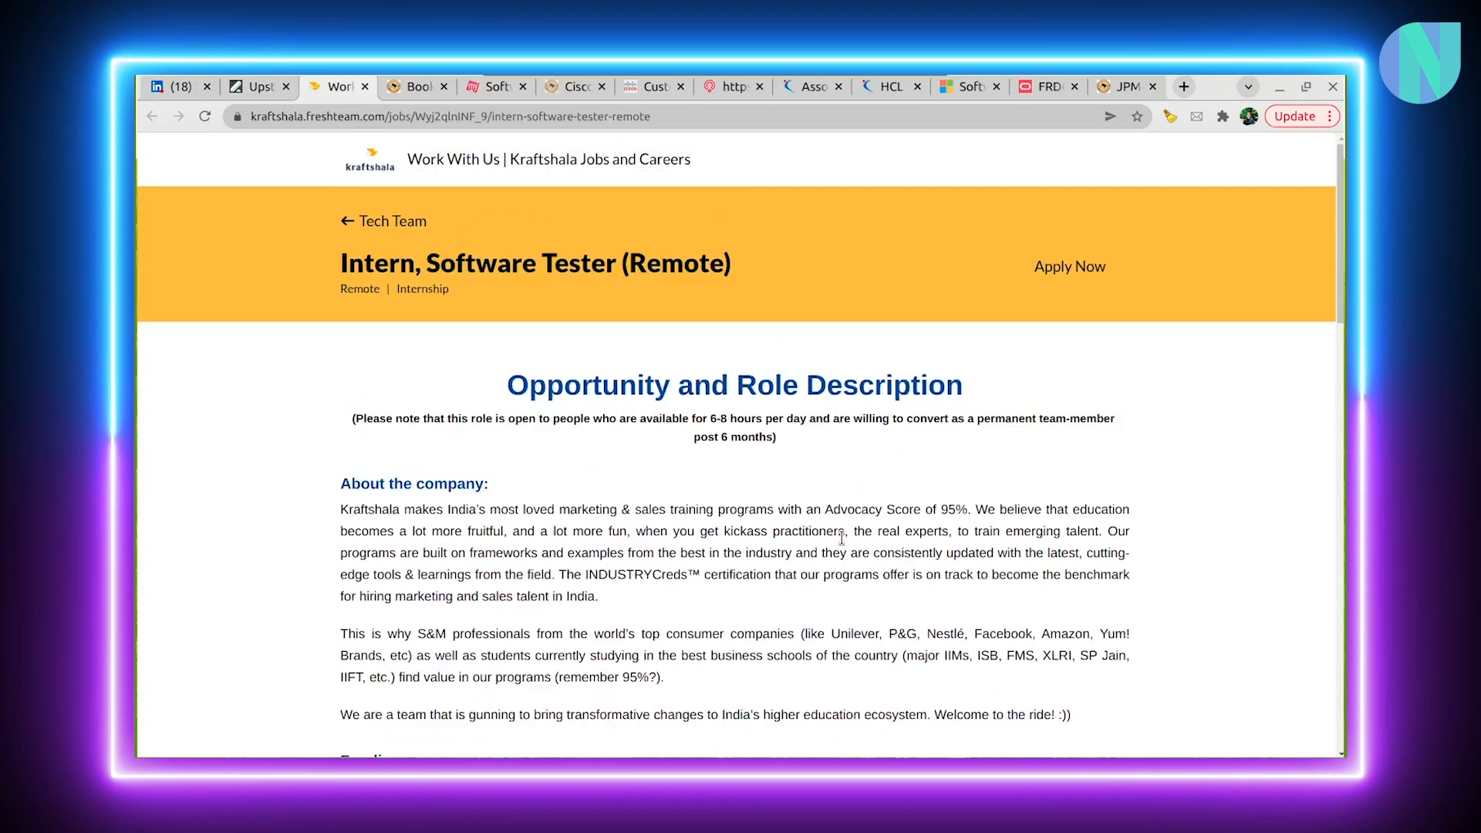
pyautogui.moveTo(538, 419); pyautogui.dragTo(777, 437)
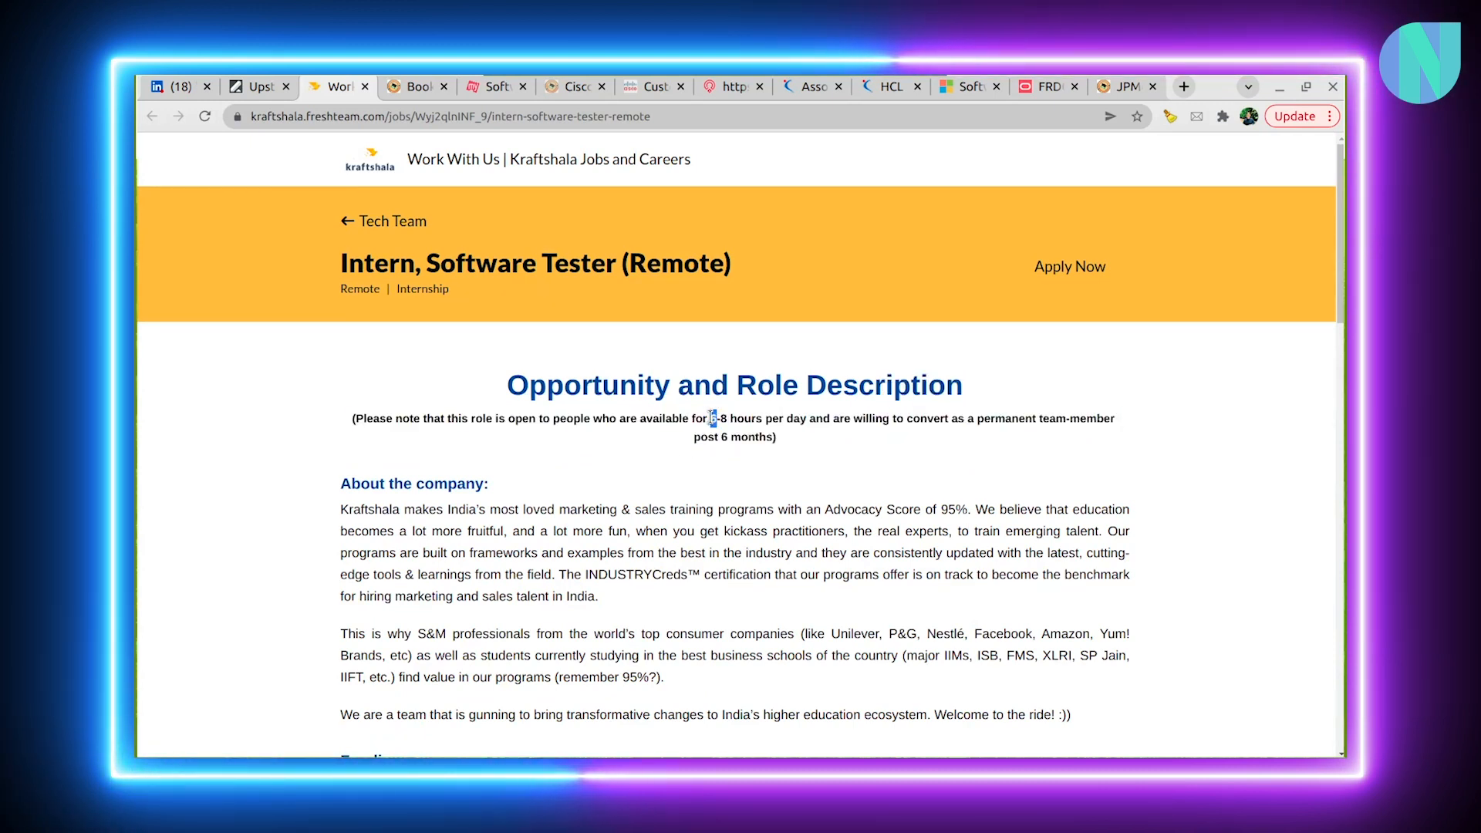
pyautogui.scroll(-3)
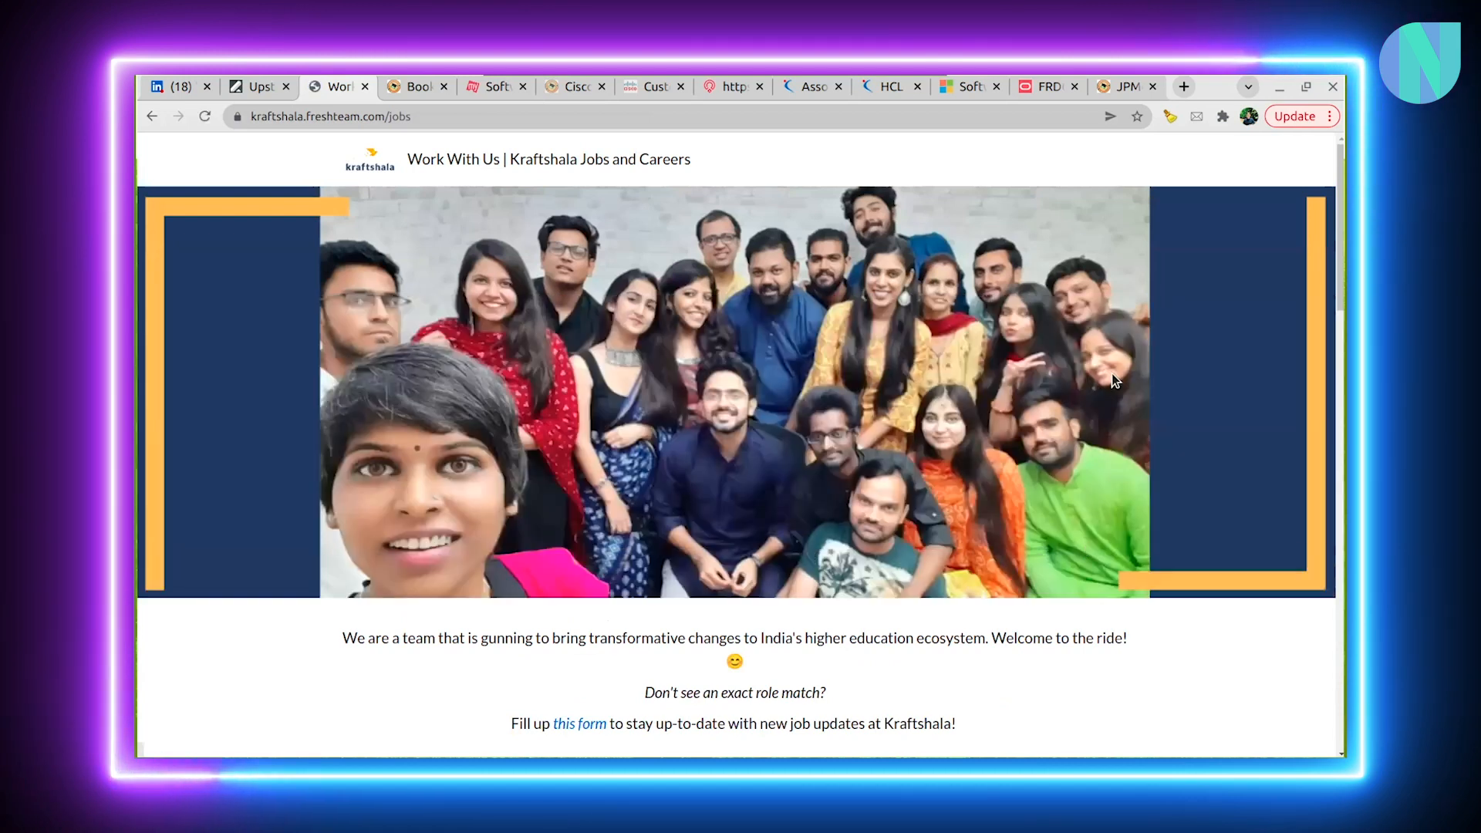
# Scroll through Kraftshala's Open Positions list grouped by team
pyautogui.scroll(-3)
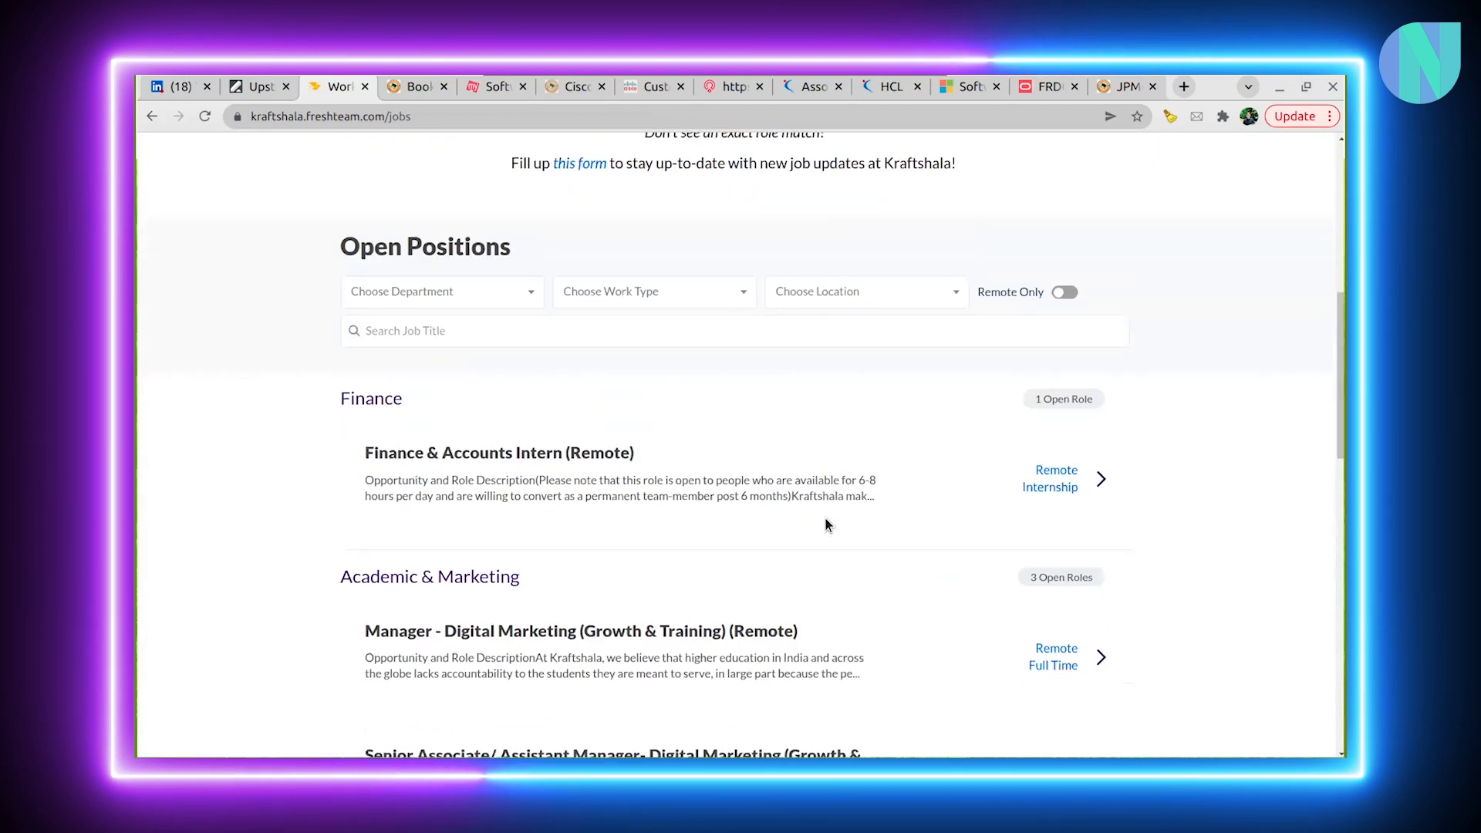
pyautogui.scroll(-3)
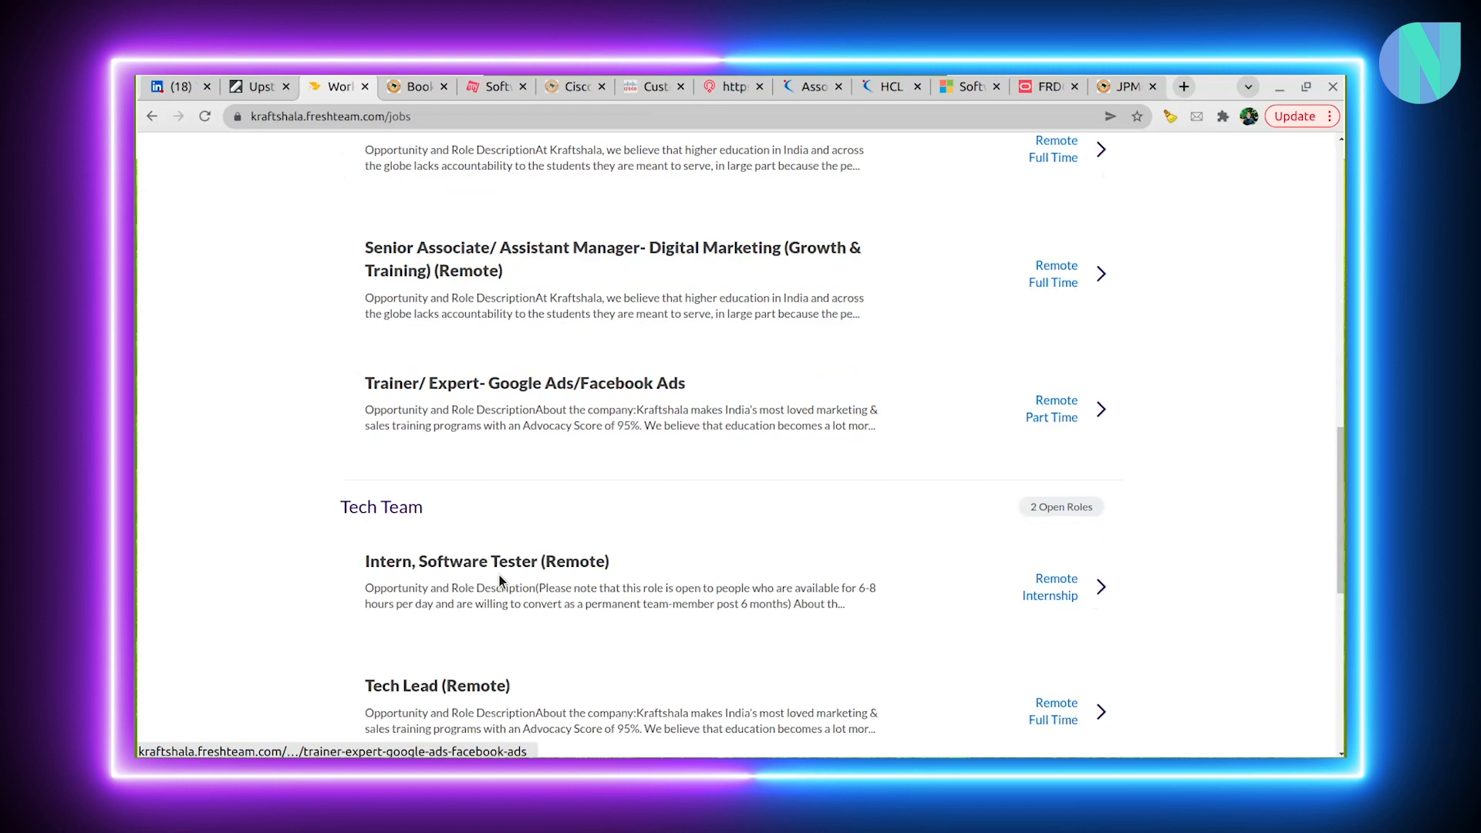
pyautogui.scroll(-3)
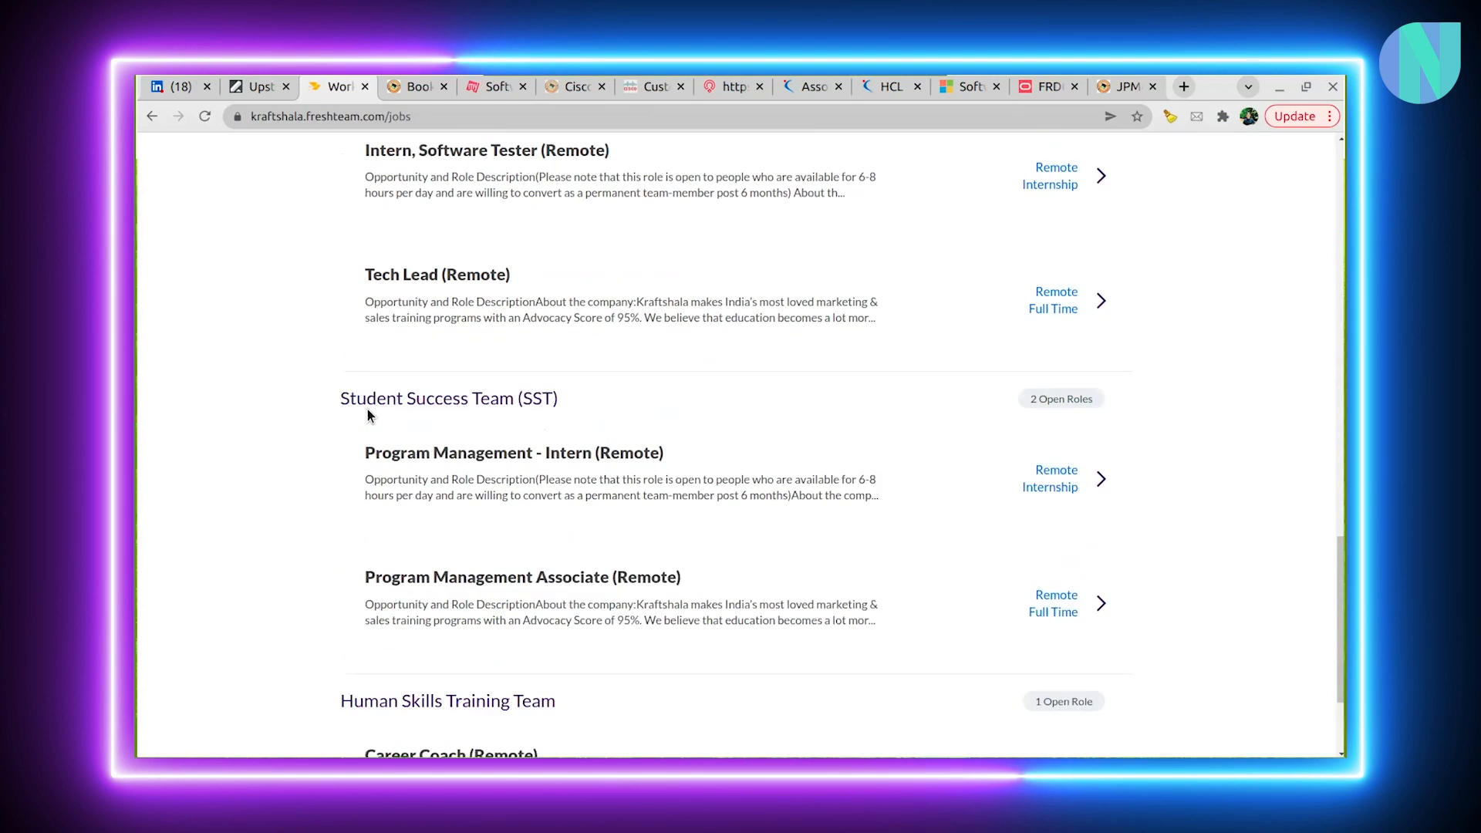
pyautogui.scroll(3)
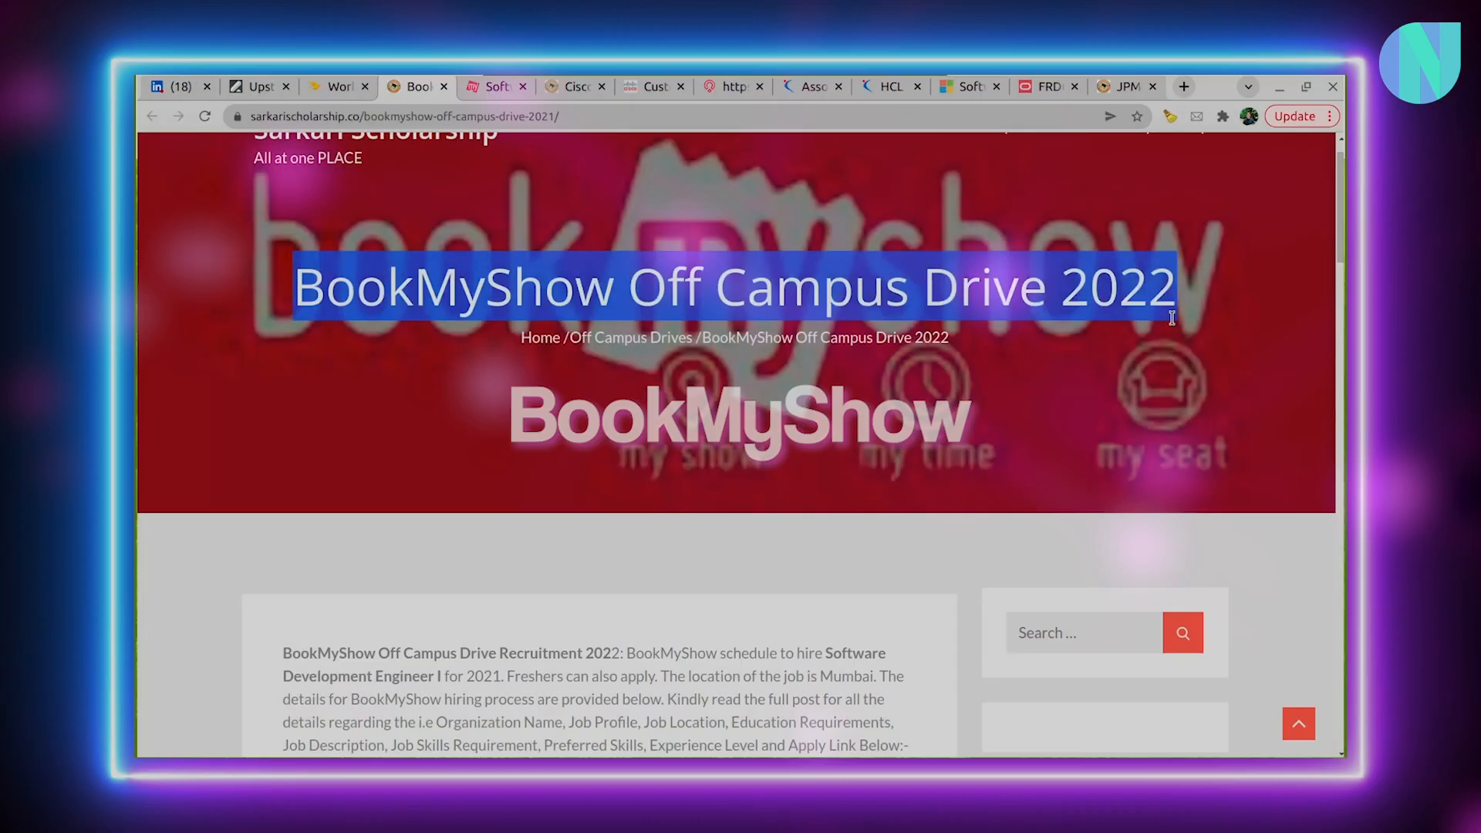
# Scroll the BookMyShow drive article and switch to the SDE I Frontend Technologies posting
pyautogui.scroll(-3)
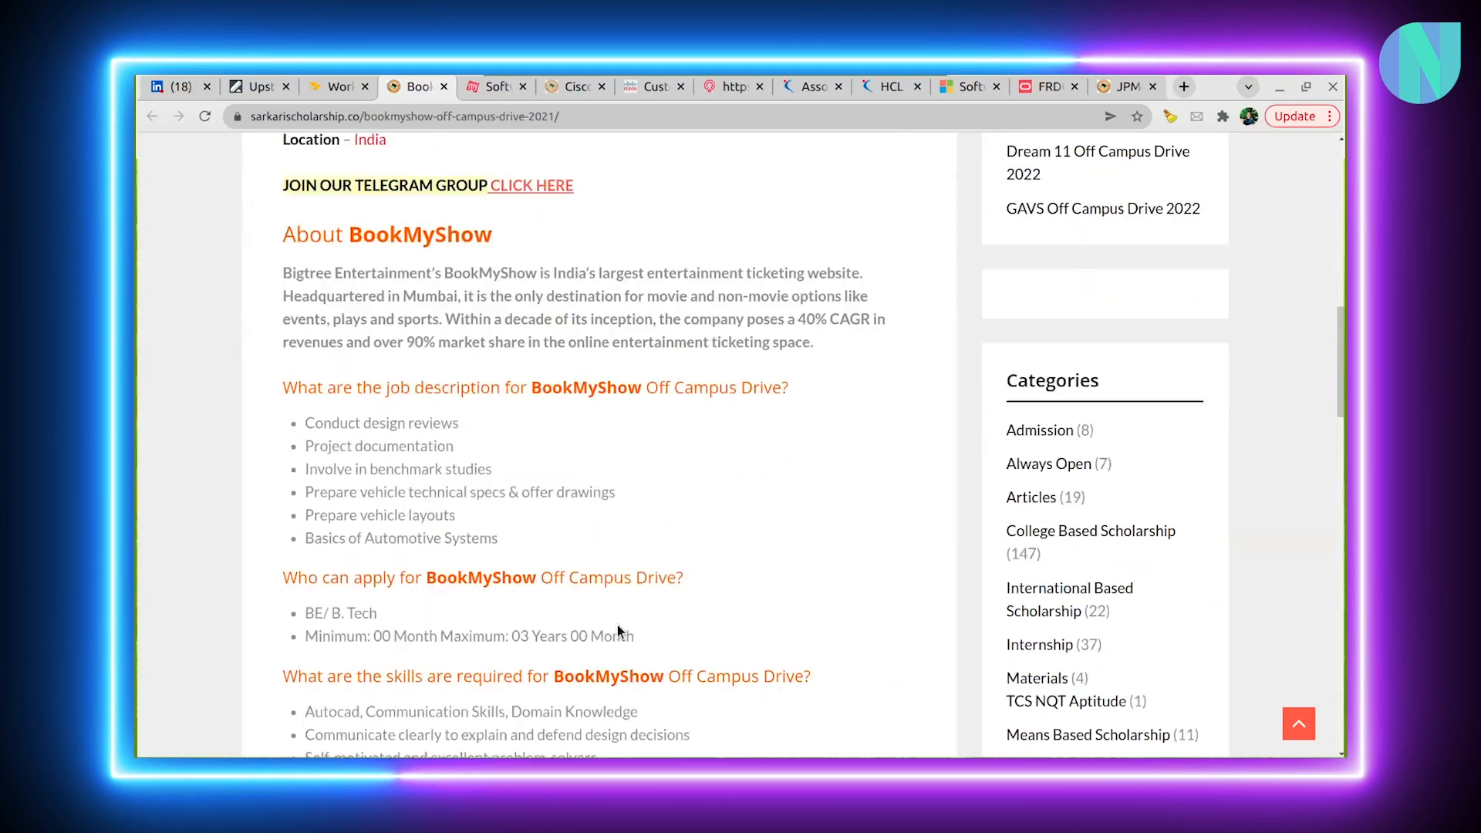
pyautogui.click(496, 87)
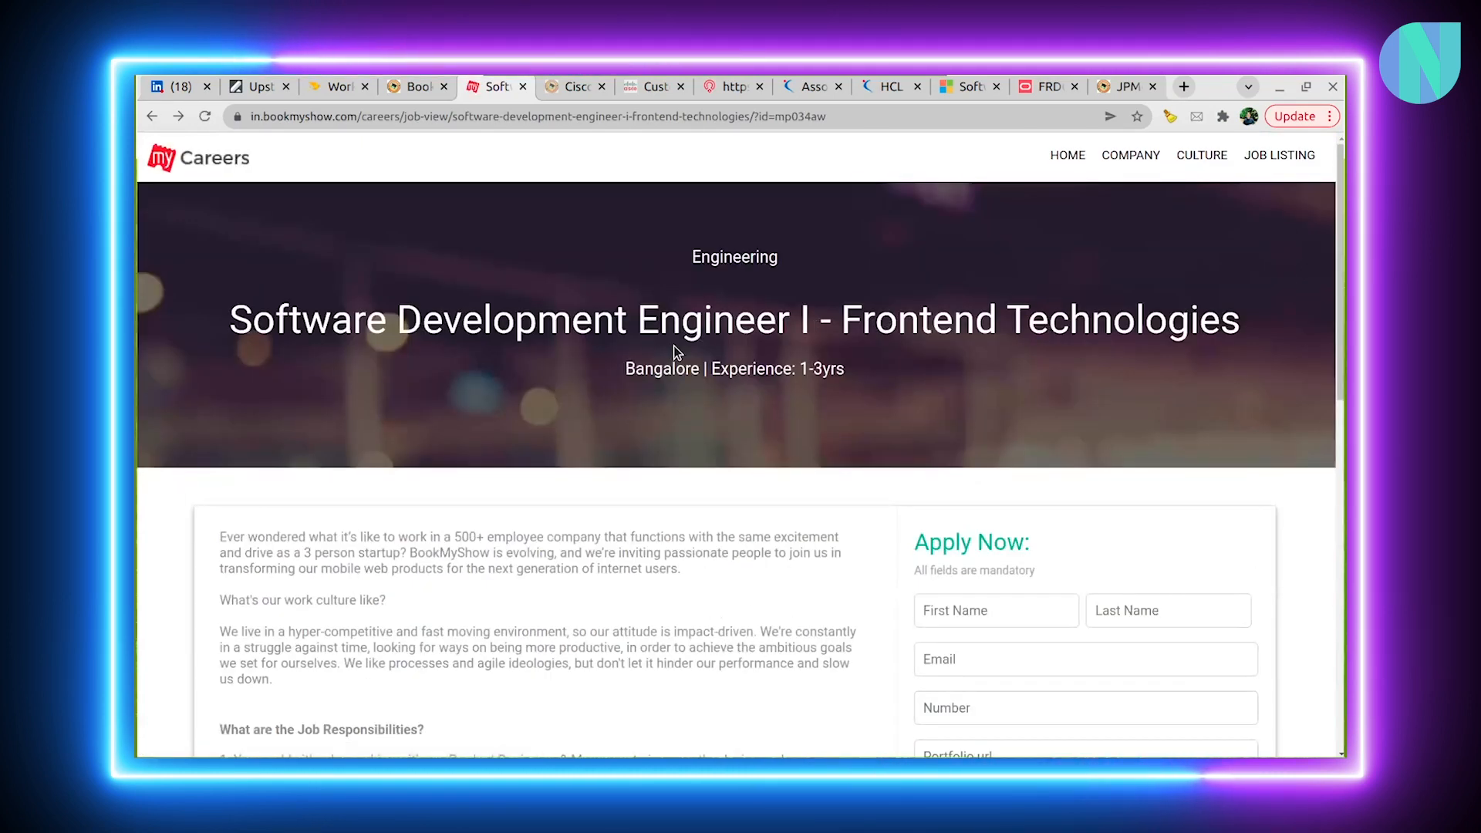
# Highlight BookMyShow's frontend role responsibilities, including the Product Designers & Managers phrase
pyautogui.scroll(-3)
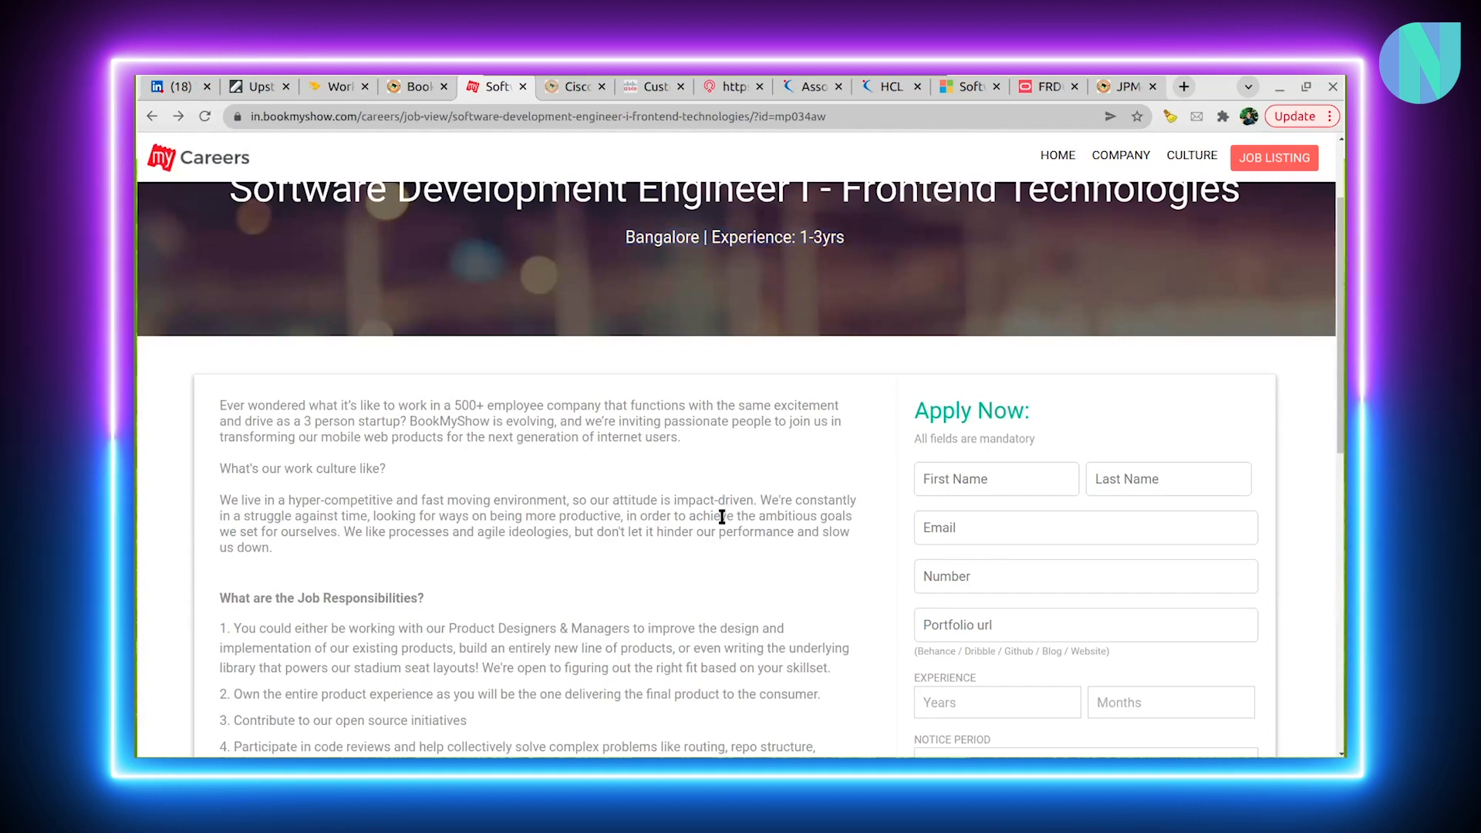
pyautogui.scroll(-3)
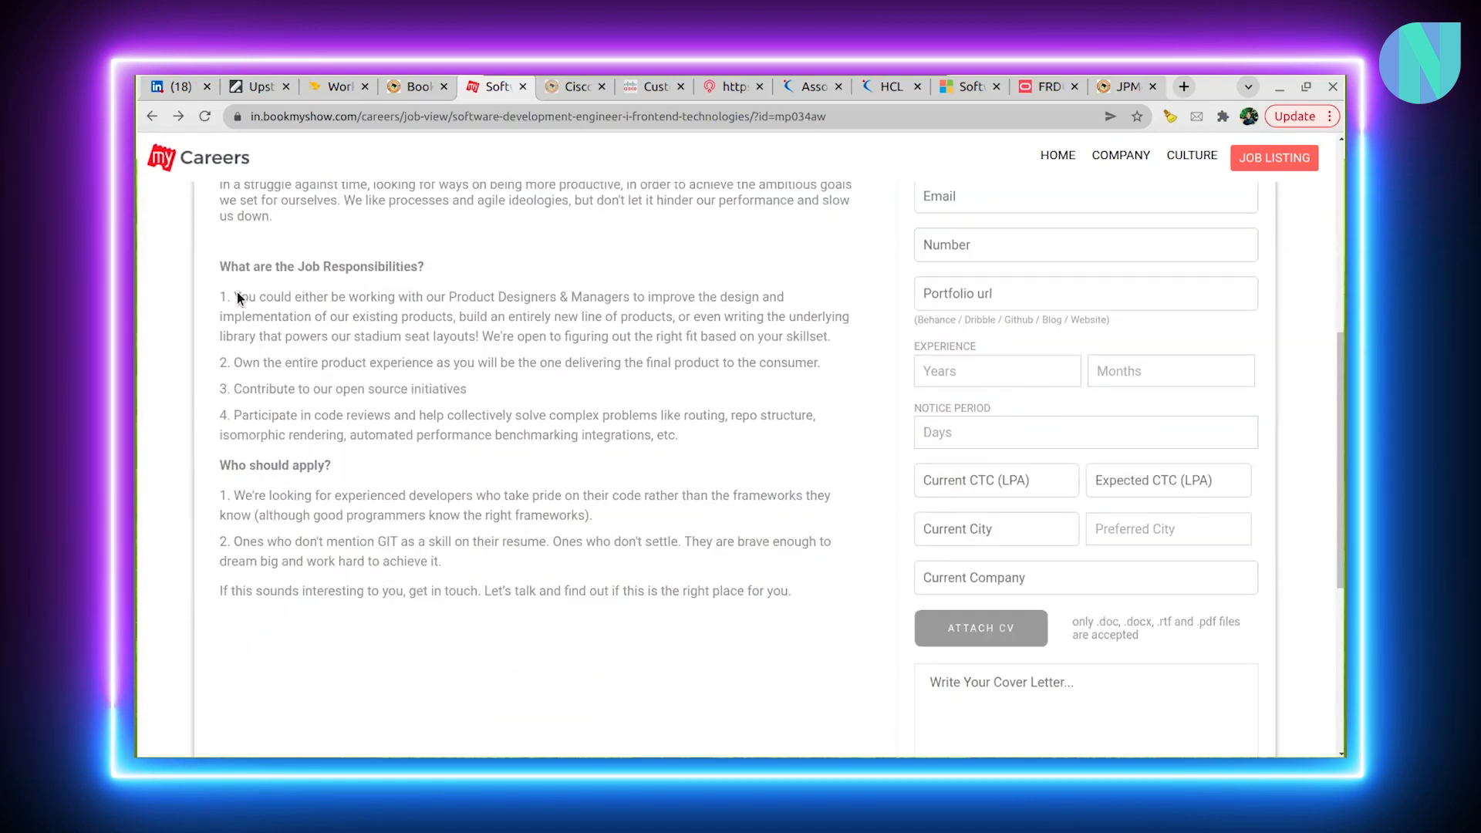
pyautogui.moveTo(235, 296); pyautogui.dragTo(678, 434)
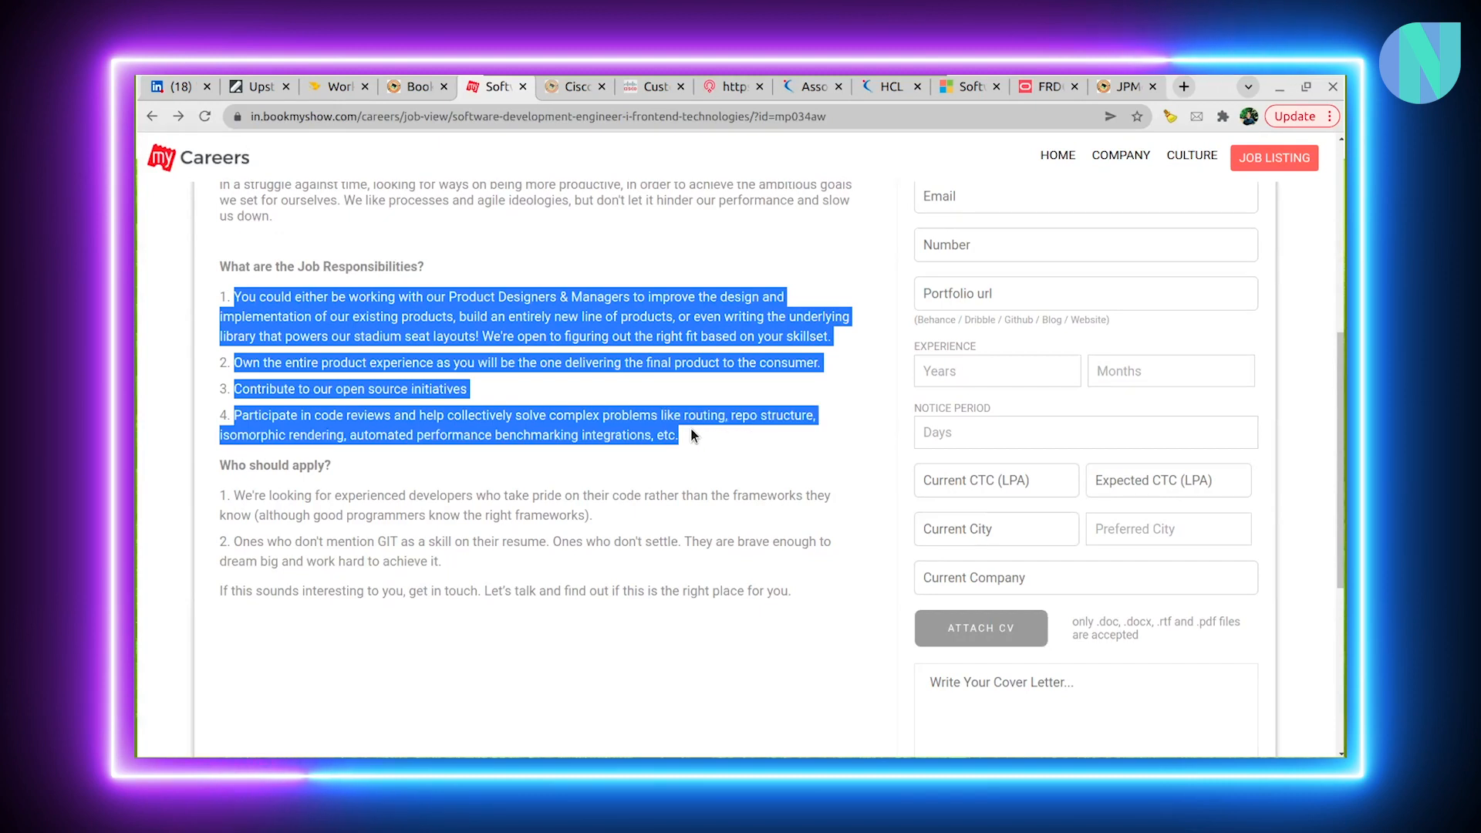
pyautogui.click(692, 432)
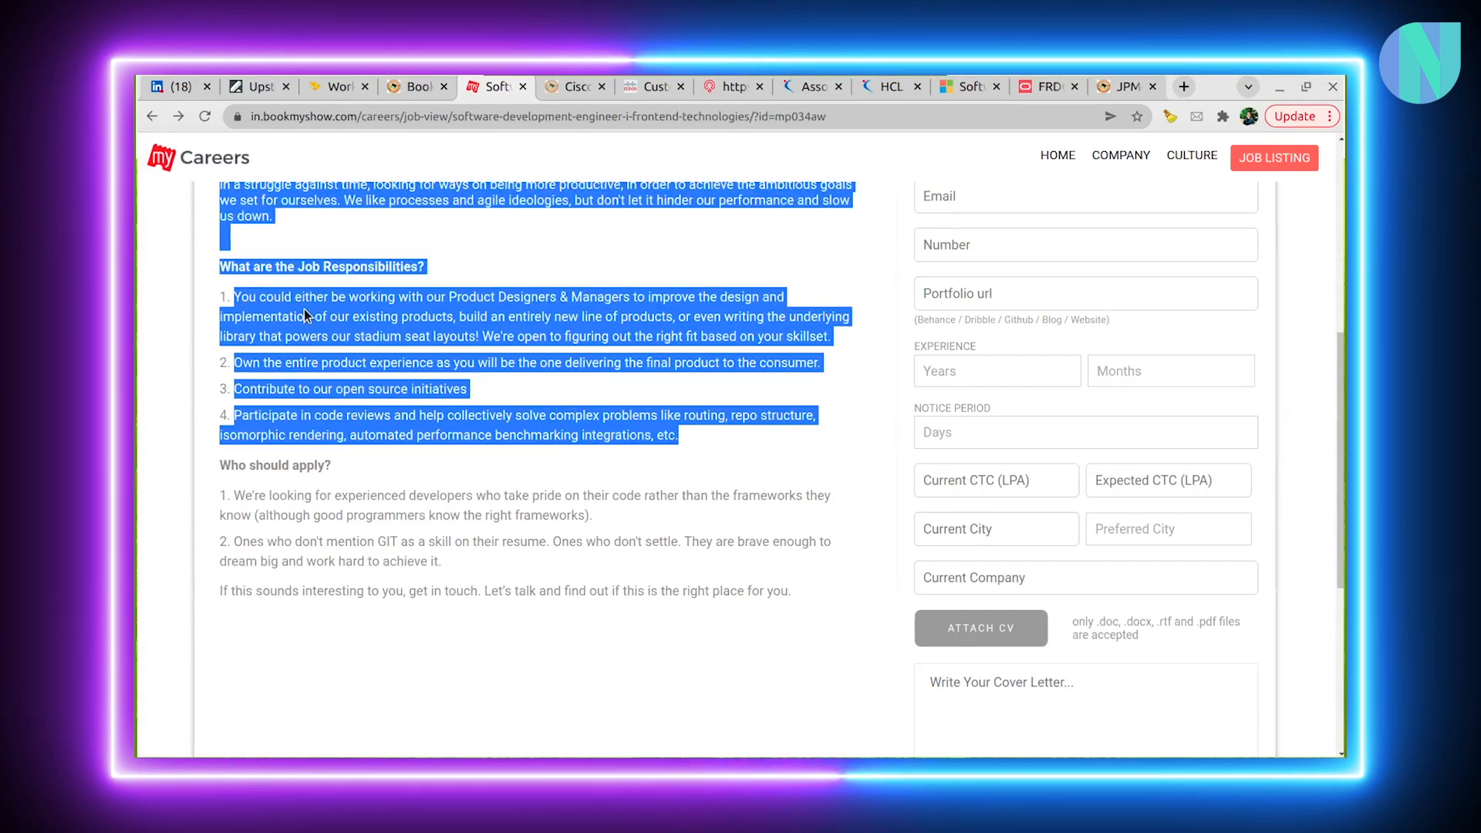
pyautogui.click(283, 297)
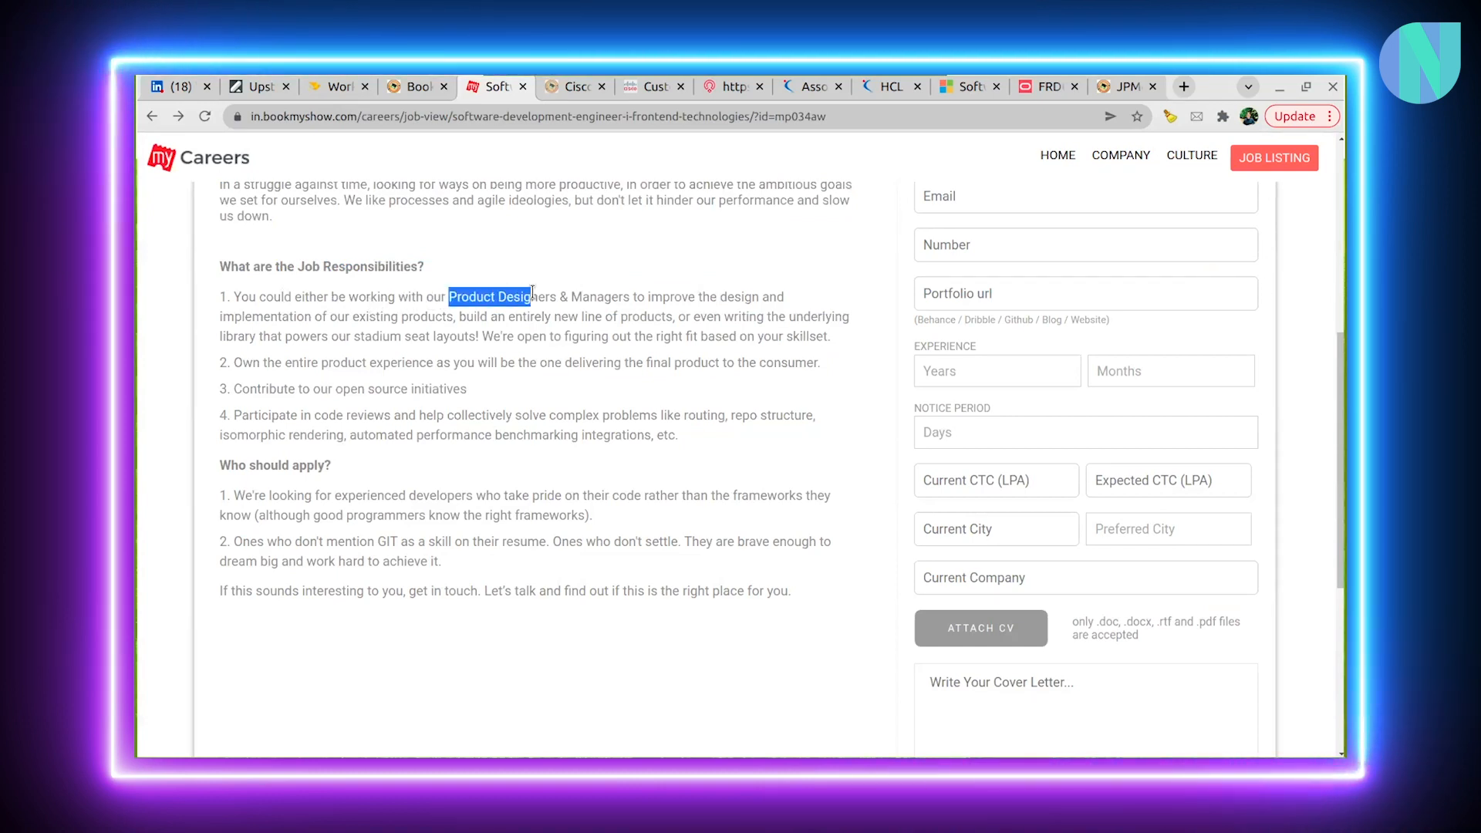
pyautogui.moveTo(531, 296); pyautogui.dragTo(704, 296)
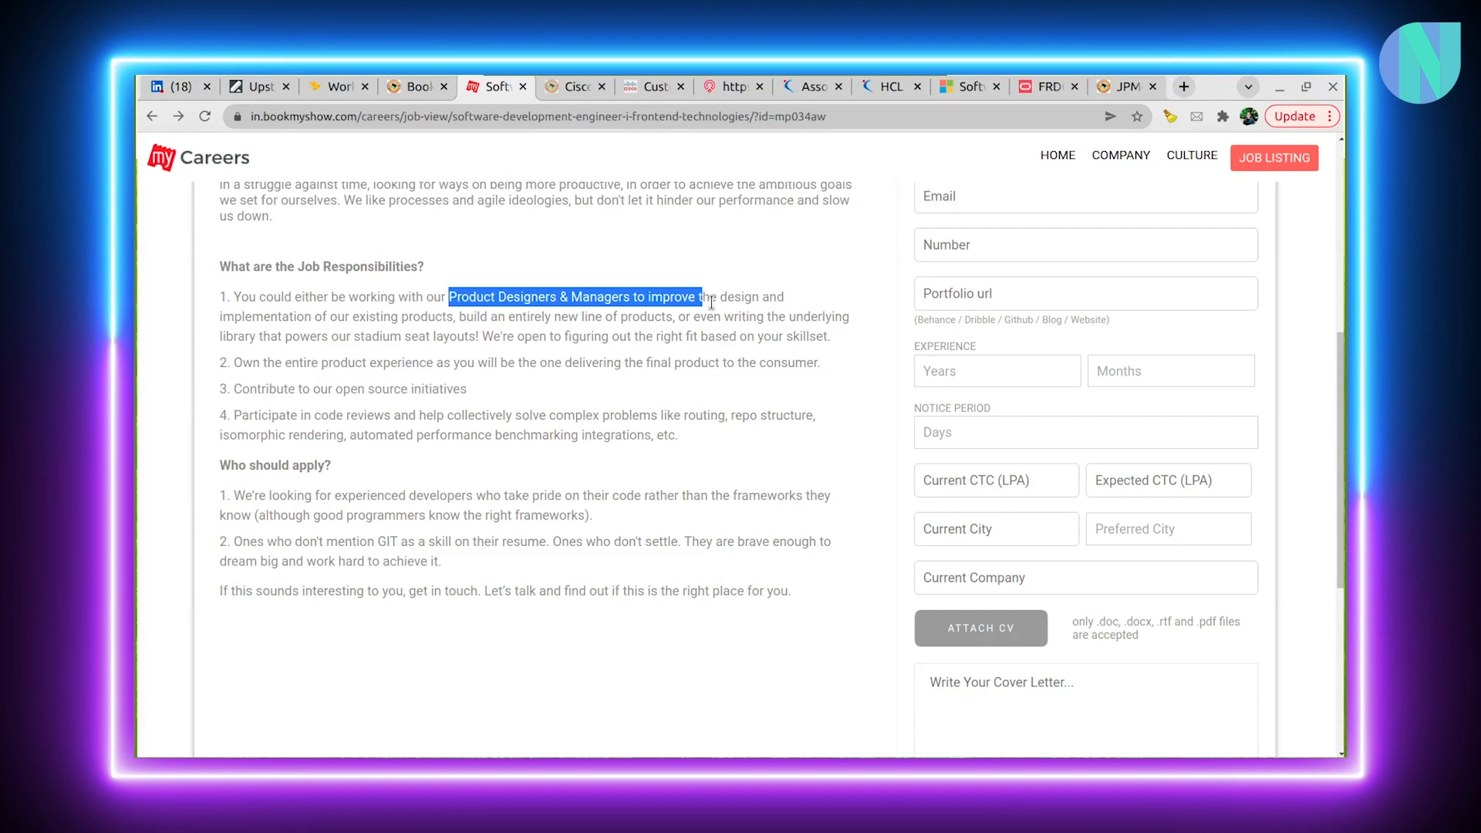
pyautogui.moveTo(703, 296); pyautogui.dragTo(784, 316)
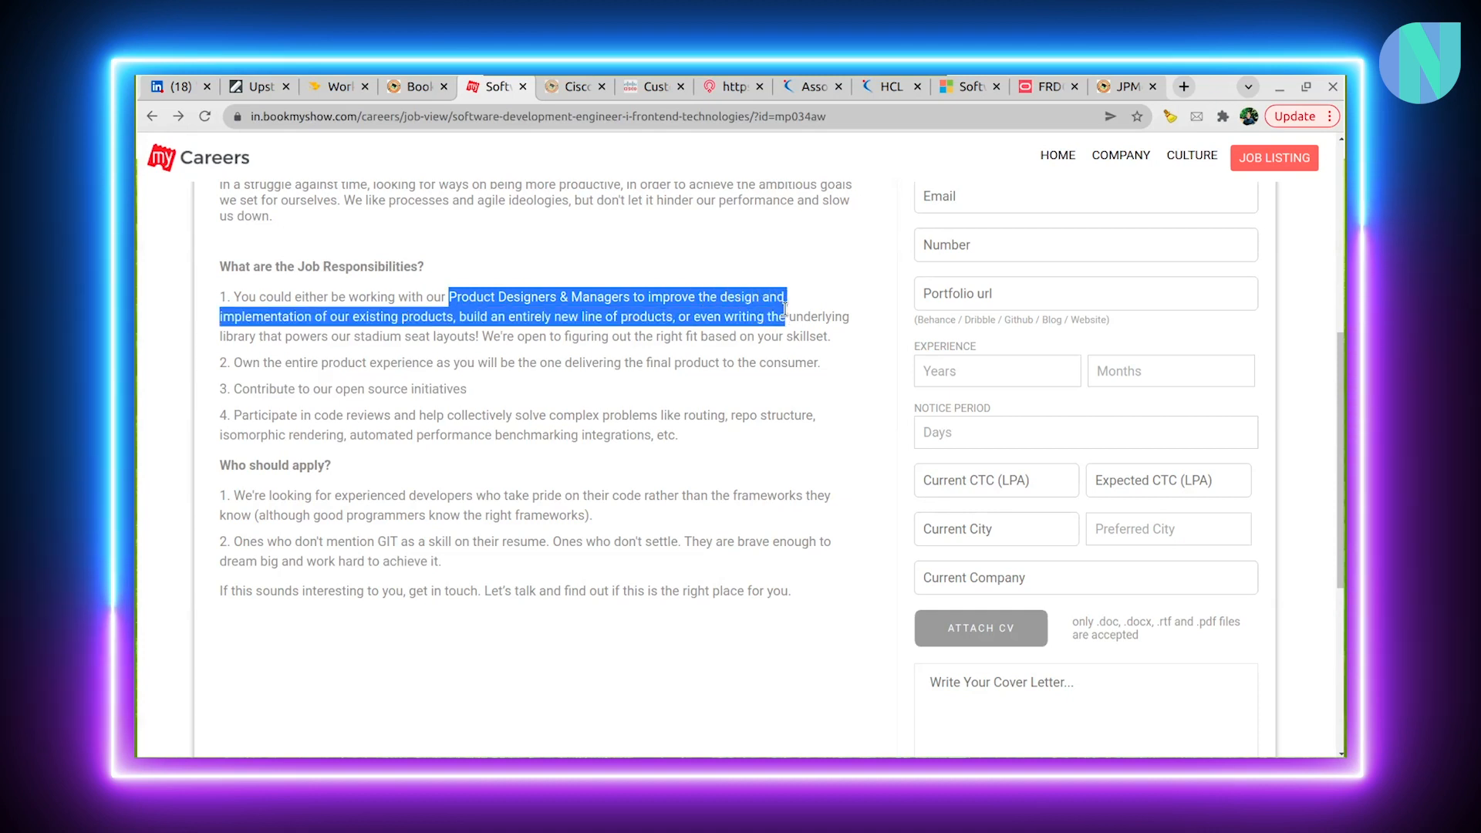
pyautogui.doubleClick(374, 316)
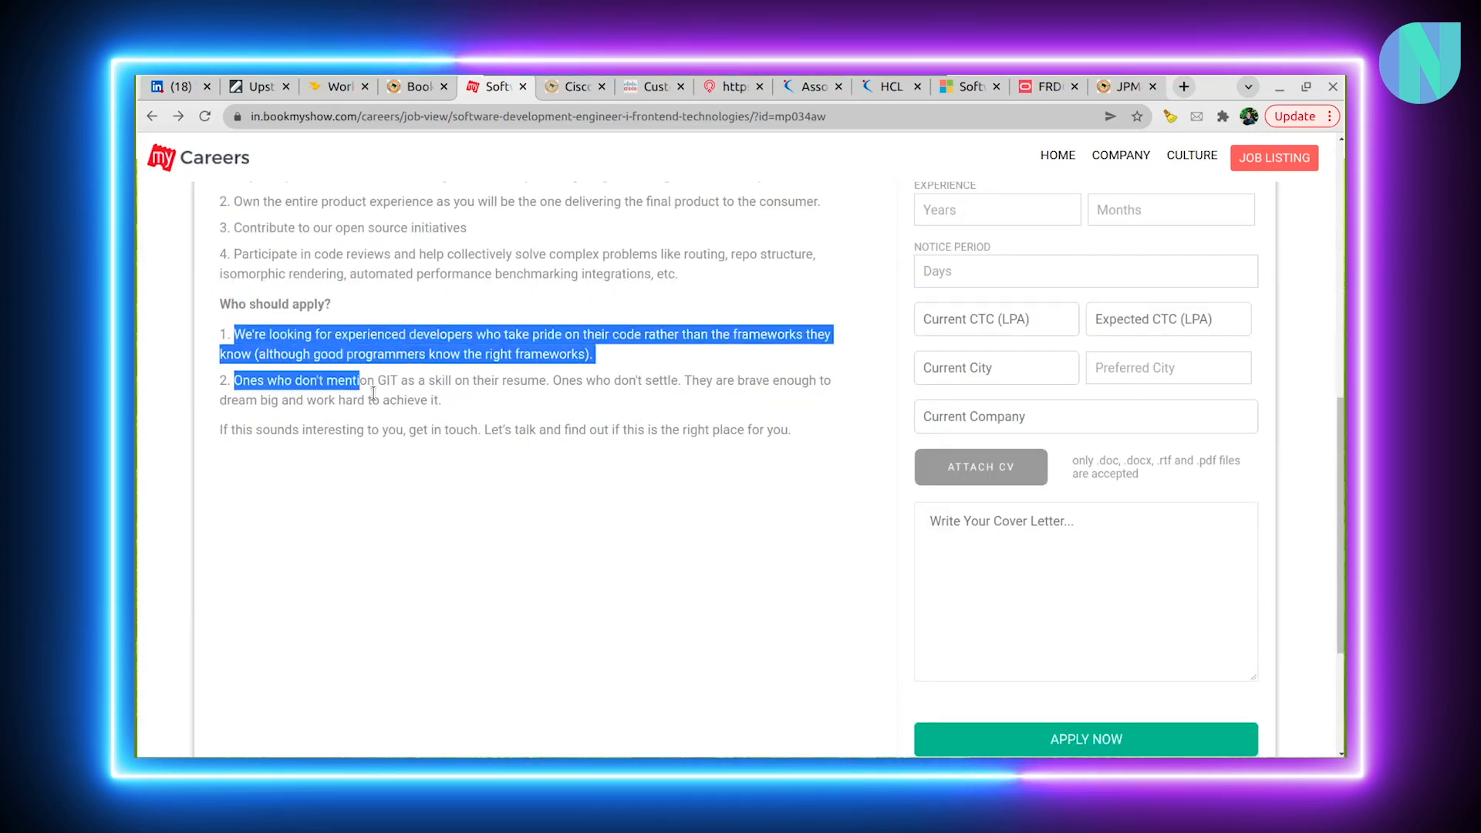
# Highlight the who-should-apply criteria, scroll to the application form, and open the Cisco article
pyautogui.moveTo(361, 379); pyautogui.dragTo(571, 430)
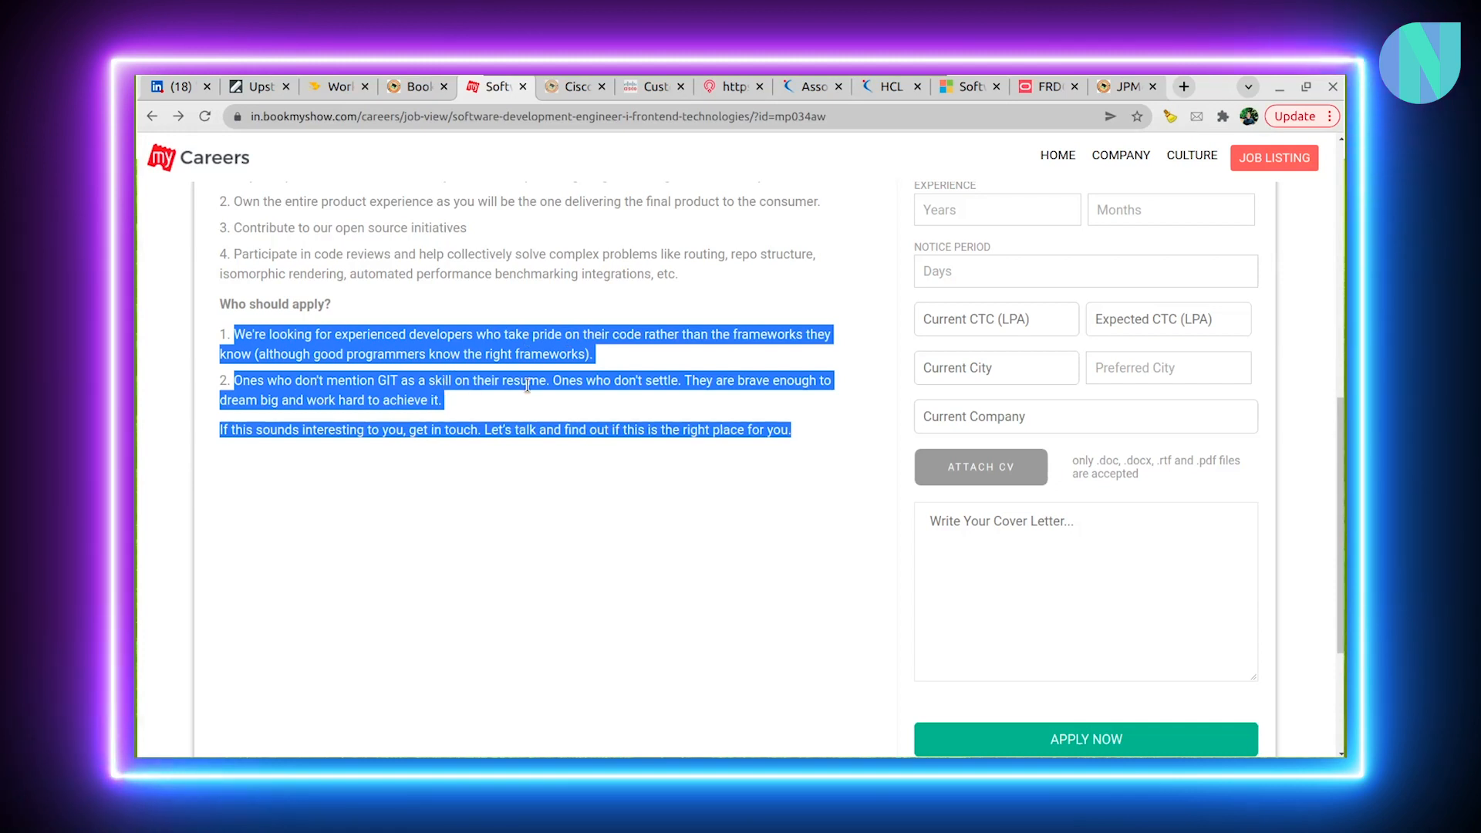
pyautogui.moveTo(369, 426)
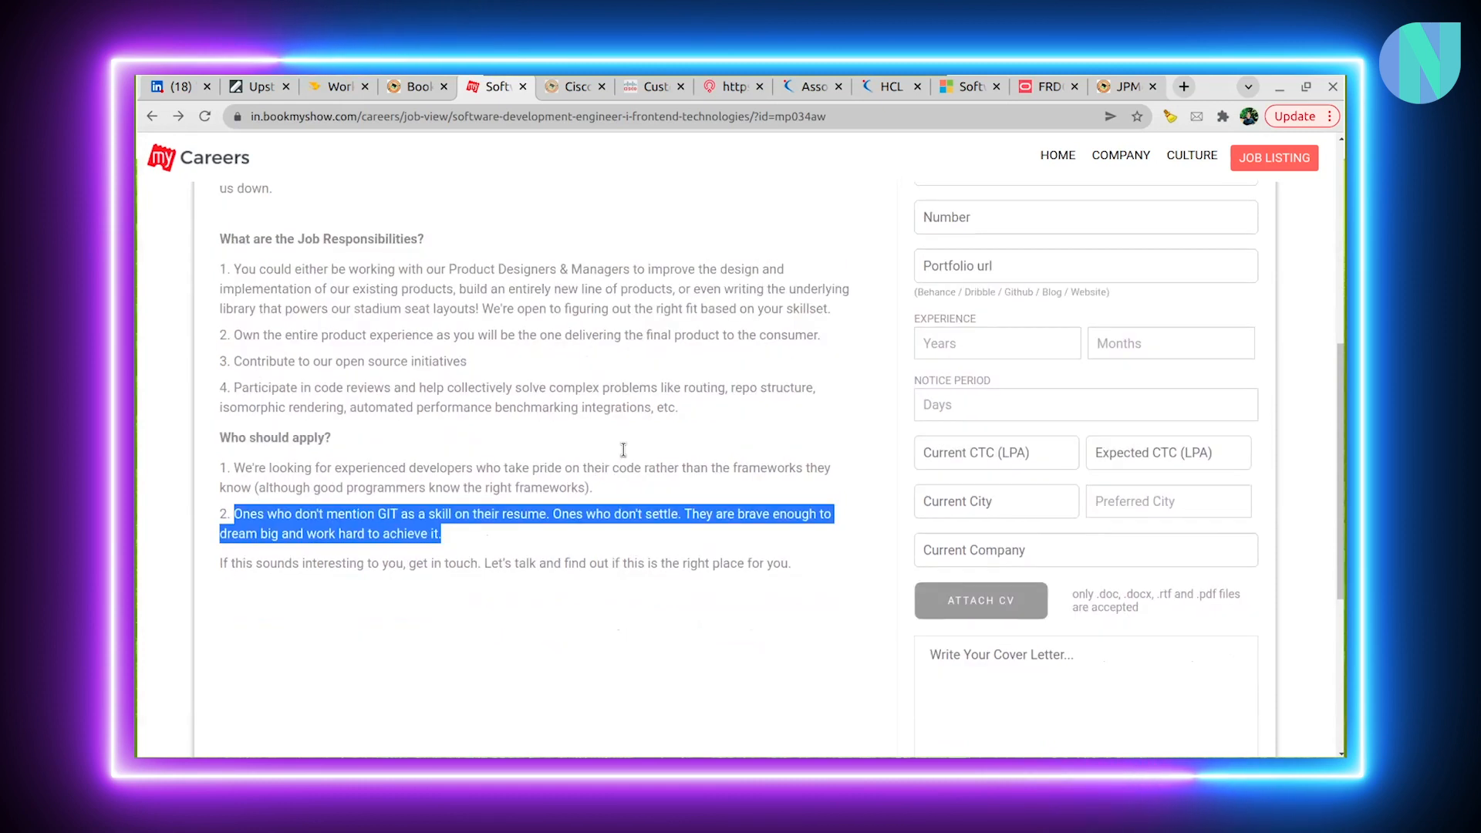
pyautogui.moveTo(502, 505)
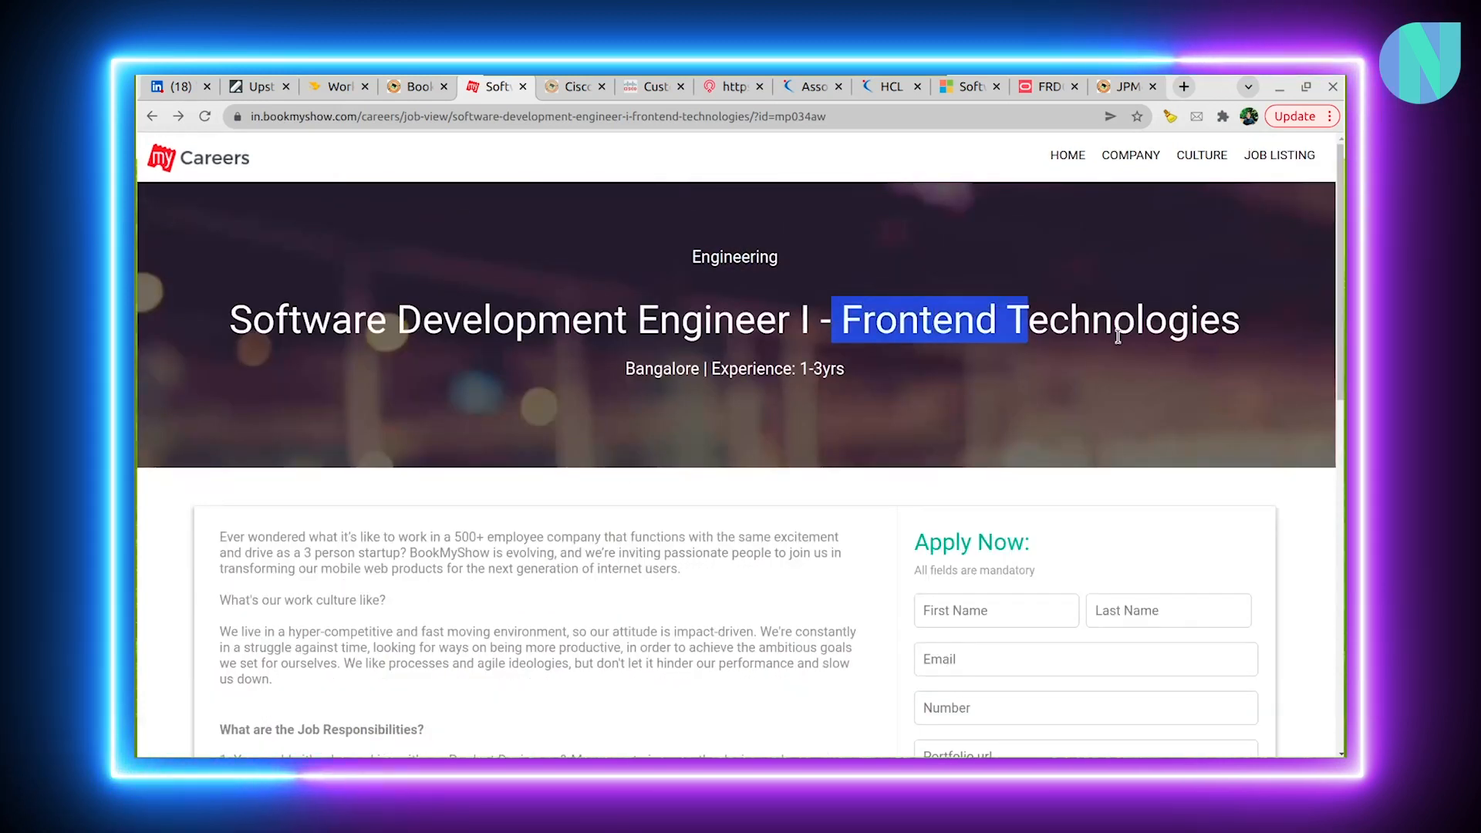
pyautogui.scroll(-3)
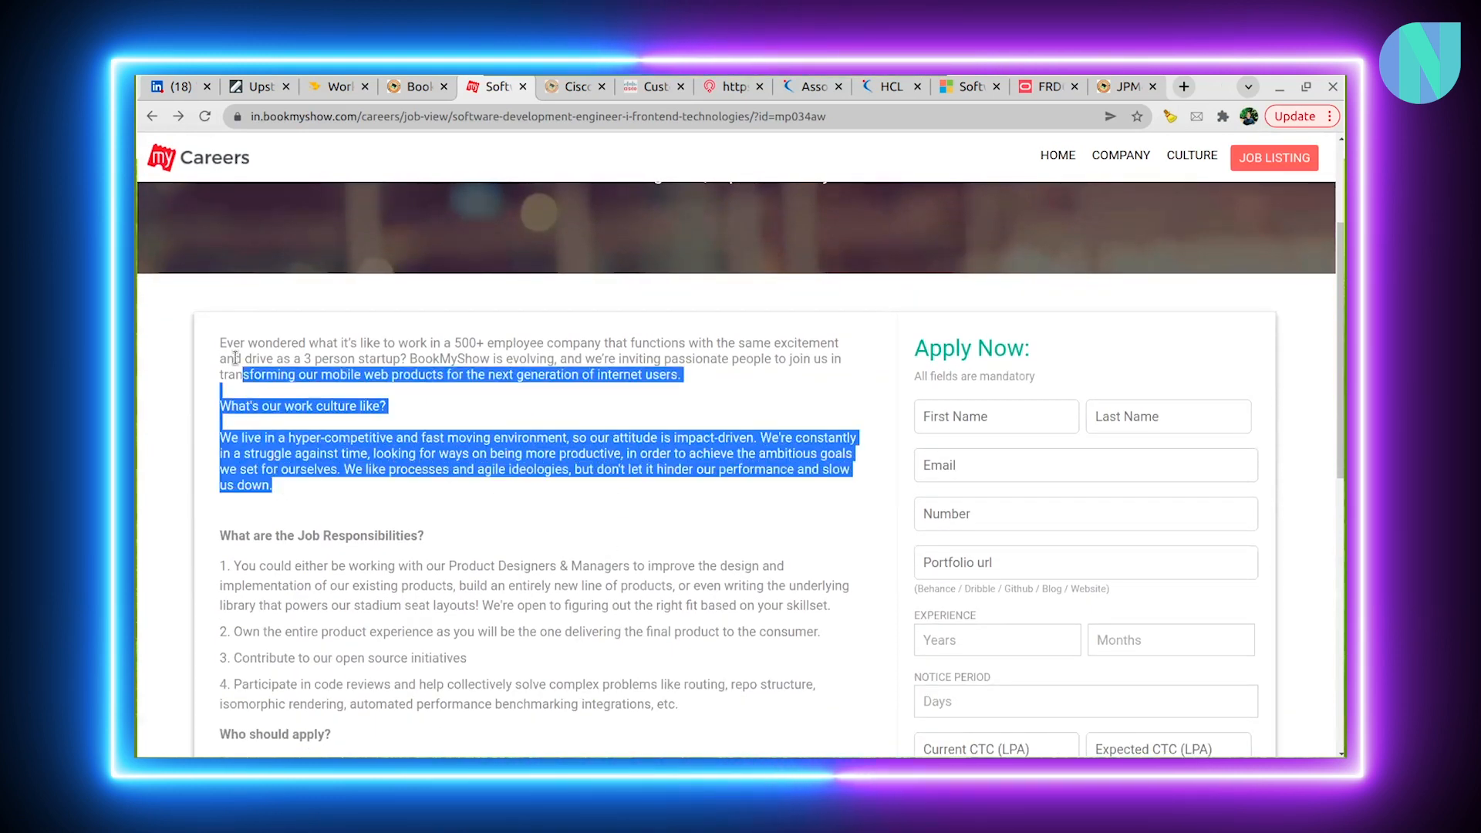
pyautogui.scroll(-3)
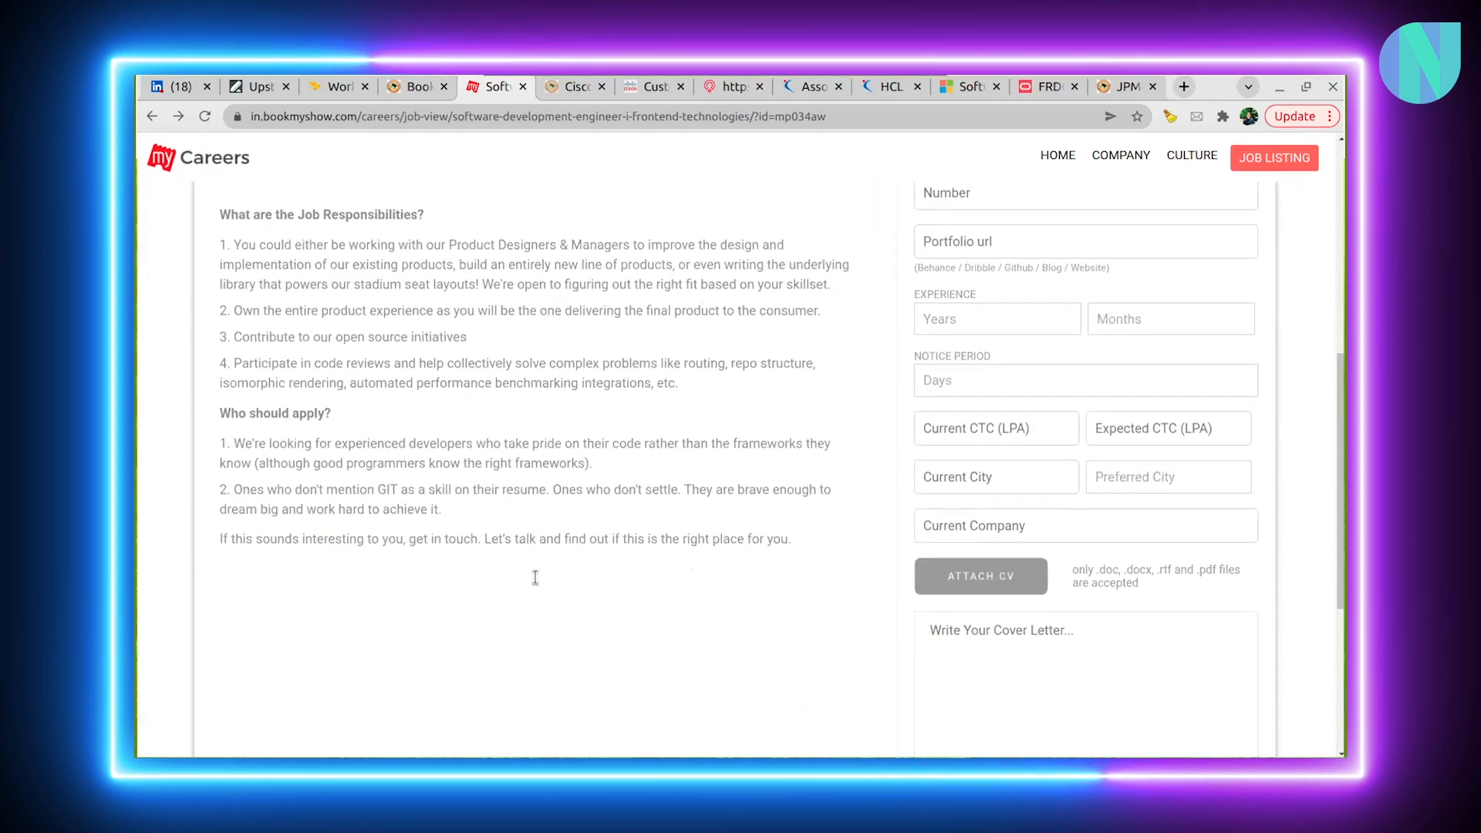
pyautogui.moveTo(566, 99)
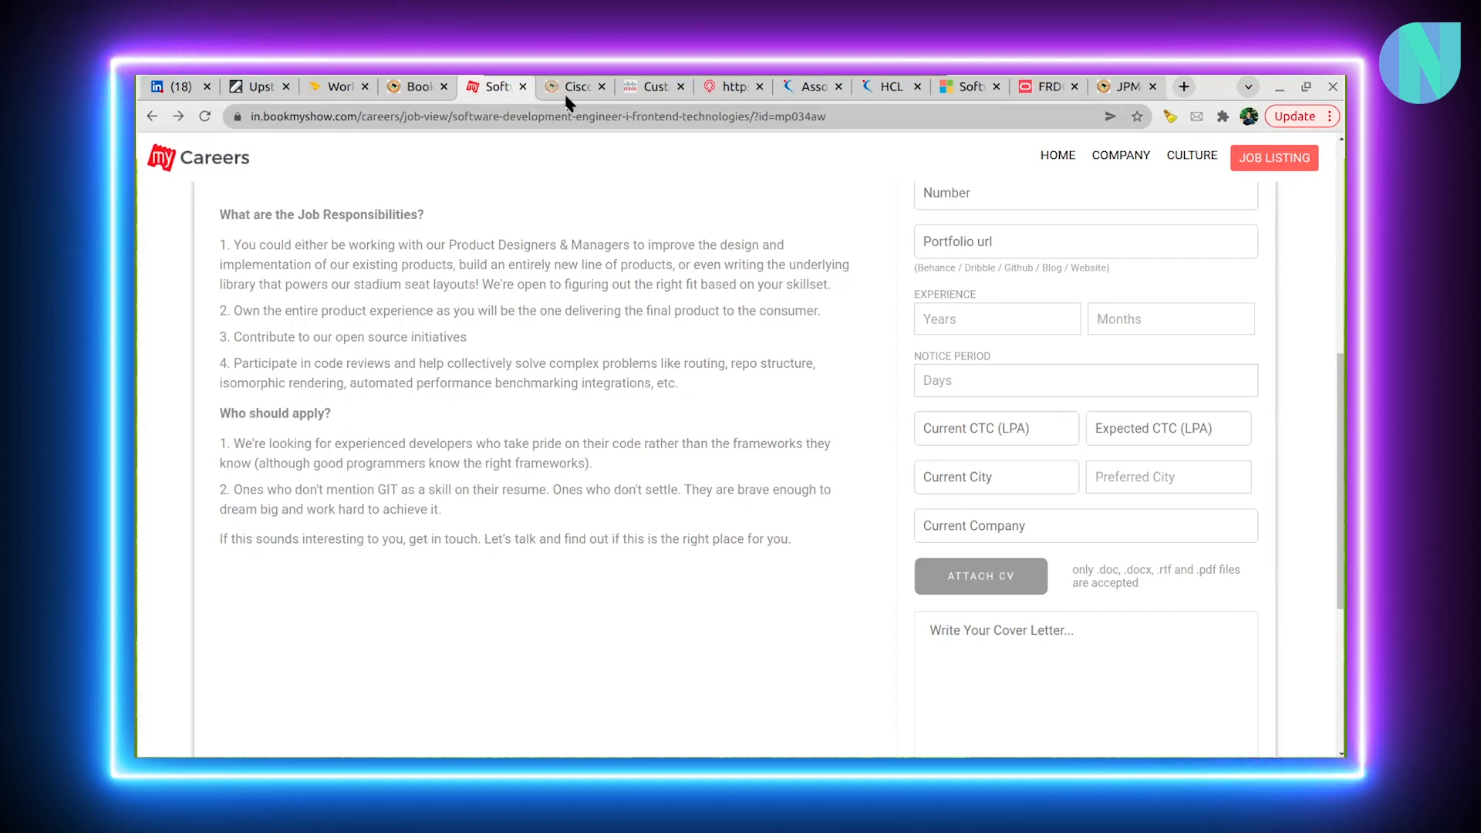
pyautogui.click(575, 85)
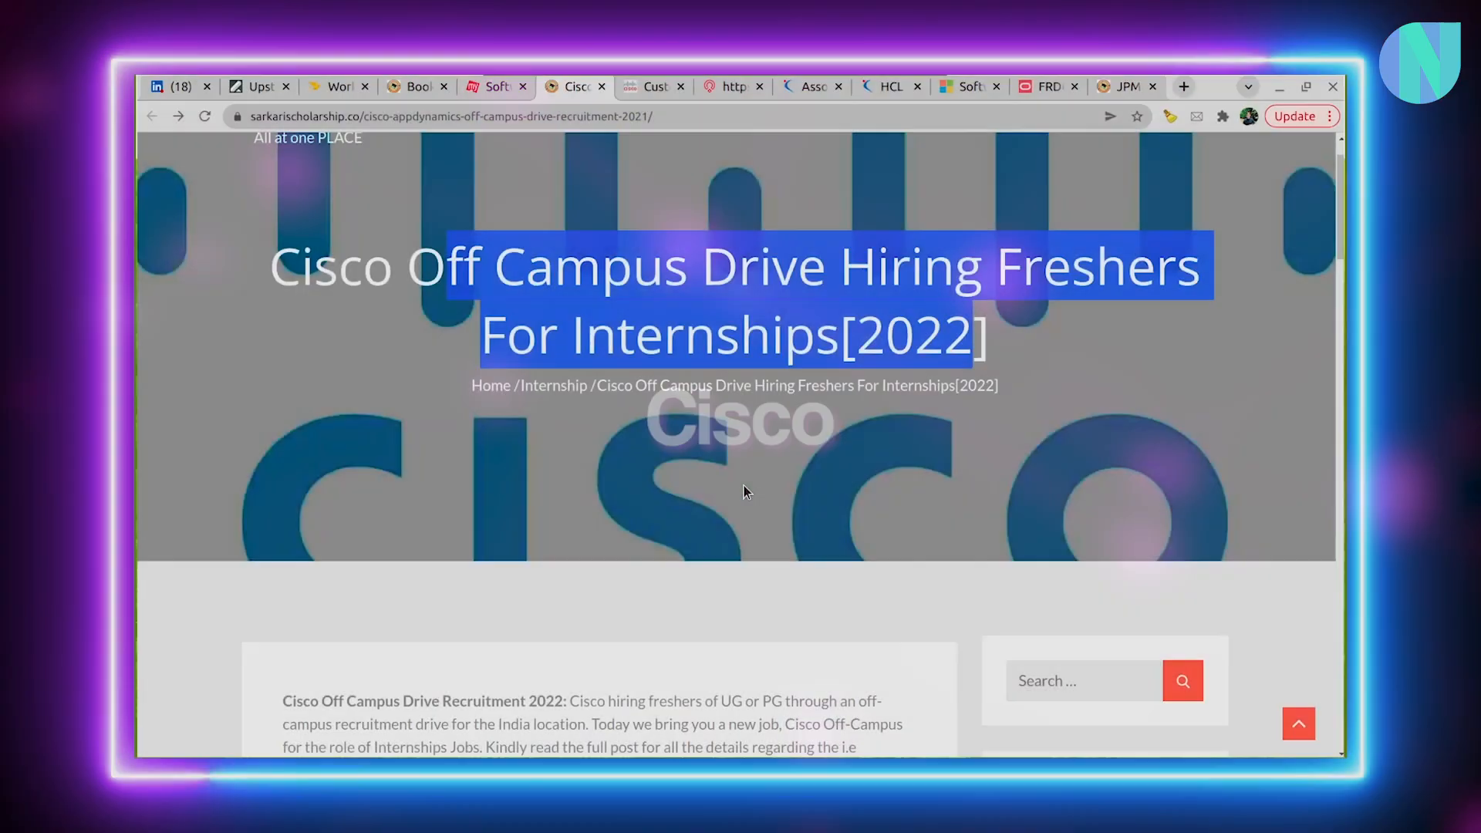
# Scroll past the Cisco article's company, post, location and About the Team/Role sections
pyautogui.scroll(-3)
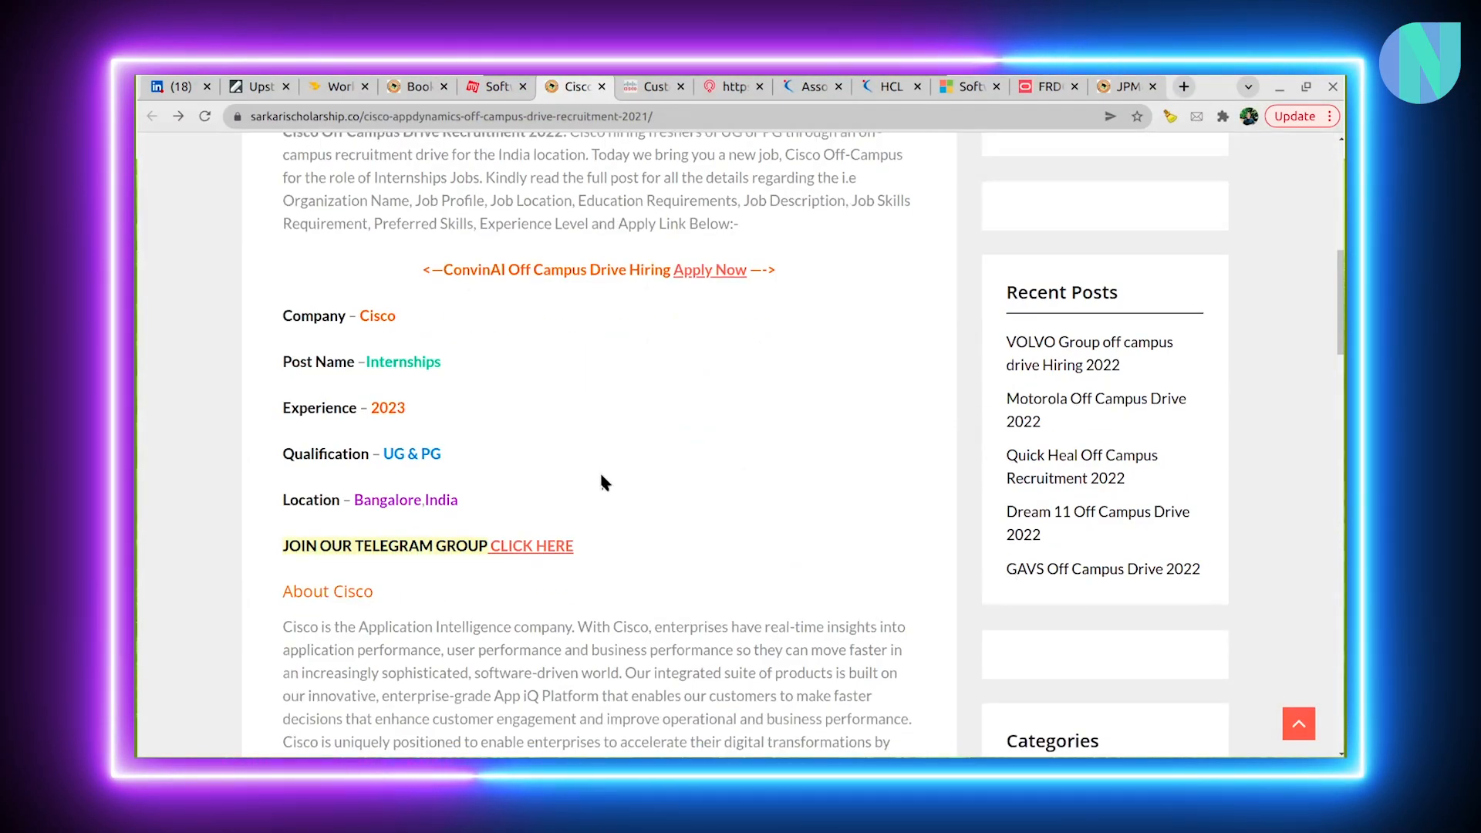
pyautogui.scroll(-3)
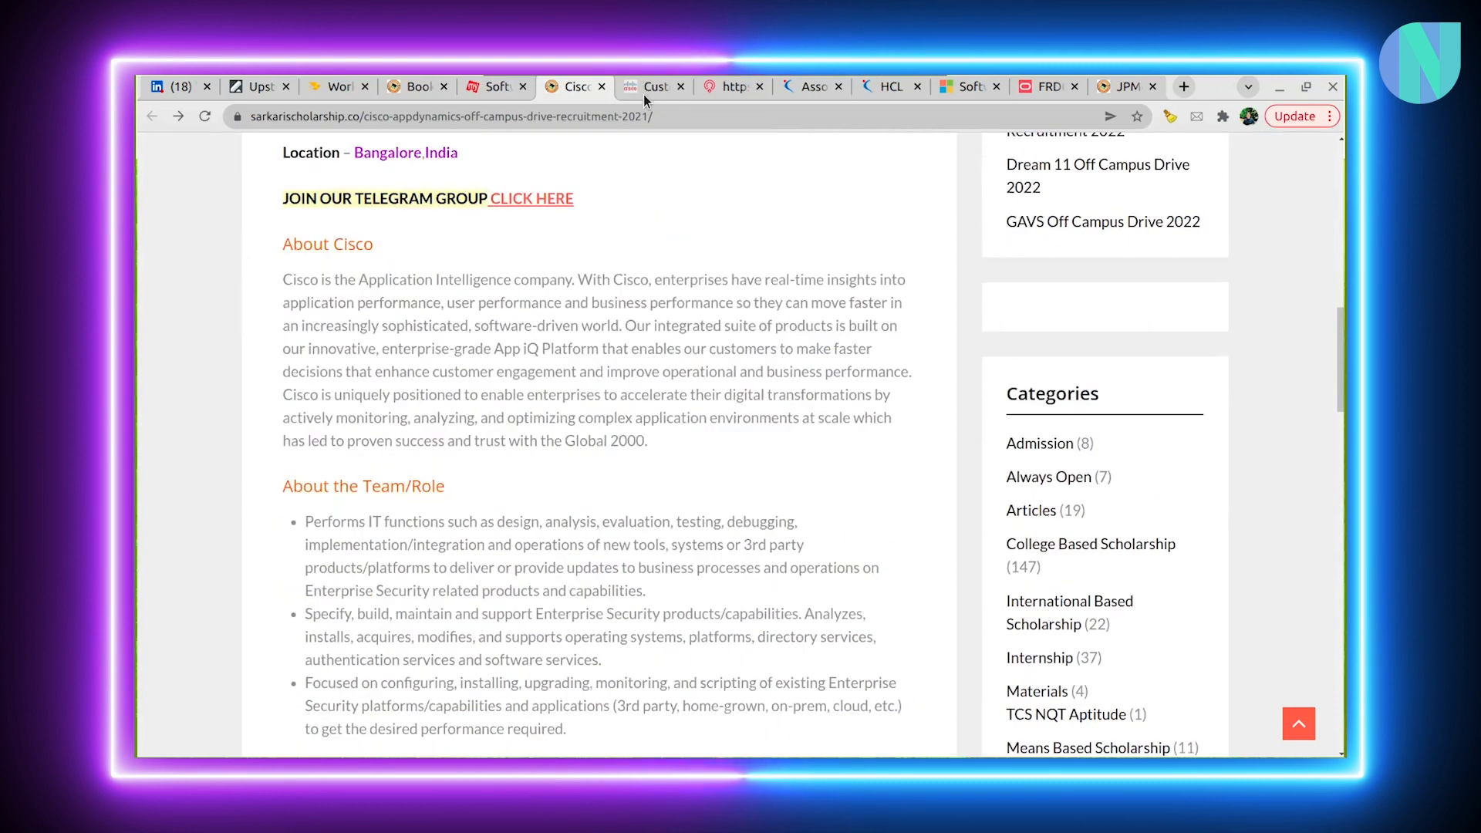
pyautogui.scroll(-3)
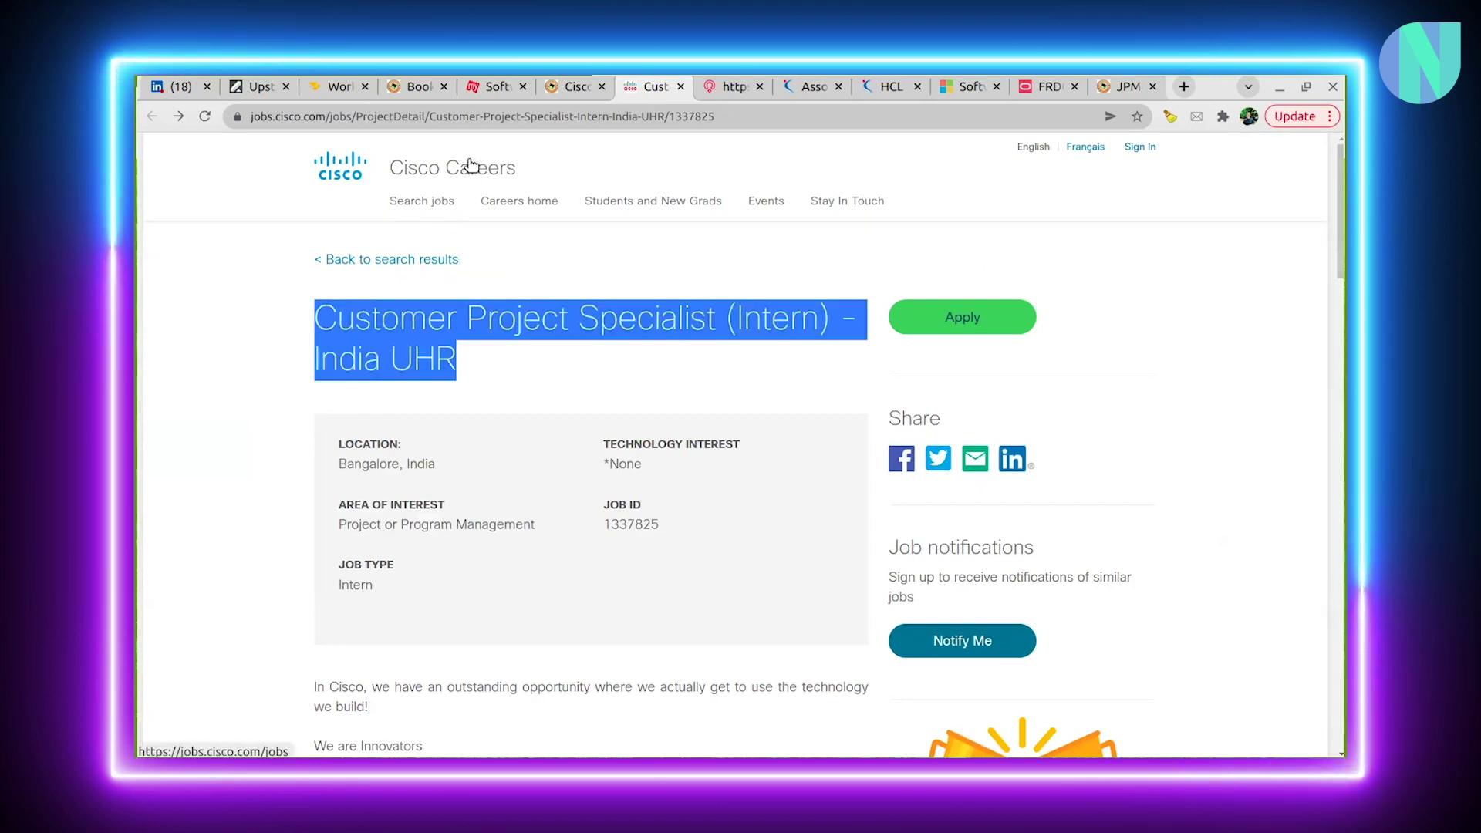
# Highlight the Project or Program Management interest and scroll down to Who You Are
pyautogui.click(589, 366)
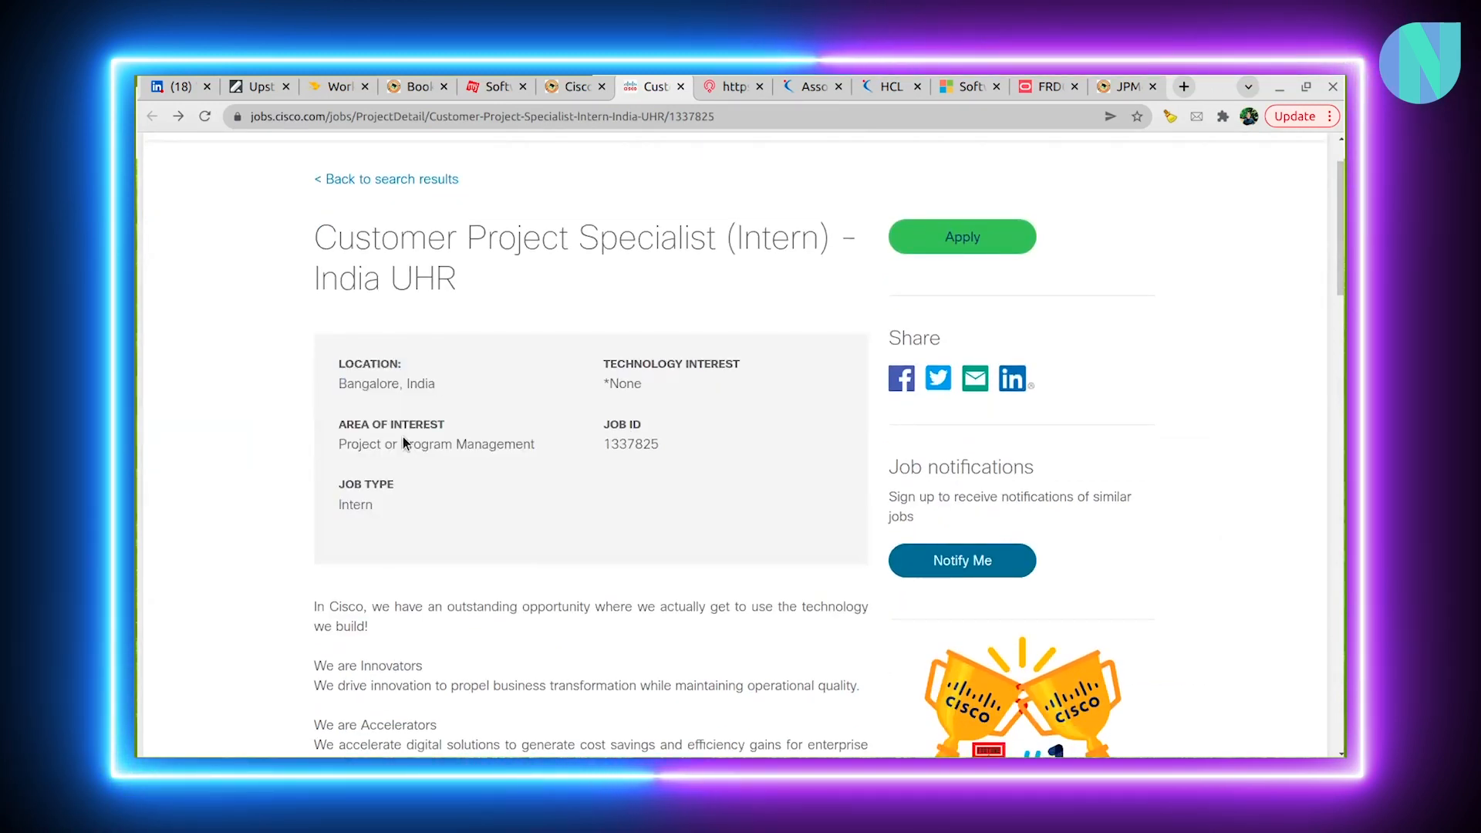
pyautogui.doubleClick(435, 444)
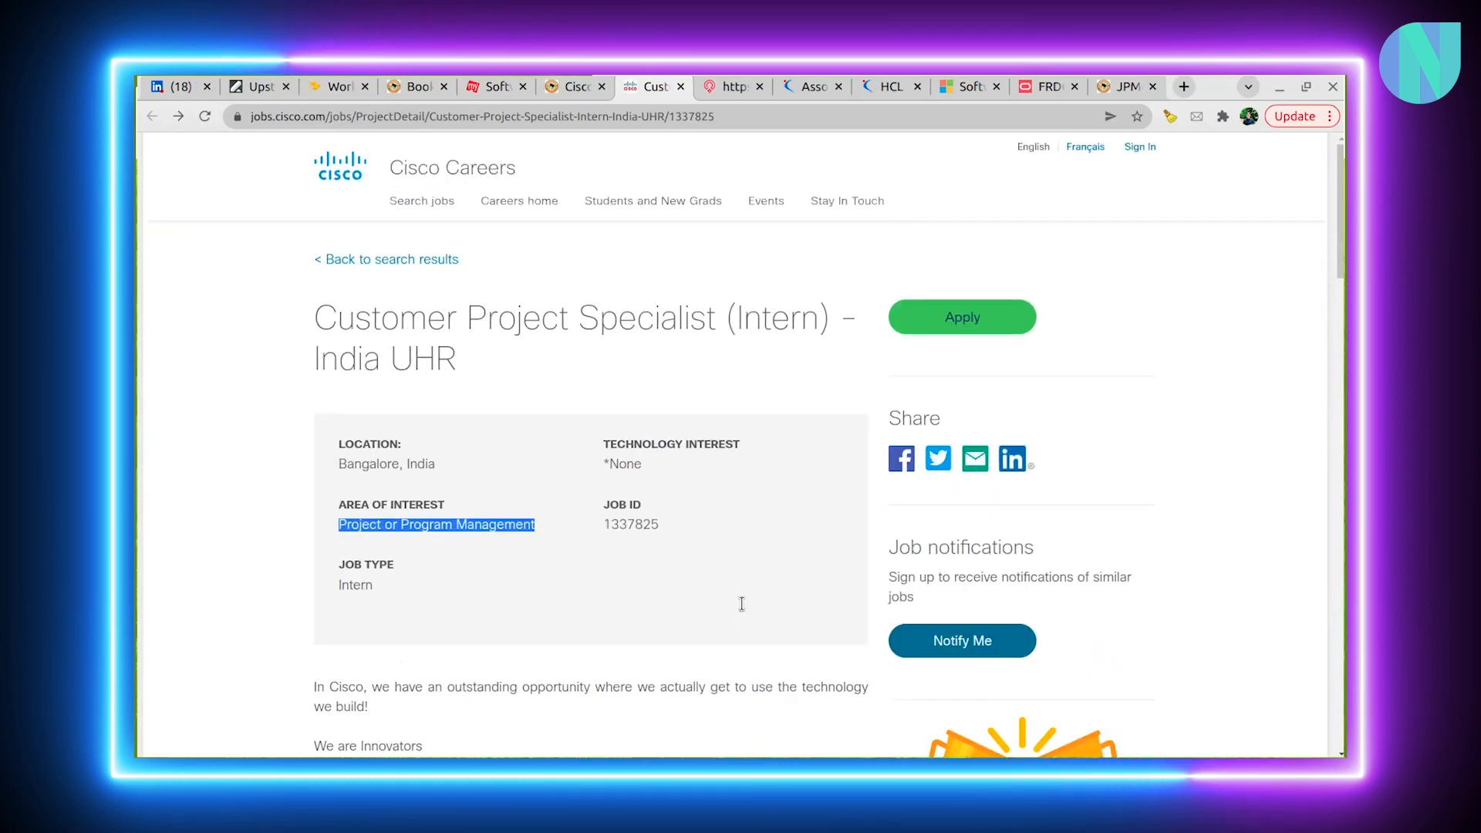
pyautogui.moveTo(743, 610)
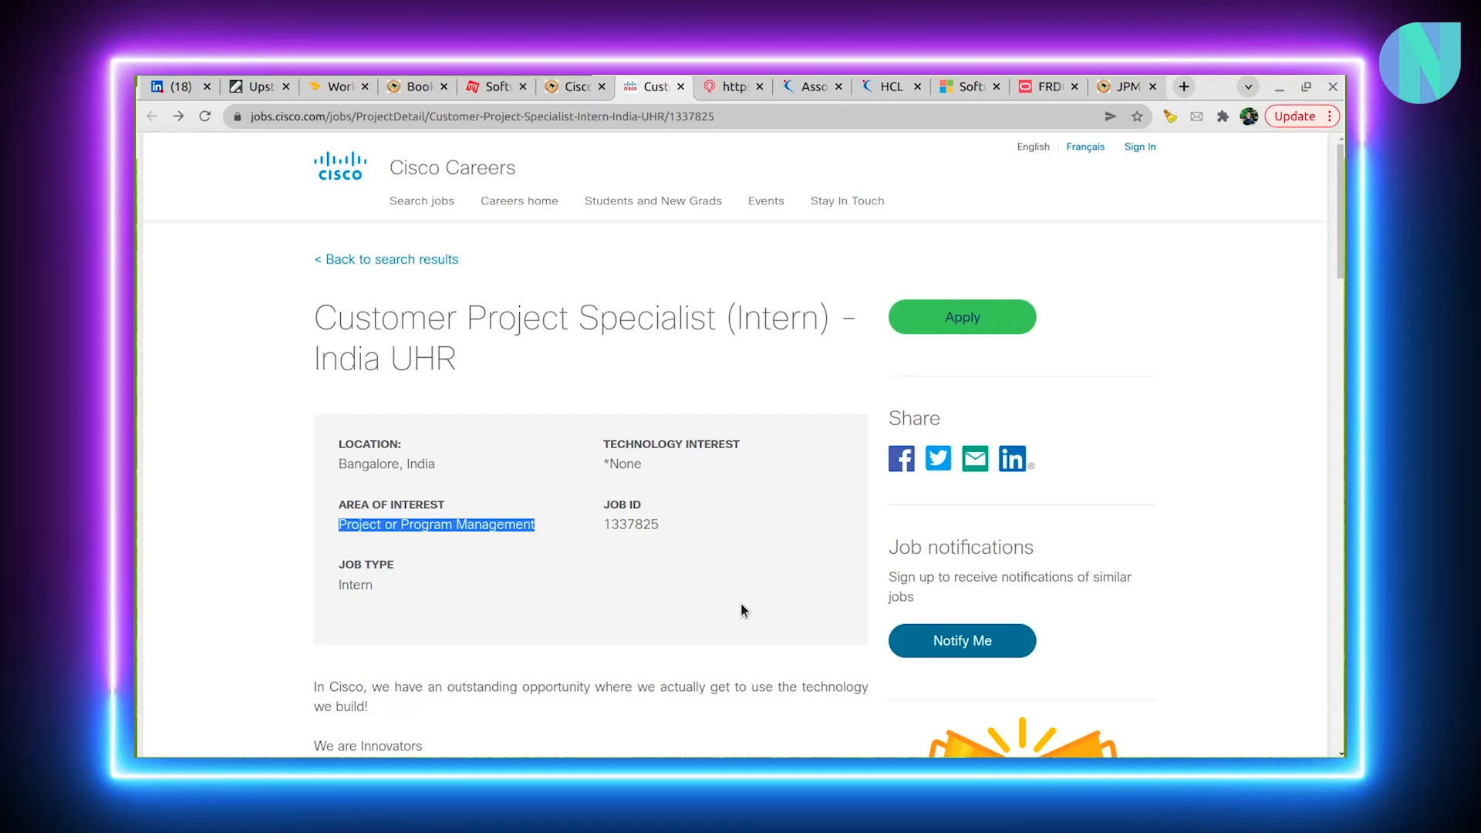
pyautogui.scroll(-3)
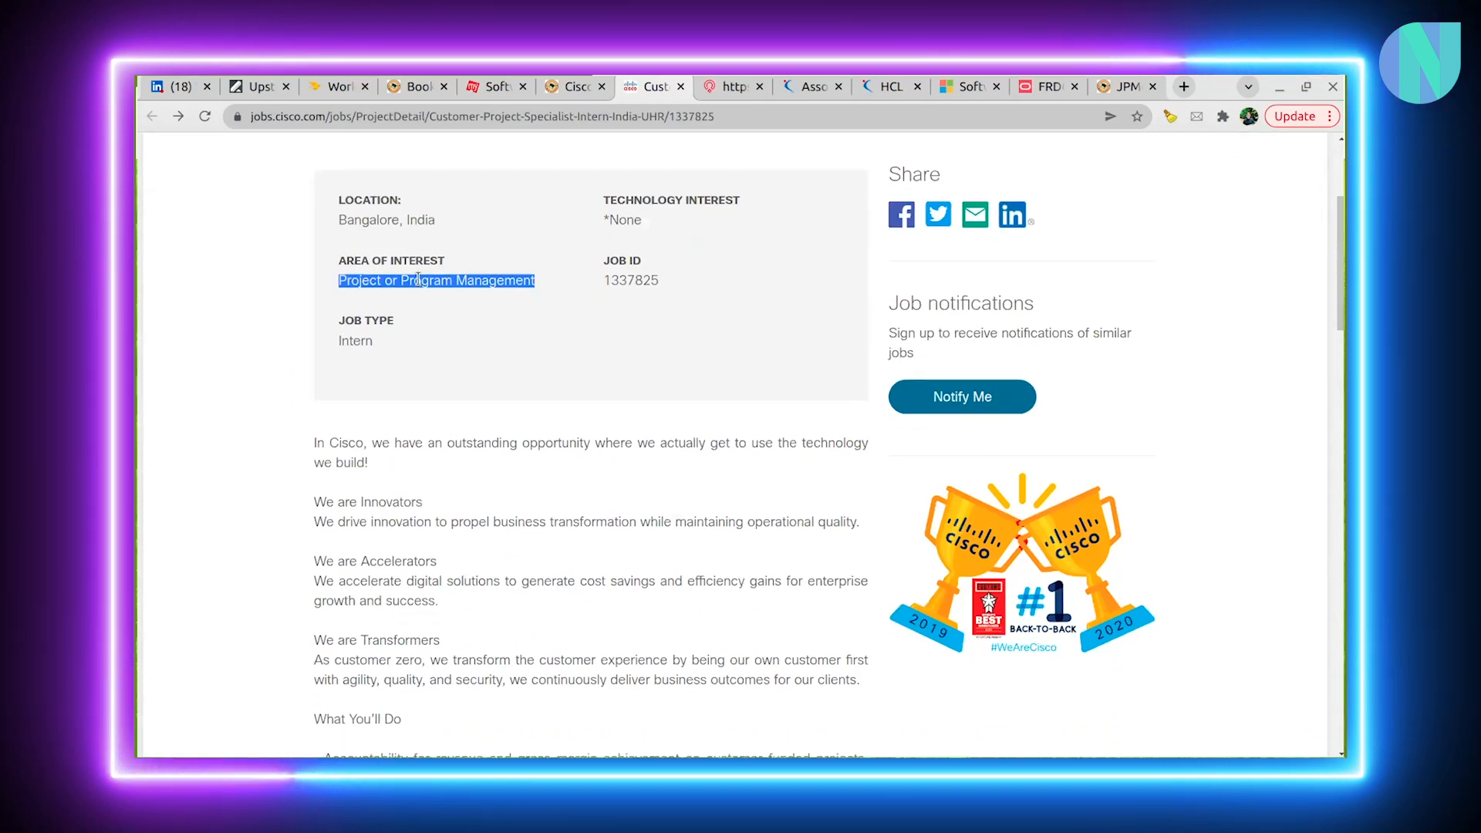
pyautogui.scroll(-3)
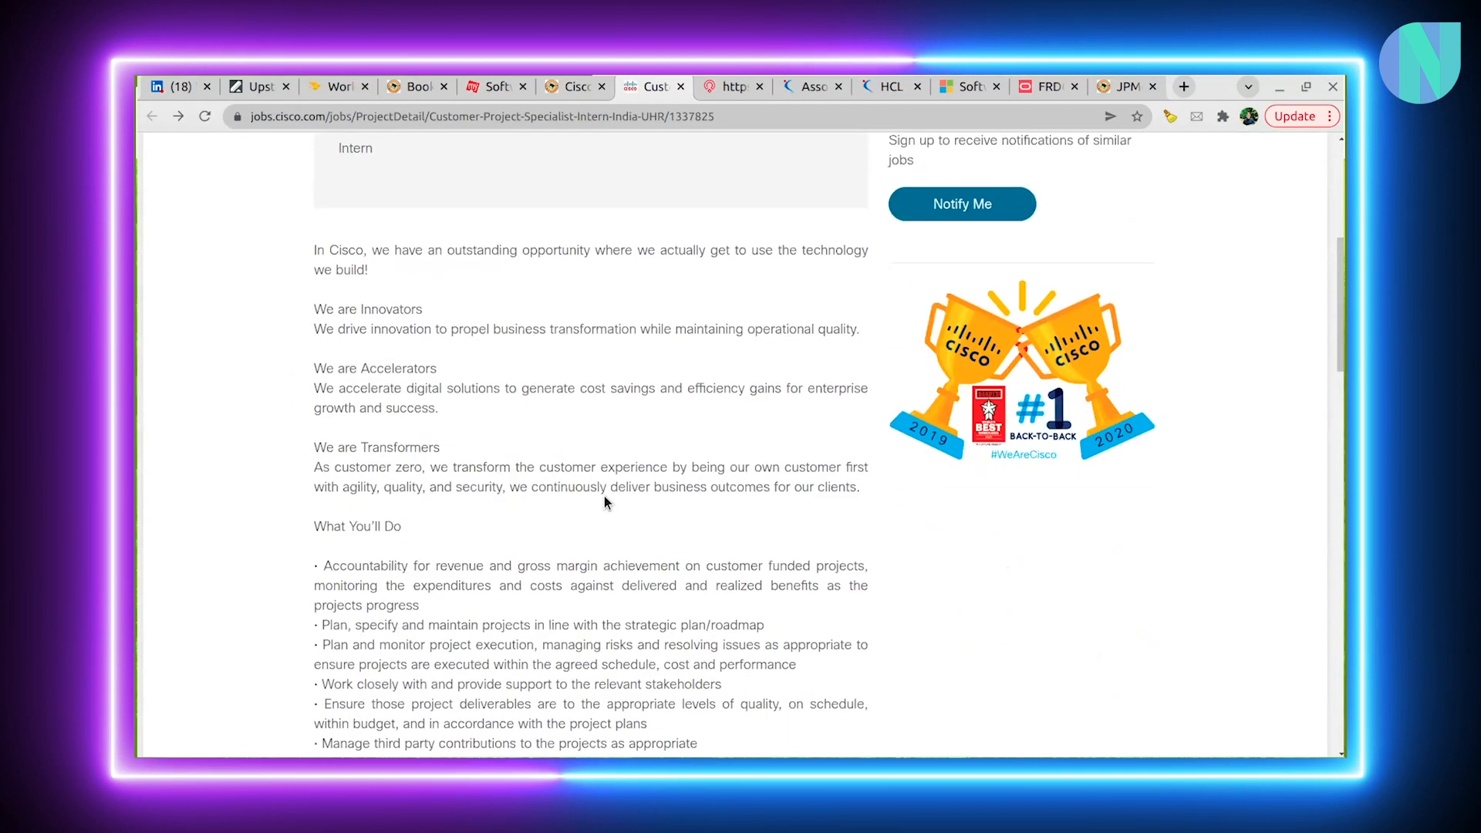
pyautogui.scroll(-3)
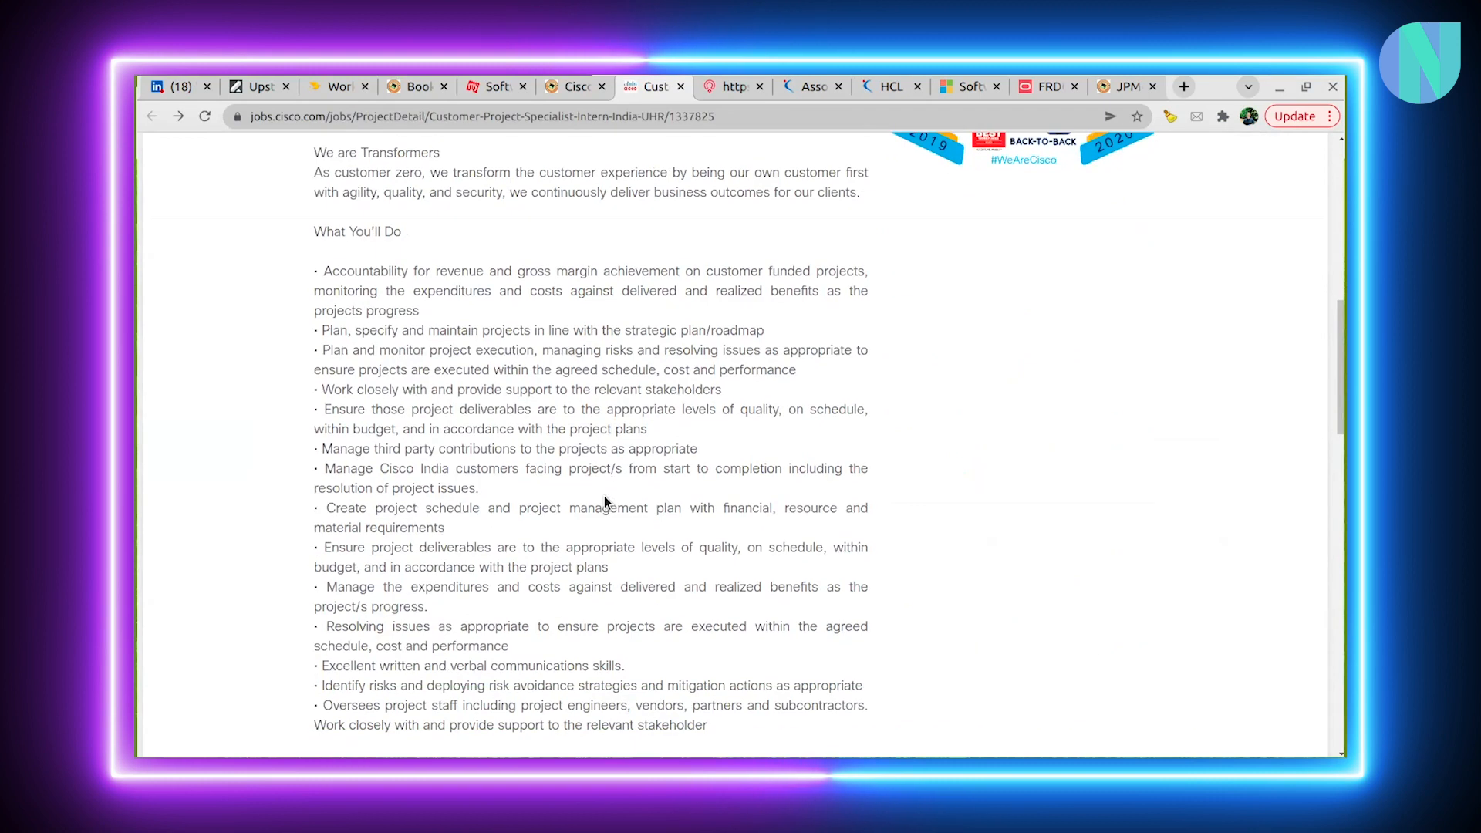
pyautogui.scroll(-3)
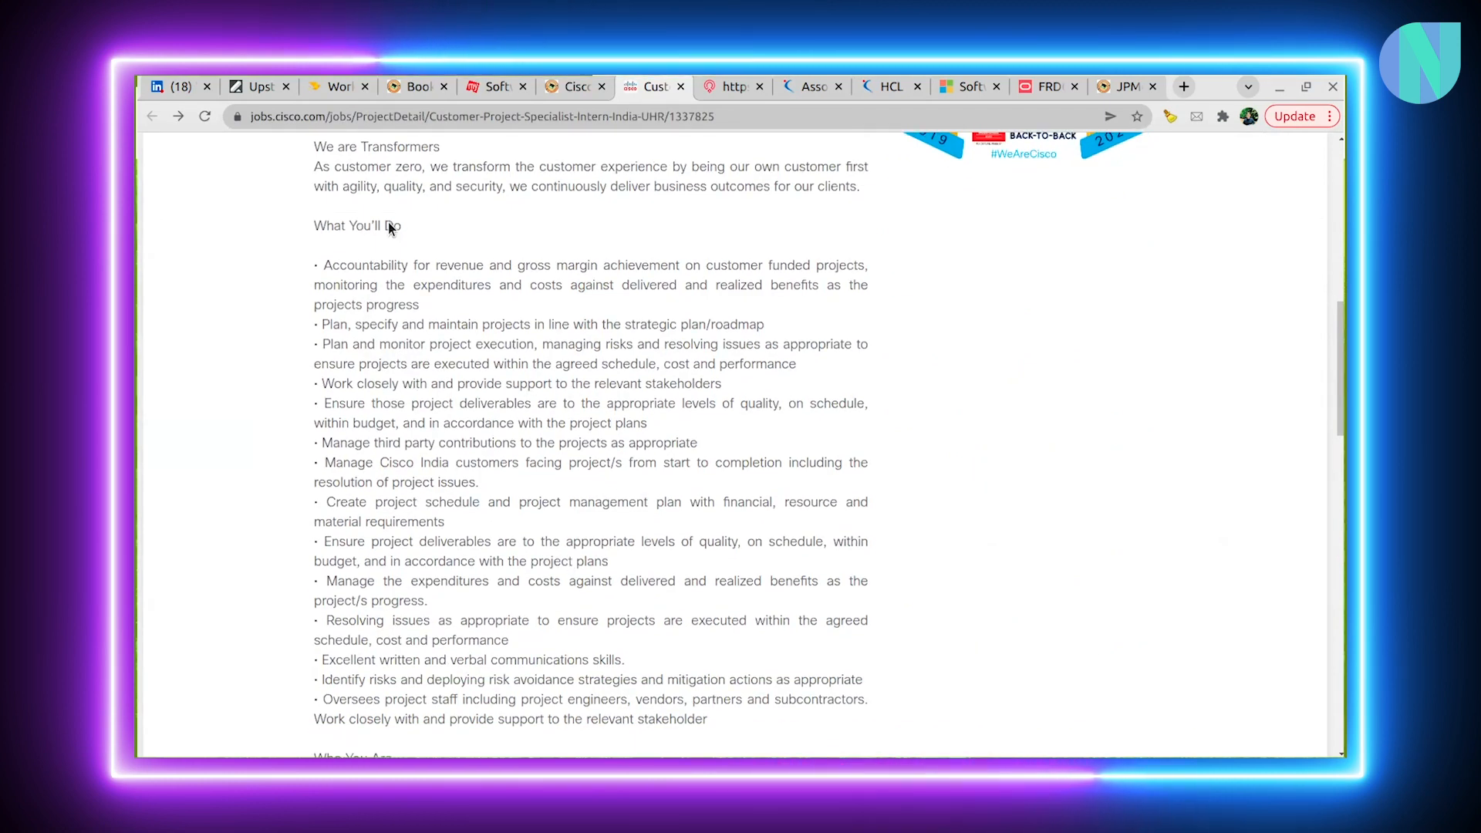
pyautogui.moveTo(414, 234)
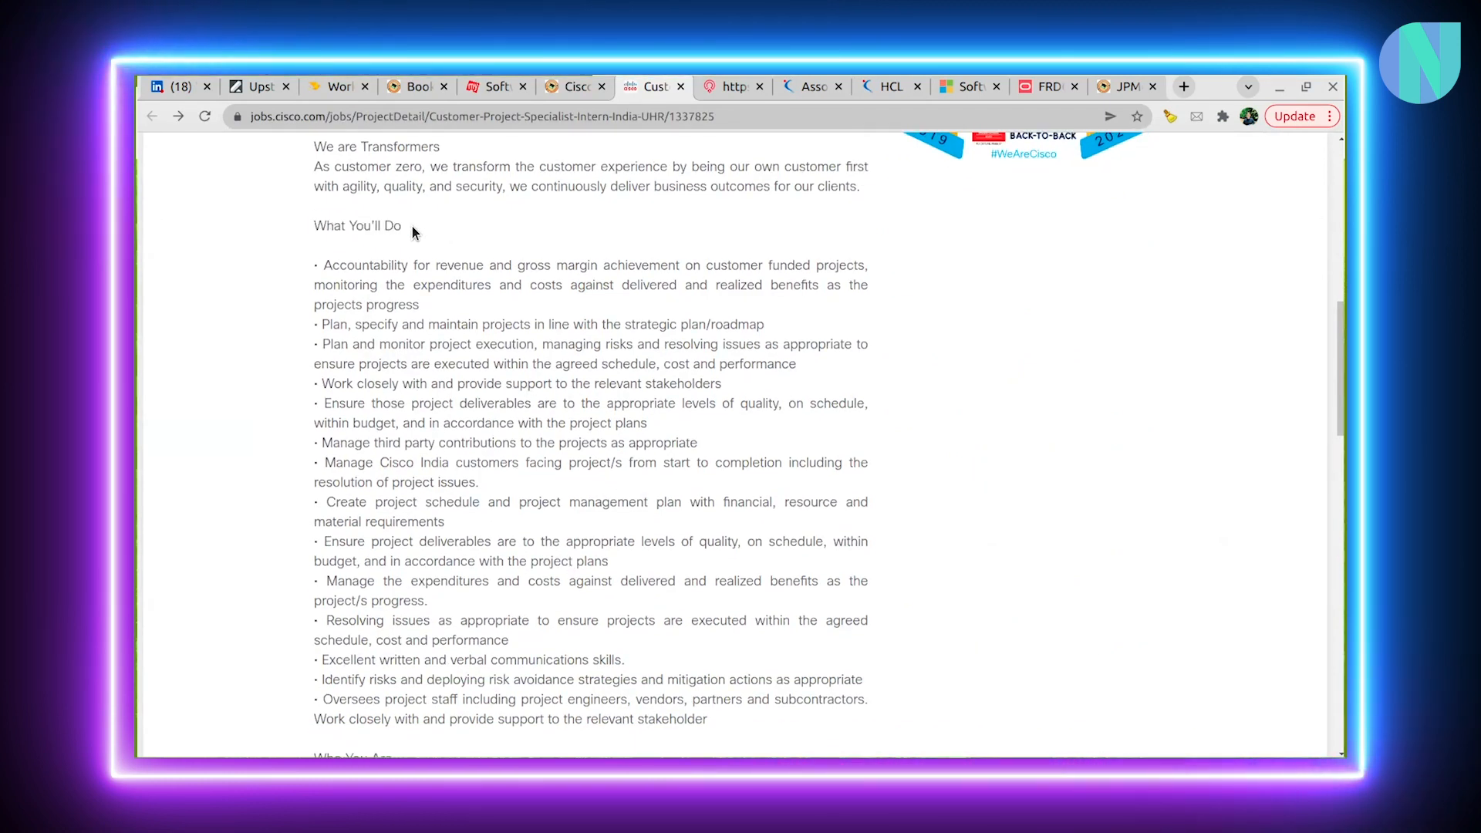
pyautogui.scroll(-3)
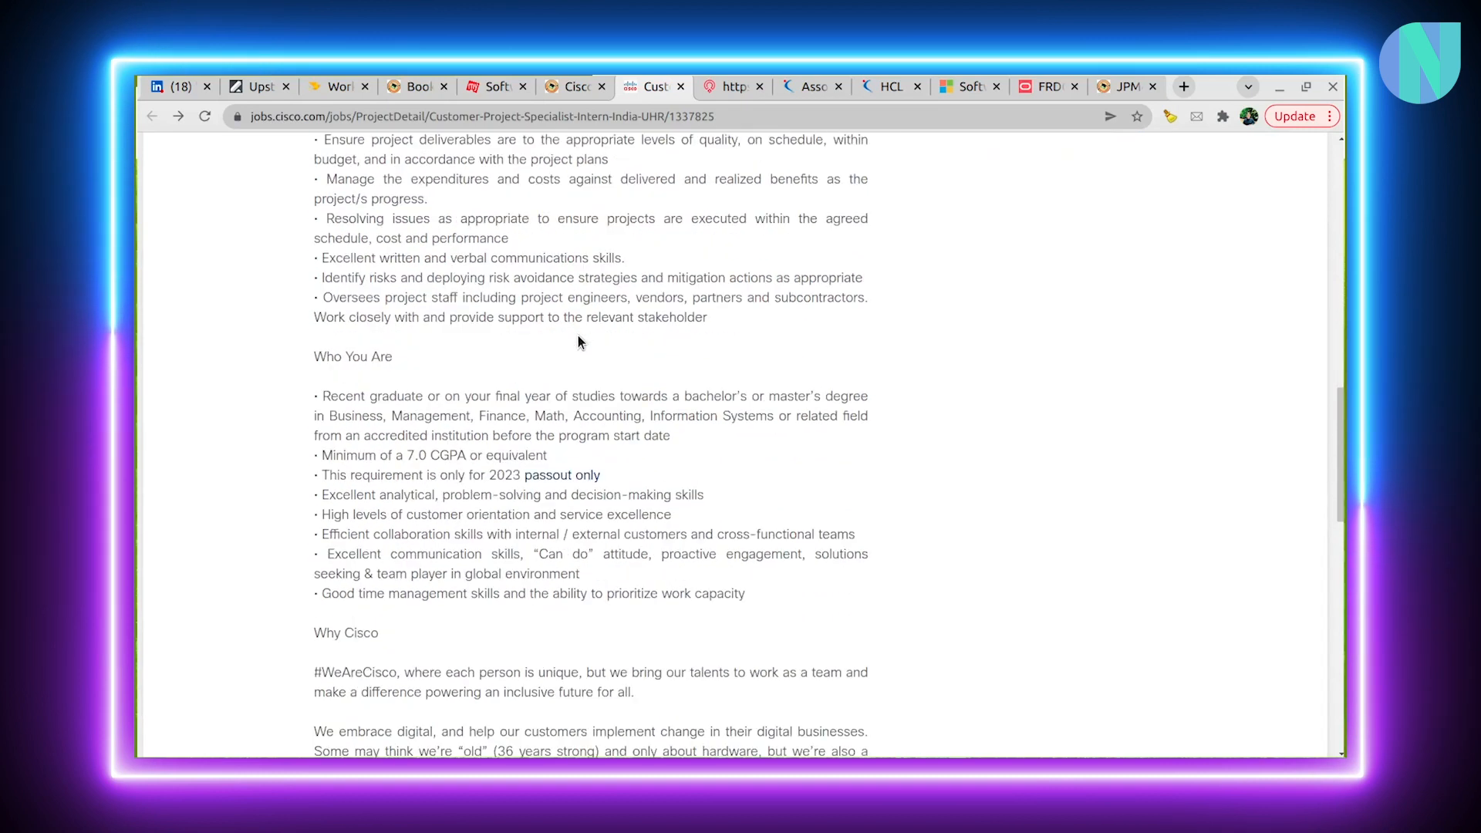
# Highlight the degree, 7.0 CGPA minimum, 2023 passout and time management requirements
pyautogui.doubleClick(352, 356)
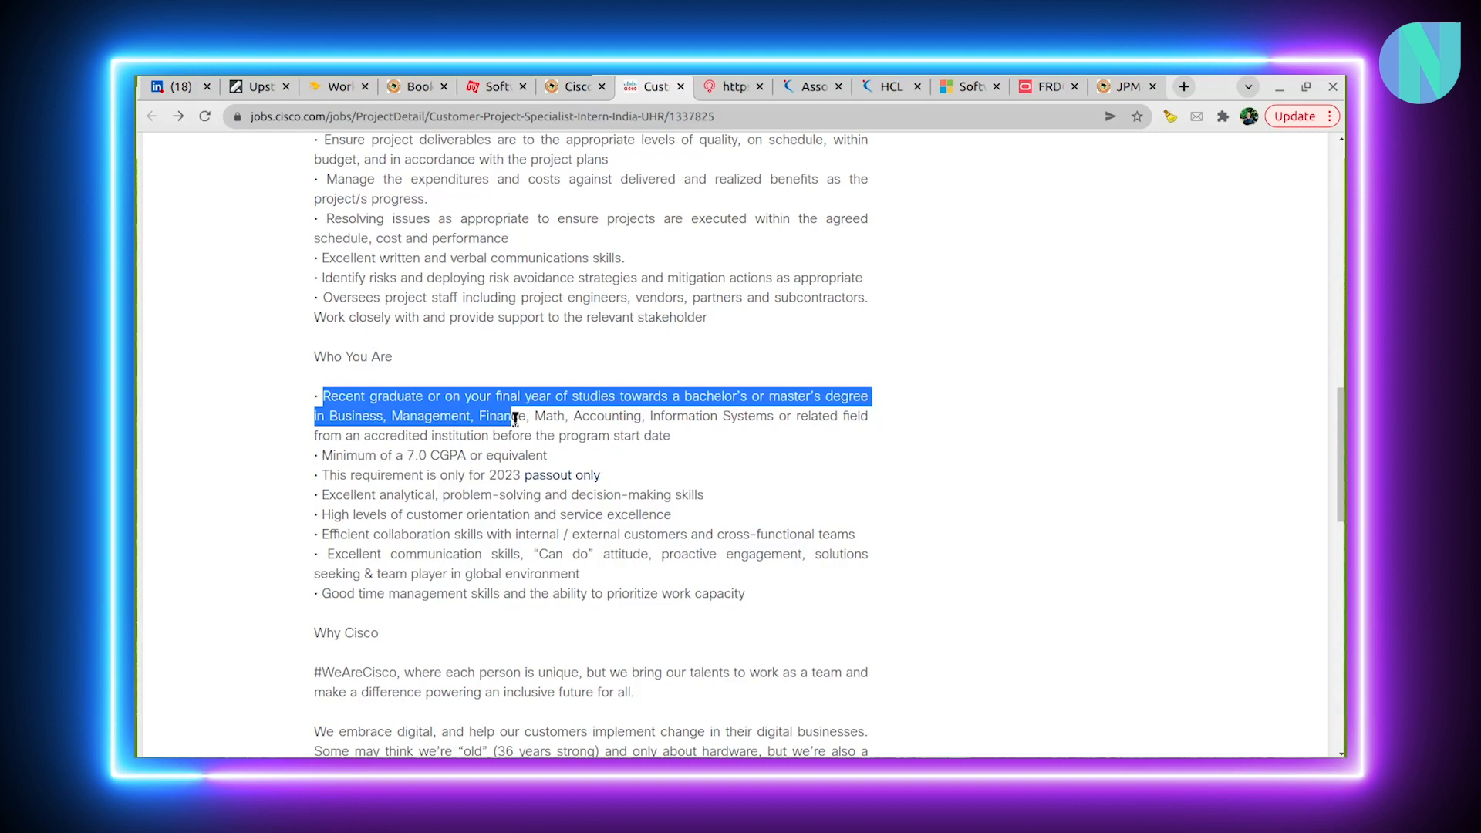
pyautogui.moveTo(513, 416); pyautogui.dragTo(670, 435)
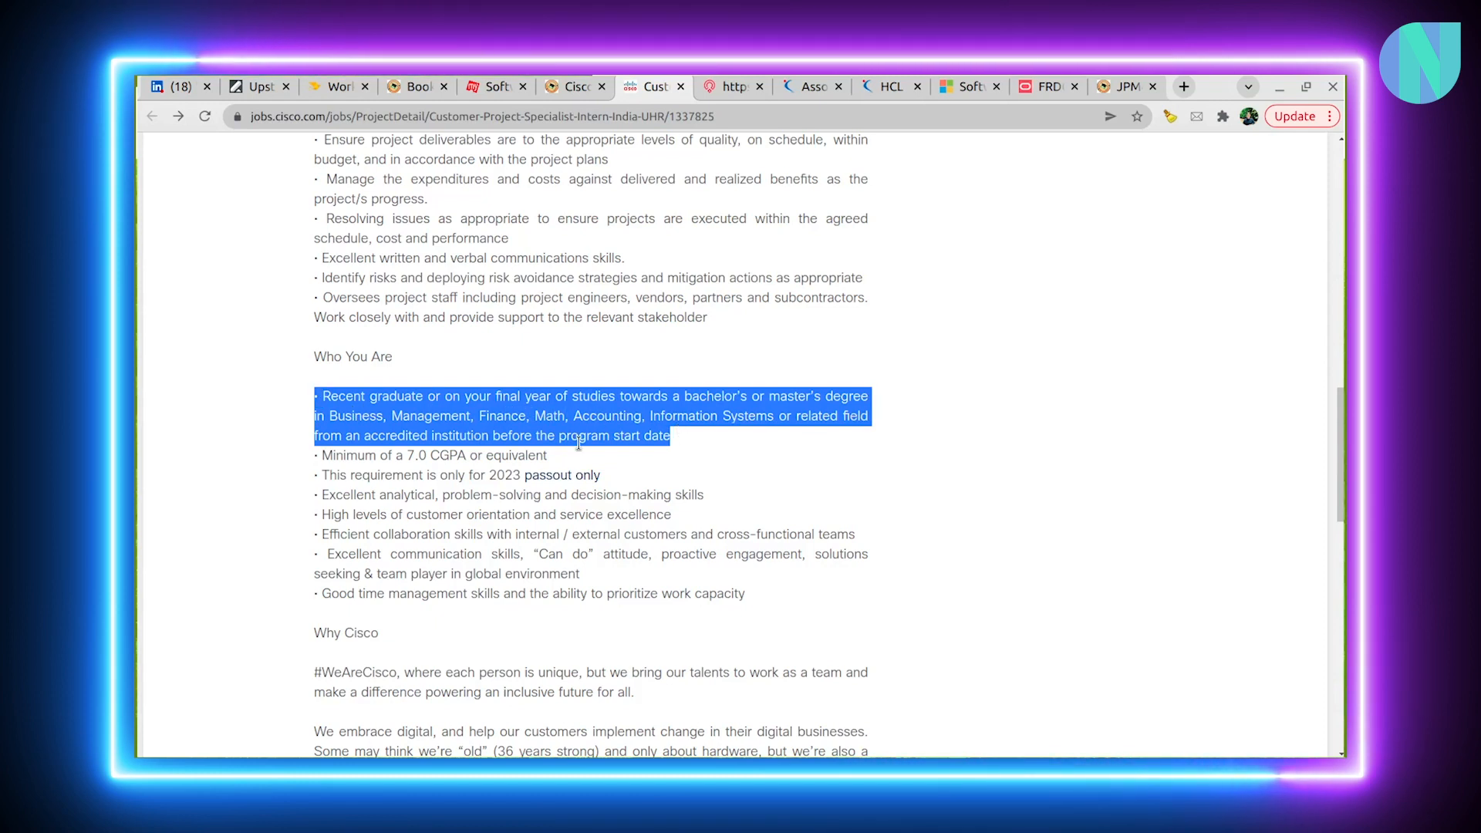
pyautogui.click(466, 455)
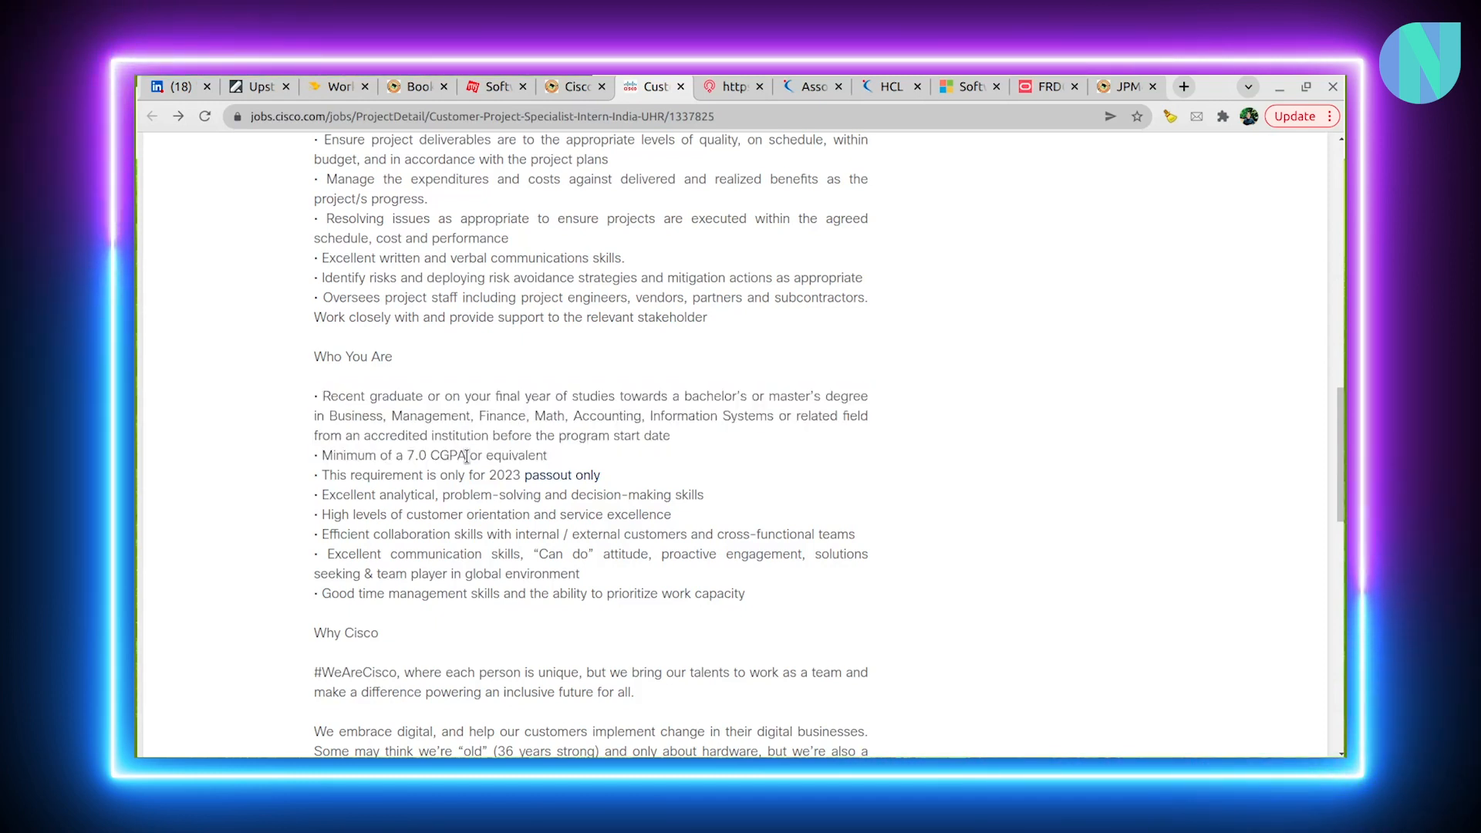
pyautogui.moveTo(336, 455); pyautogui.dragTo(548, 455)
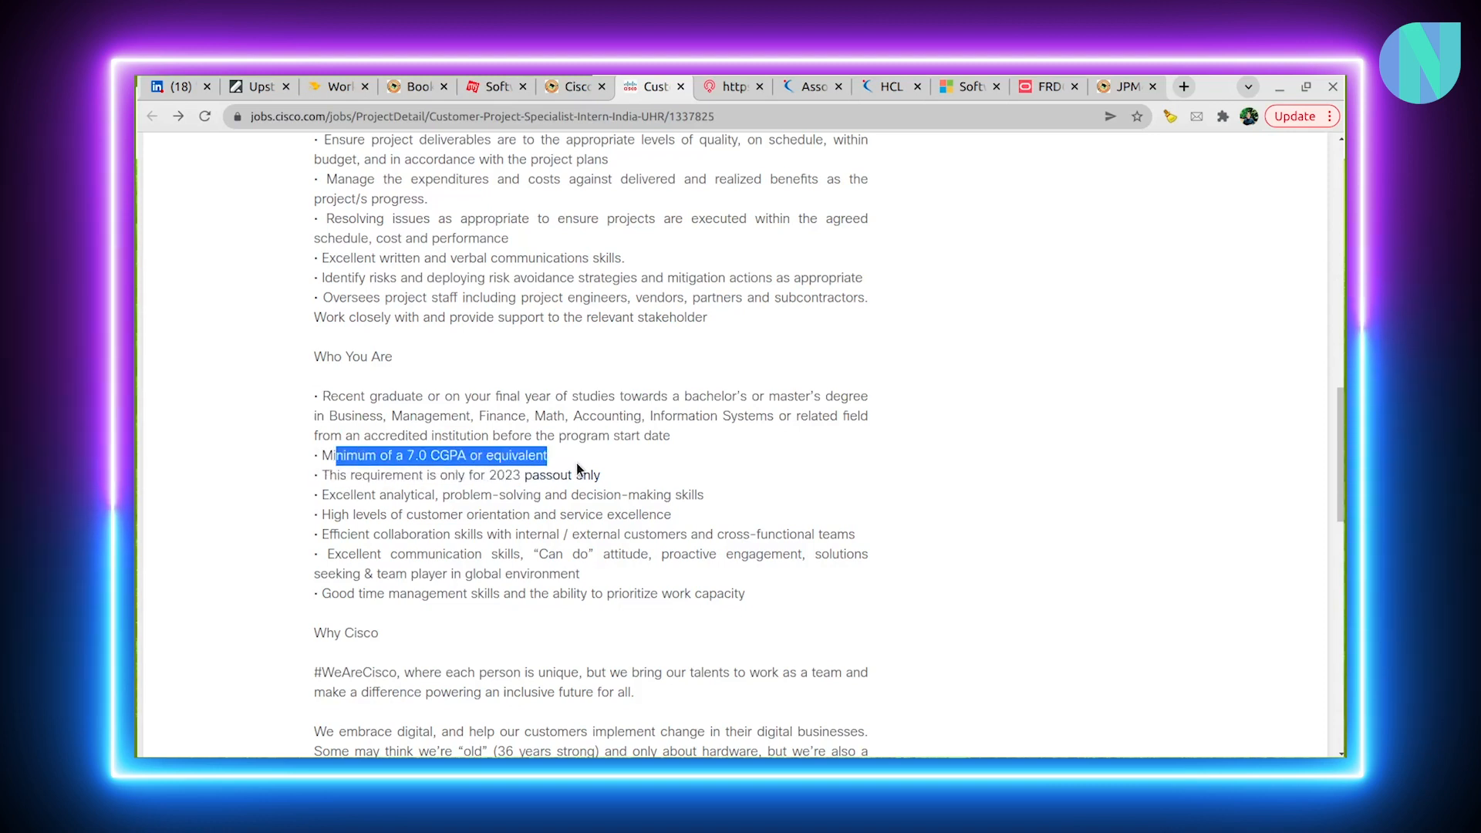
pyautogui.doubleClick(382, 475)
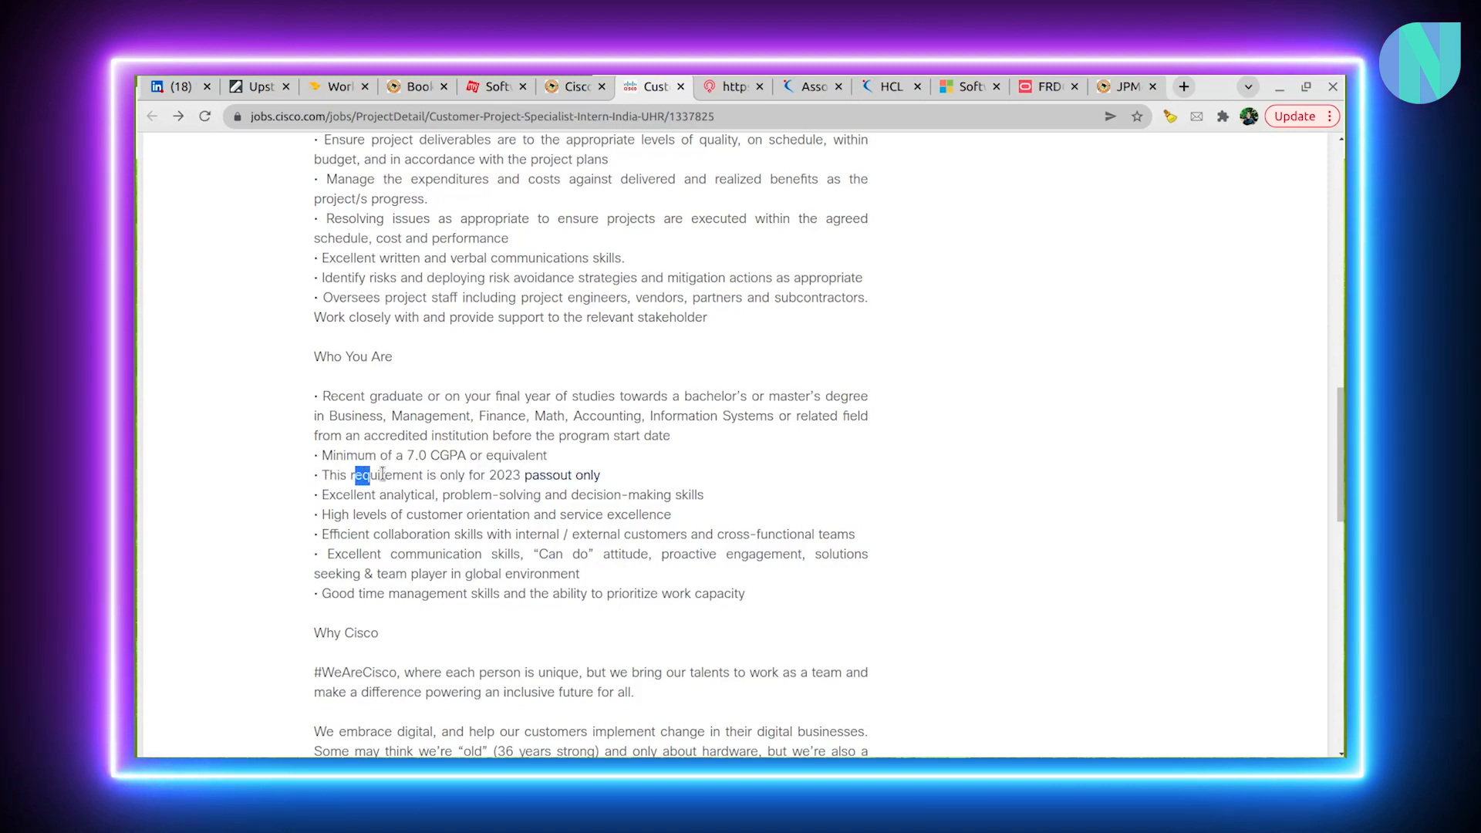
pyautogui.moveTo(354, 474); pyautogui.dragTo(601, 474)
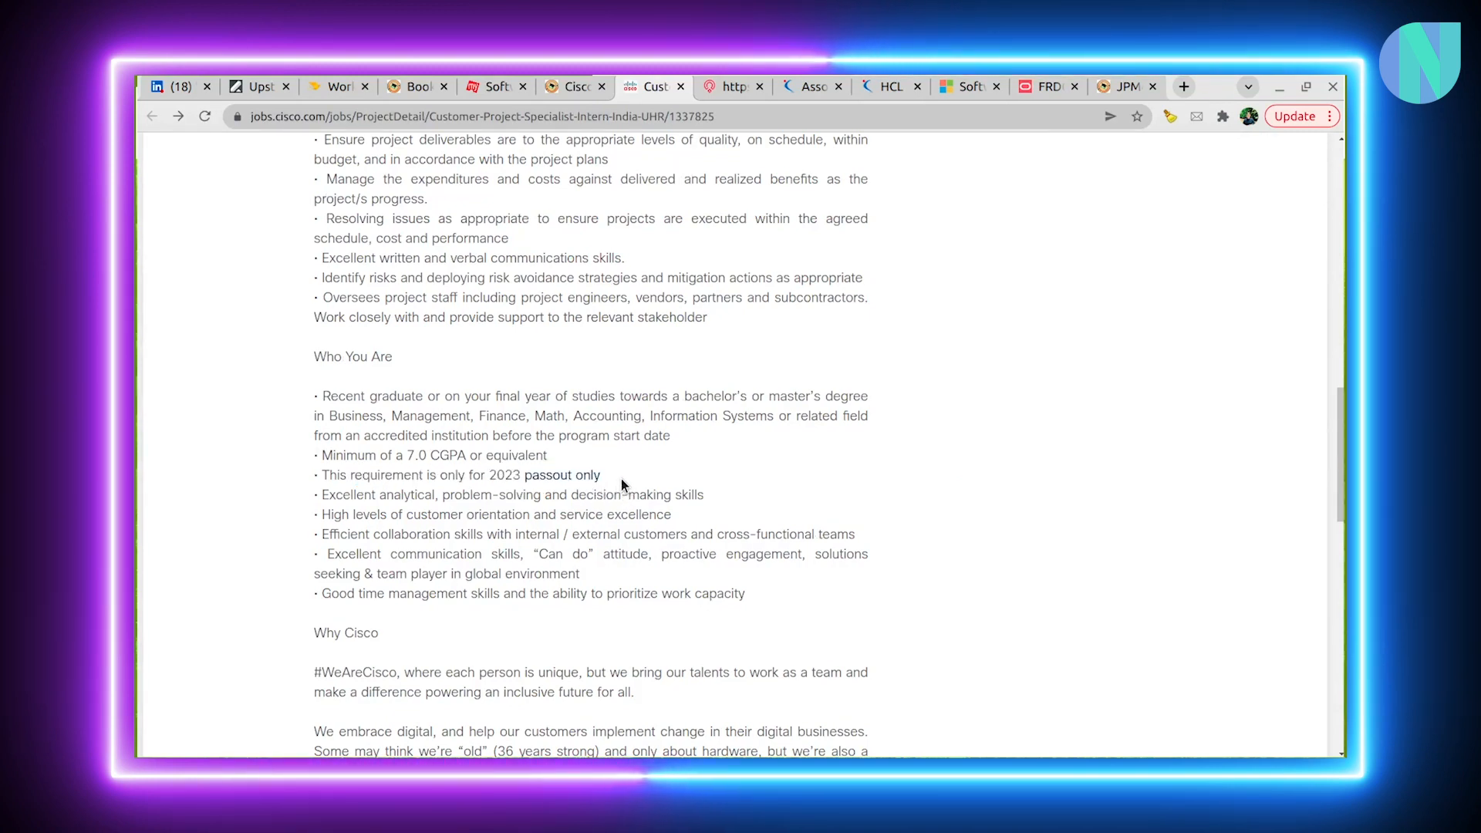
pyautogui.moveTo(481, 475); pyautogui.dragTo(601, 475)
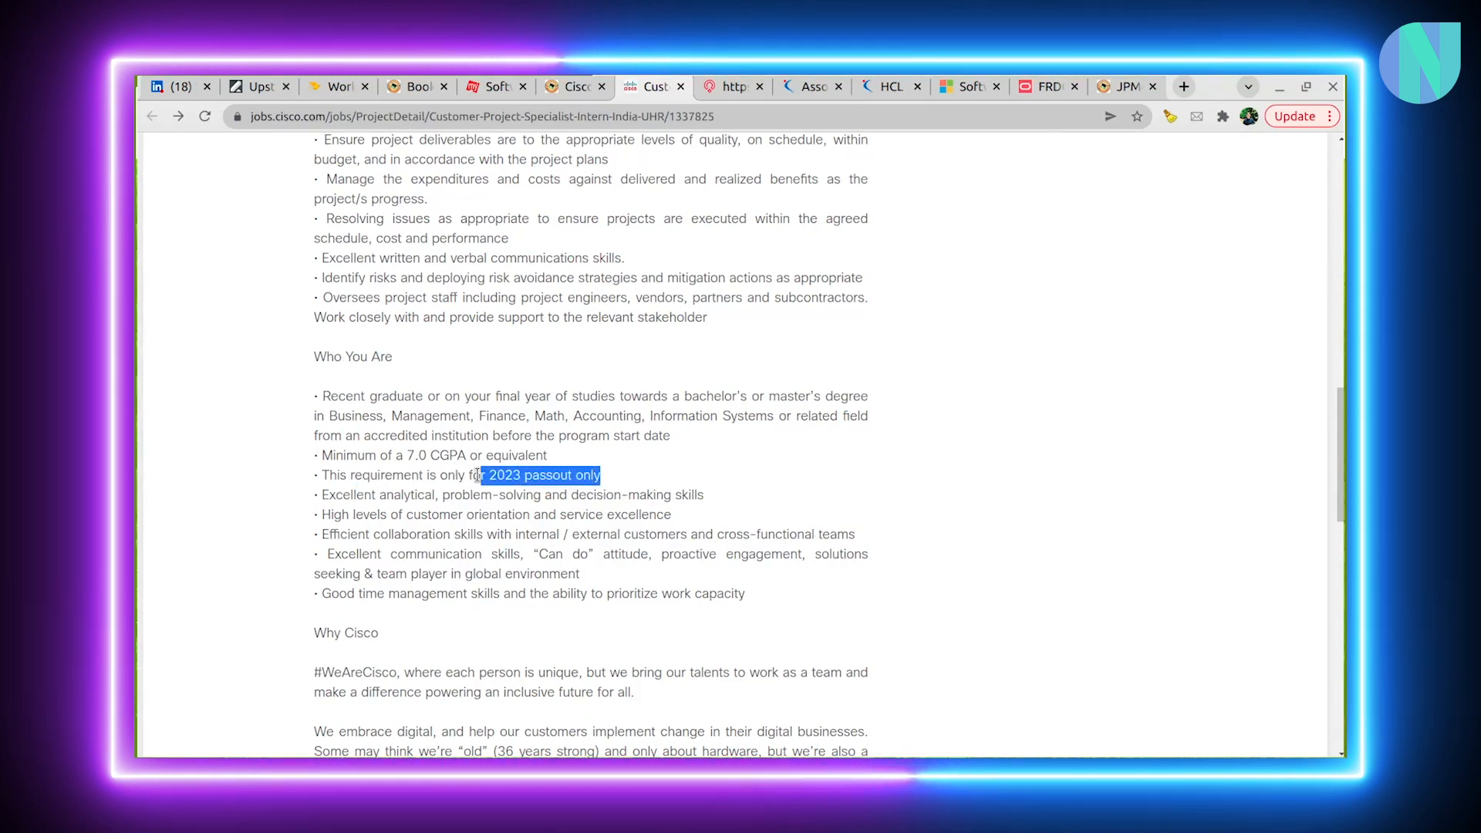
pyautogui.moveTo(481, 475); pyautogui.dragTo(425, 475)
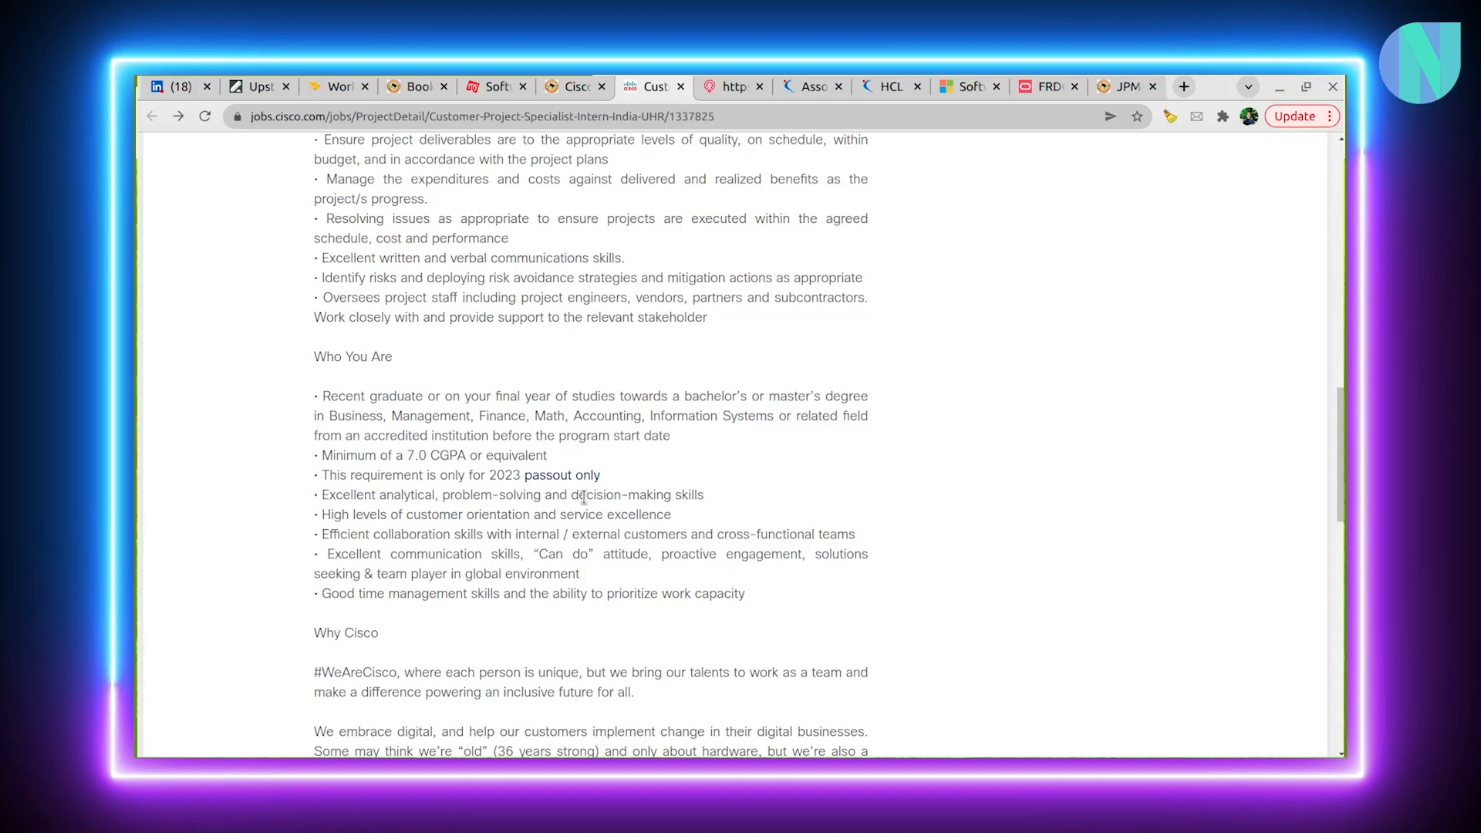
pyautogui.moveTo(317, 554); pyautogui.dragTo(580, 573)
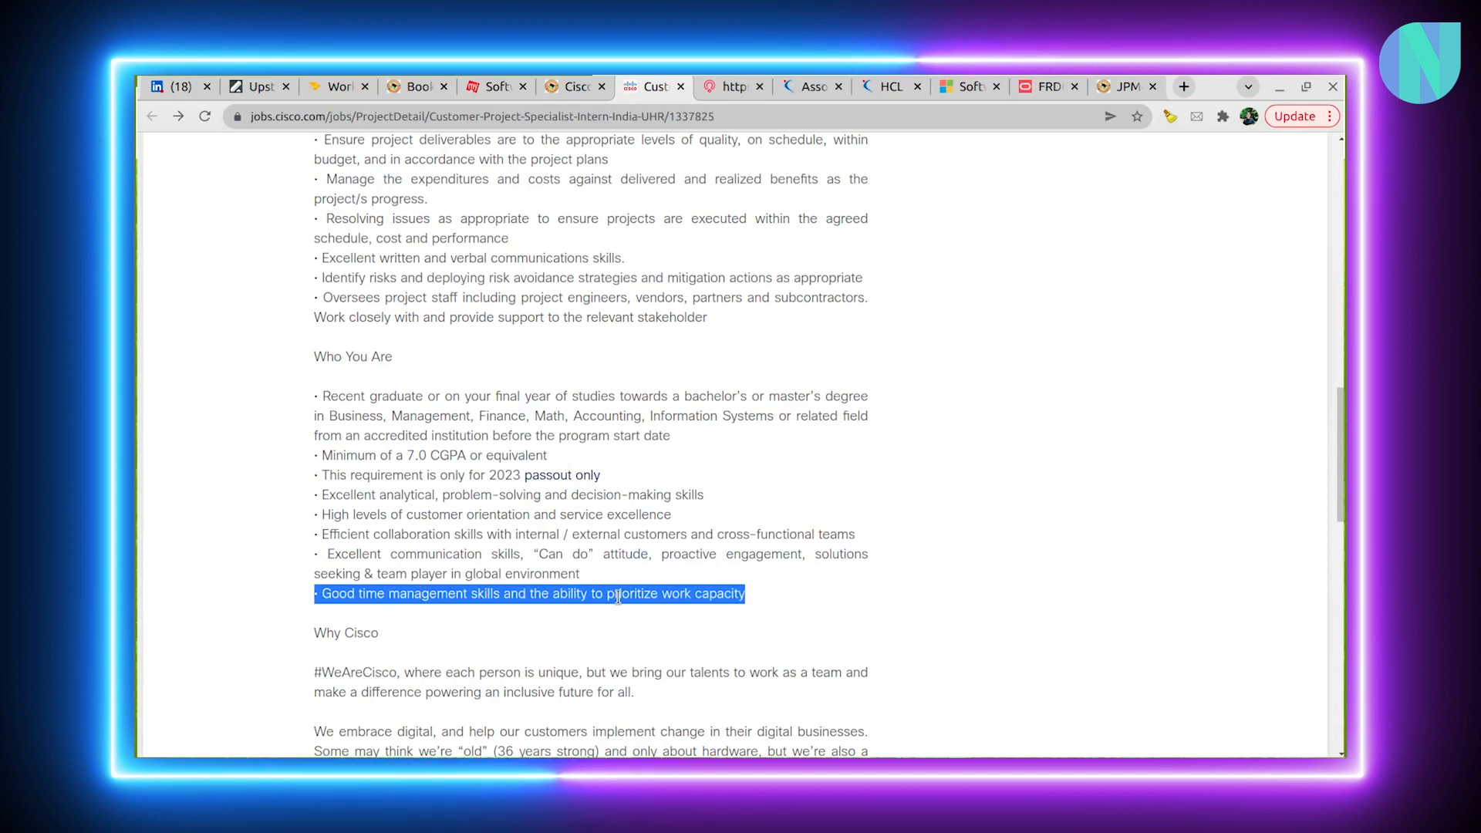
pyautogui.scroll(-3)
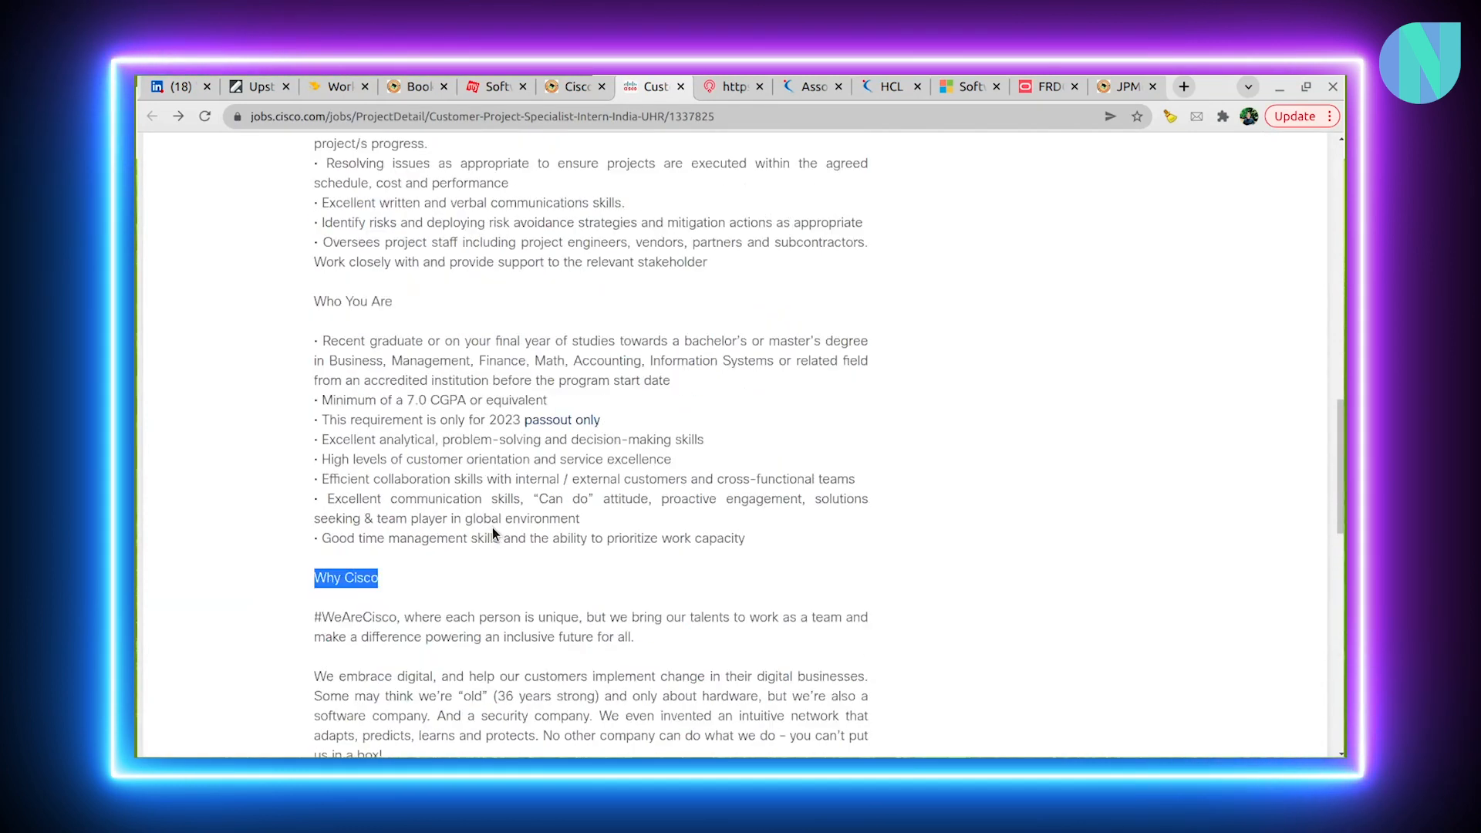
pyautogui.scroll(3)
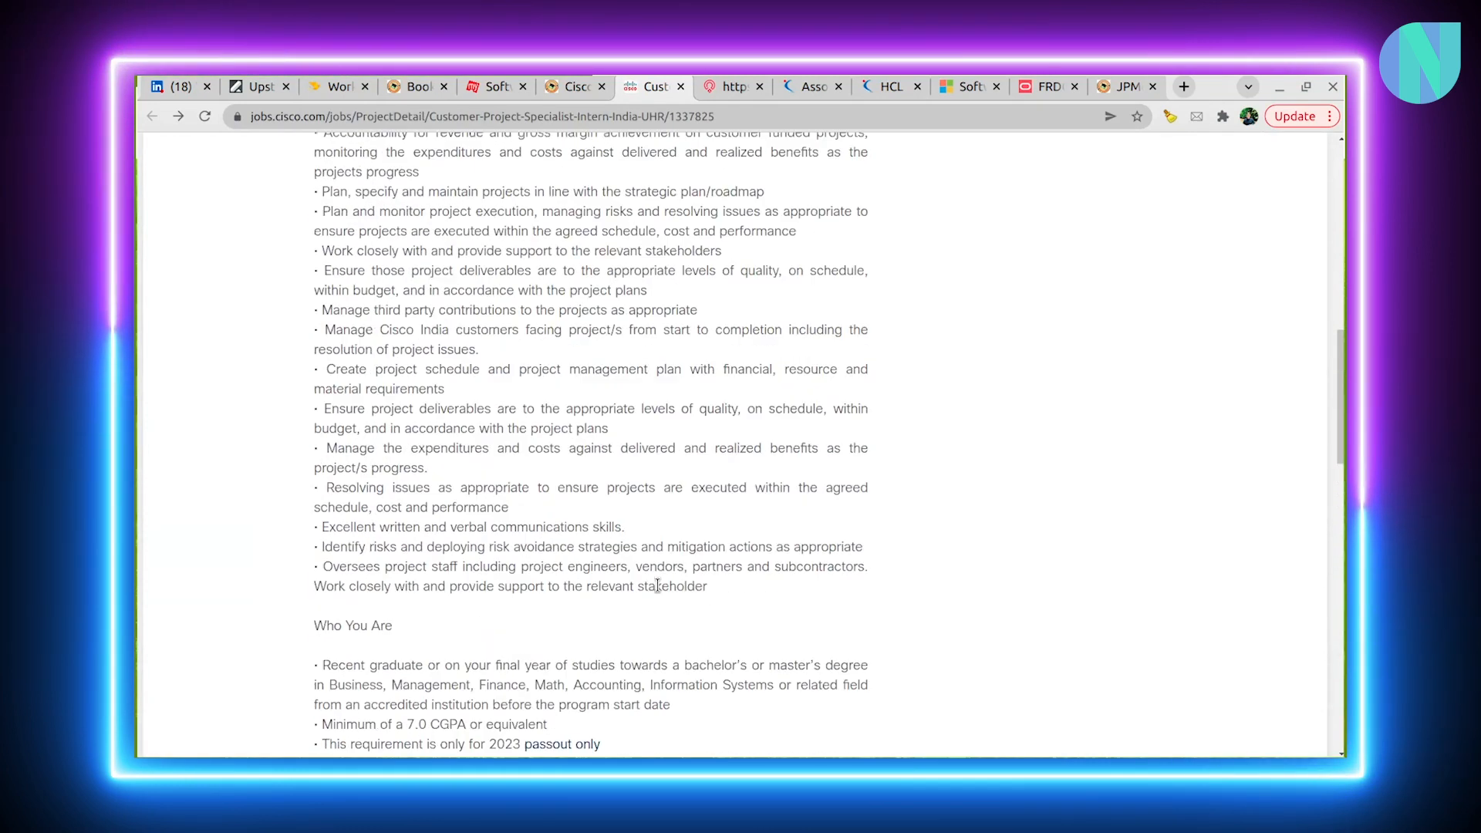
pyautogui.scroll(3)
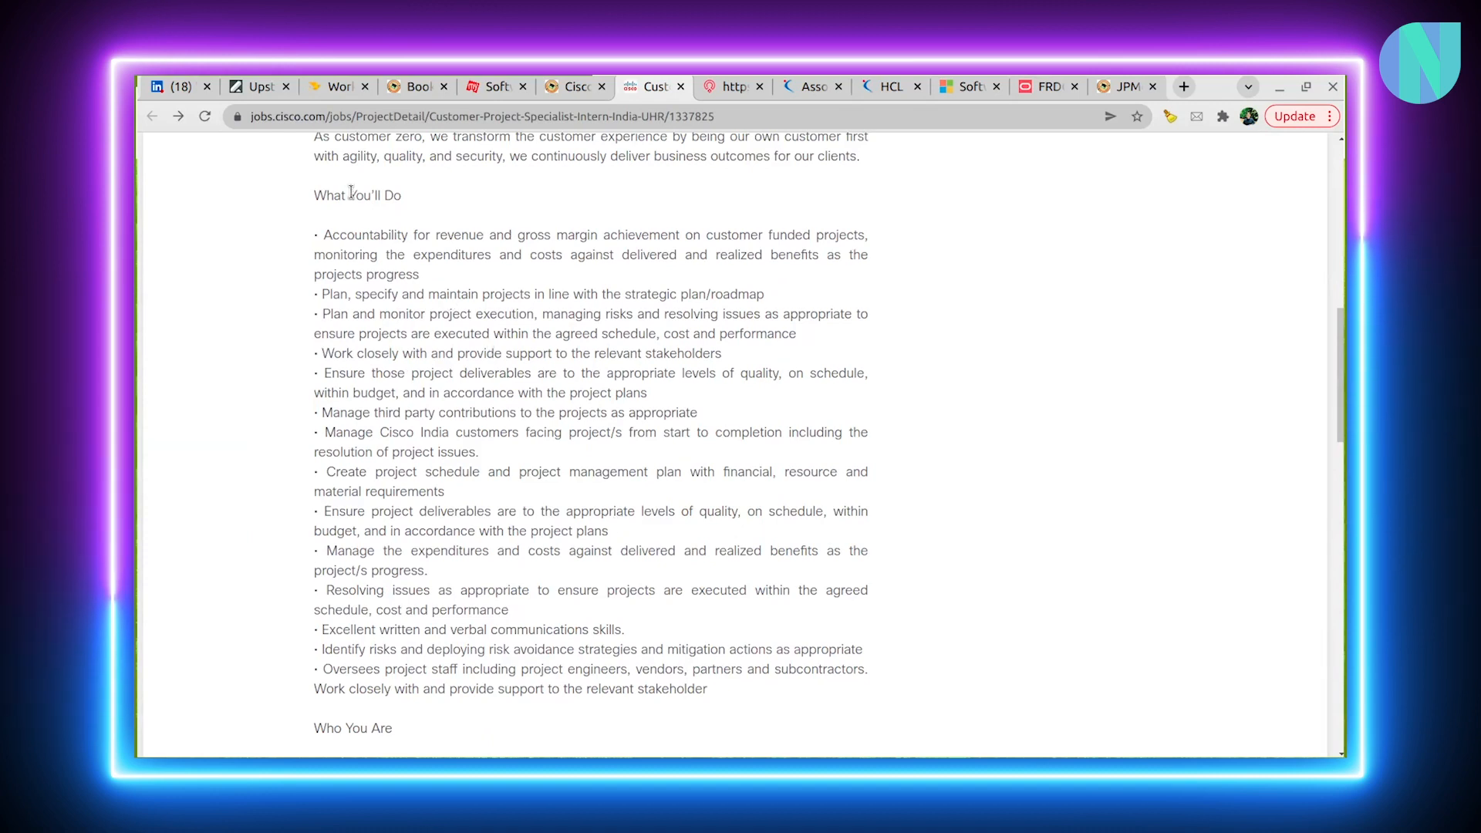
pyautogui.doubleClick(356, 195)
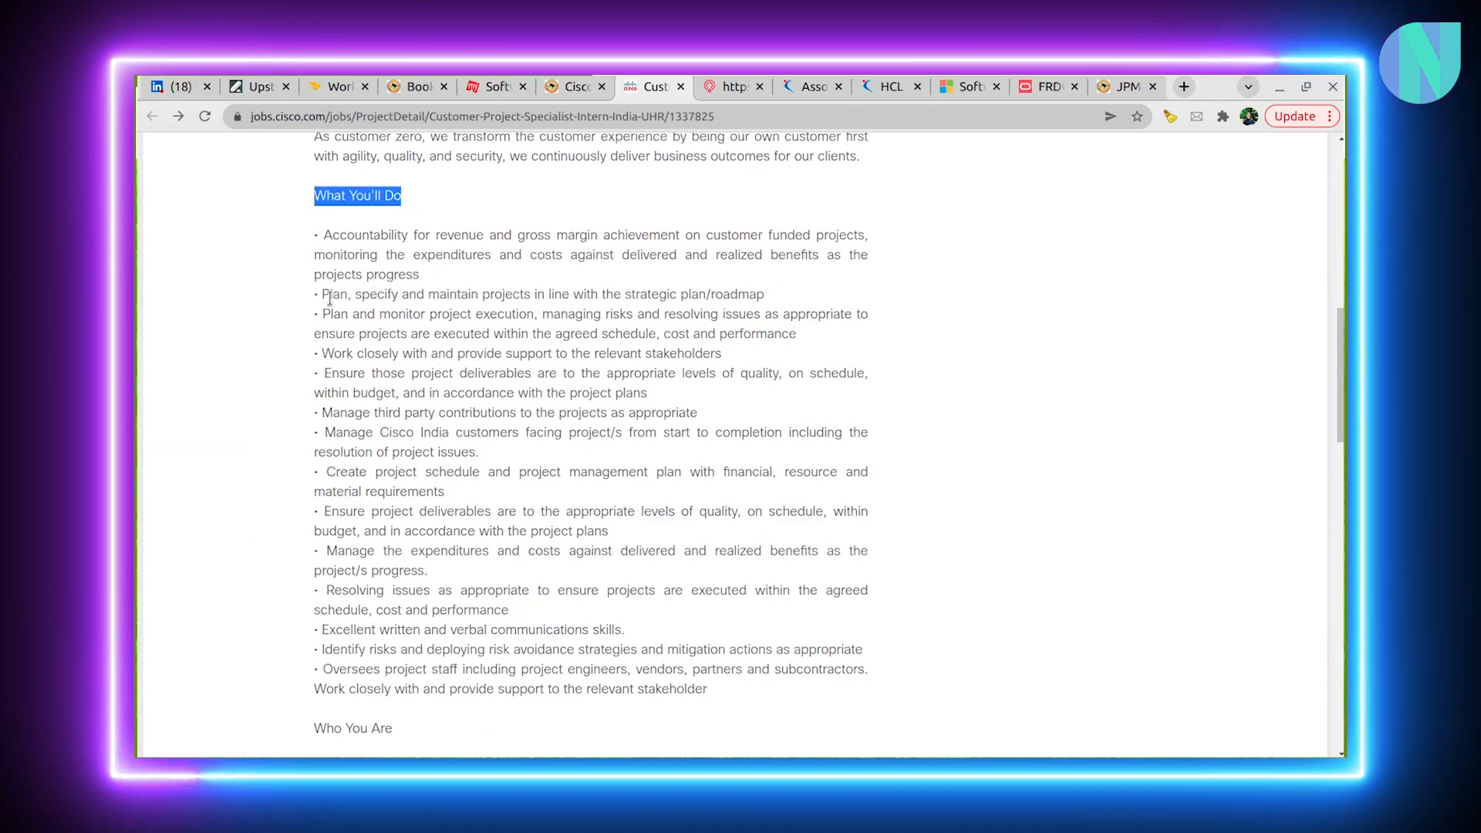
pyautogui.moveTo(326, 294); pyautogui.dragTo(715, 312)
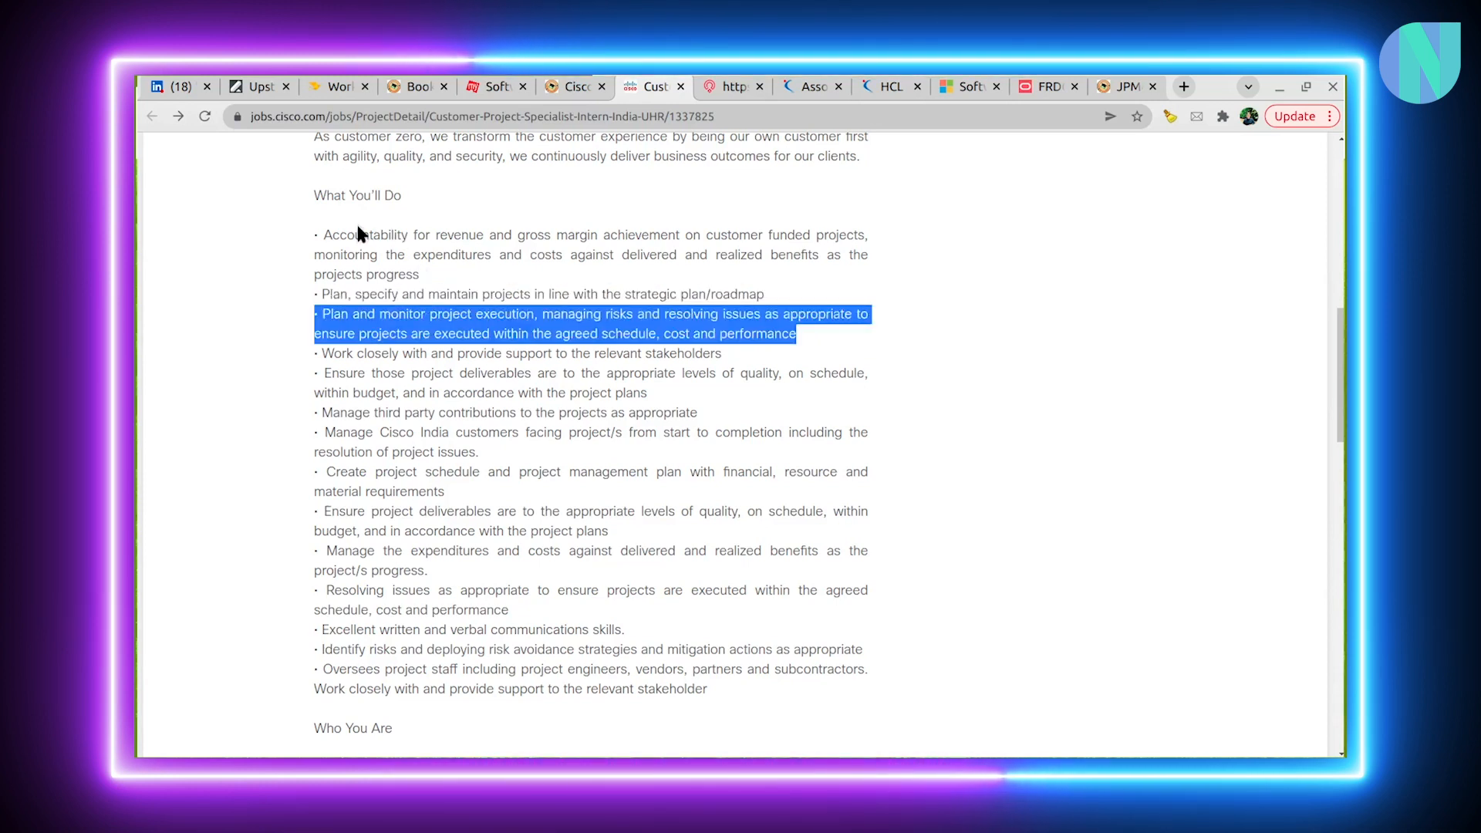
pyautogui.moveTo(324, 234); pyautogui.dragTo(612, 254)
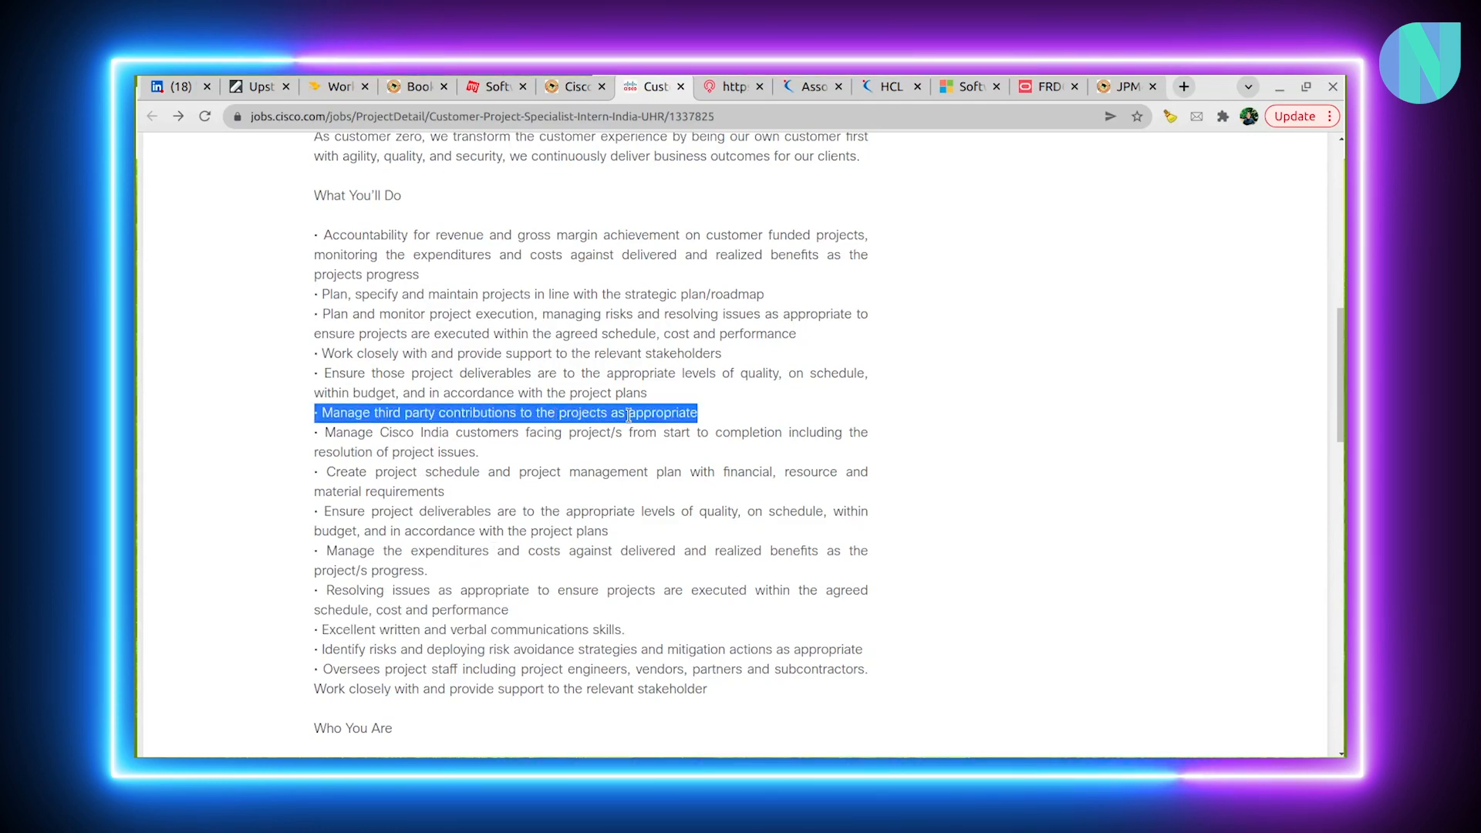
pyautogui.scroll(-3)
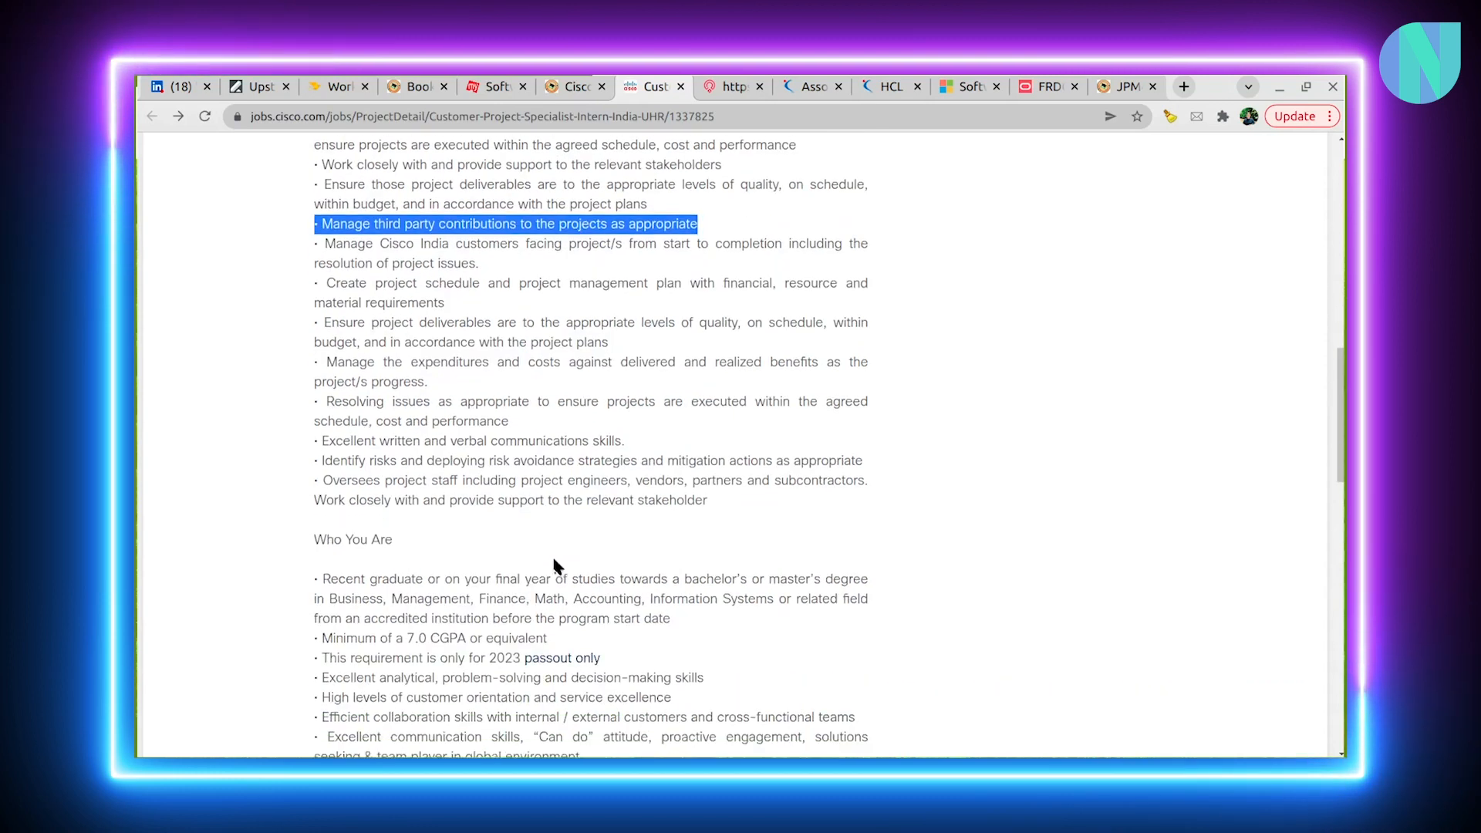
pyautogui.scroll(-3)
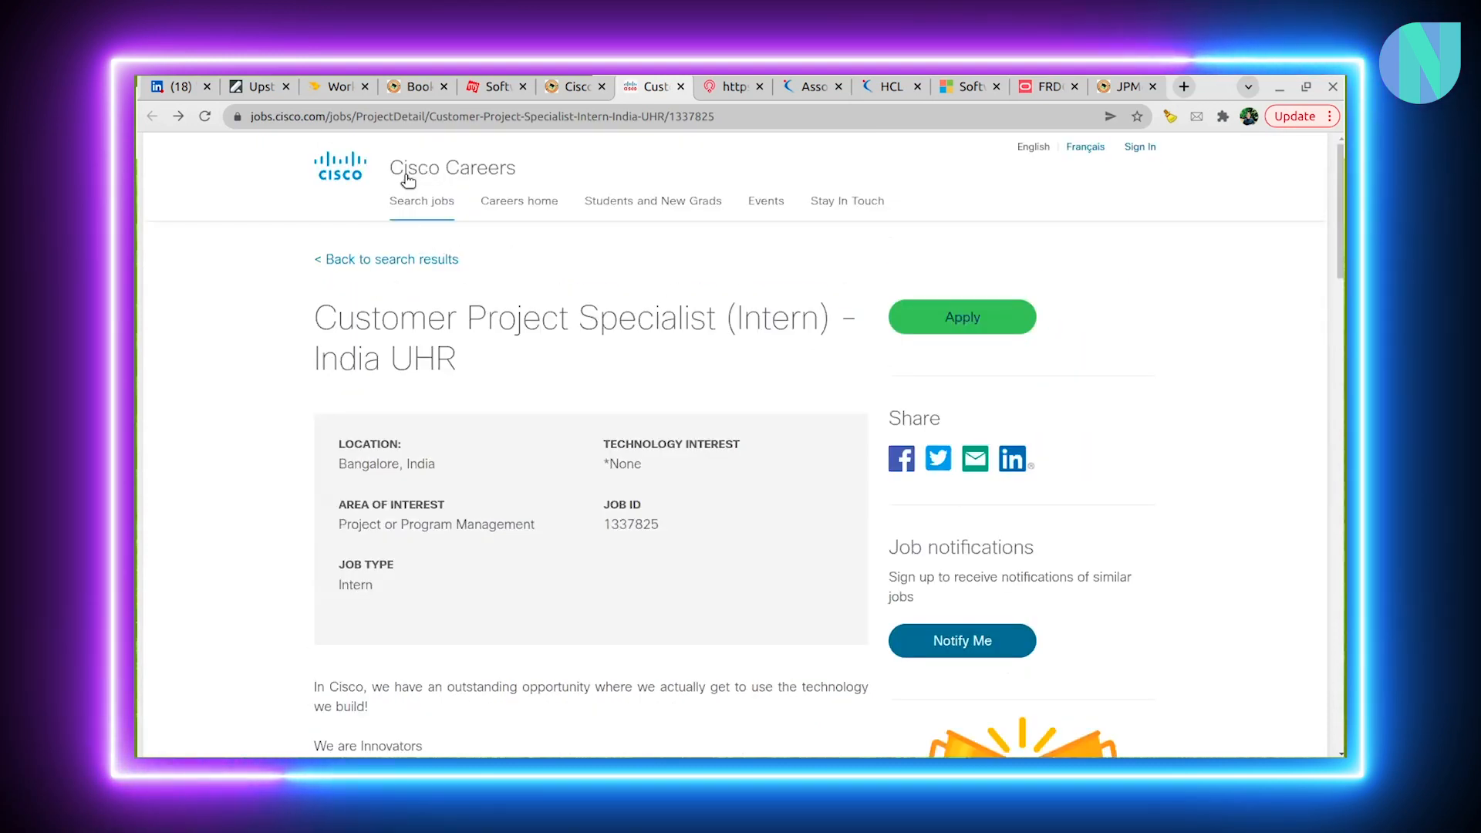
pyautogui.scroll(-3)
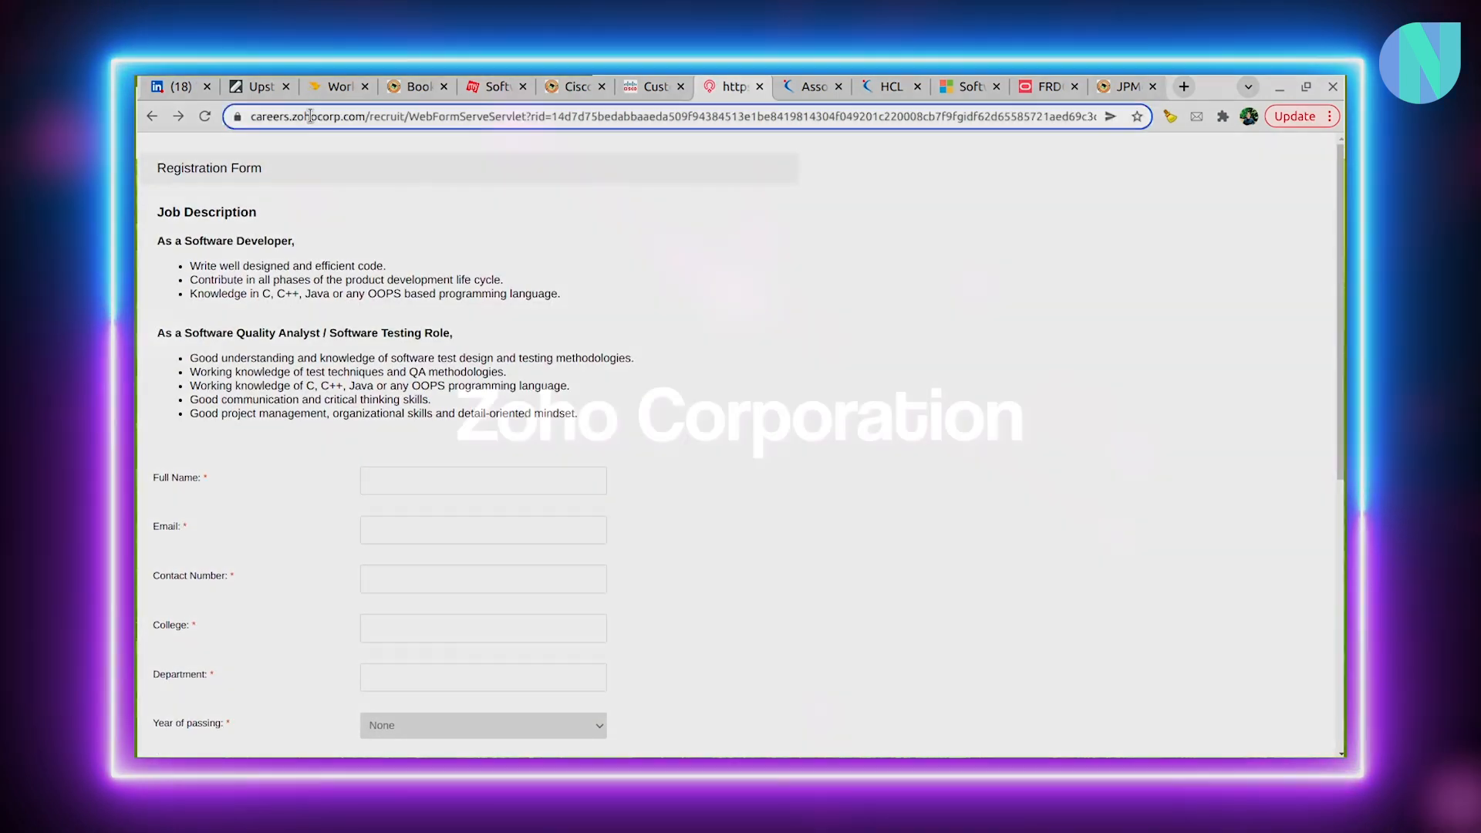
# Highlight the Software Developer role requirements on the Zoho registration page
pyautogui.moveTo(229, 294); pyautogui.dragTo(399, 294)
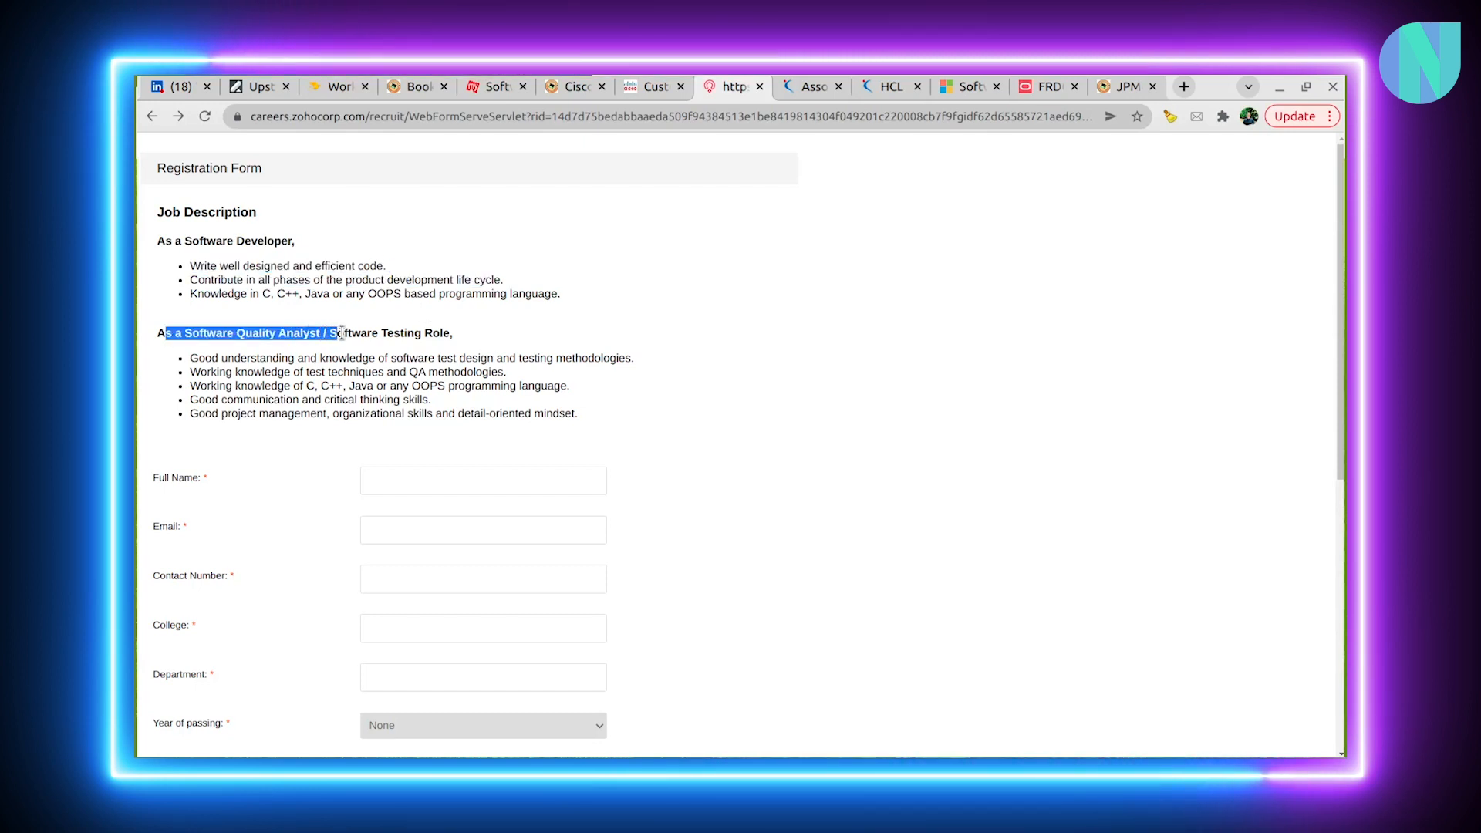
pyautogui.click(163, 241)
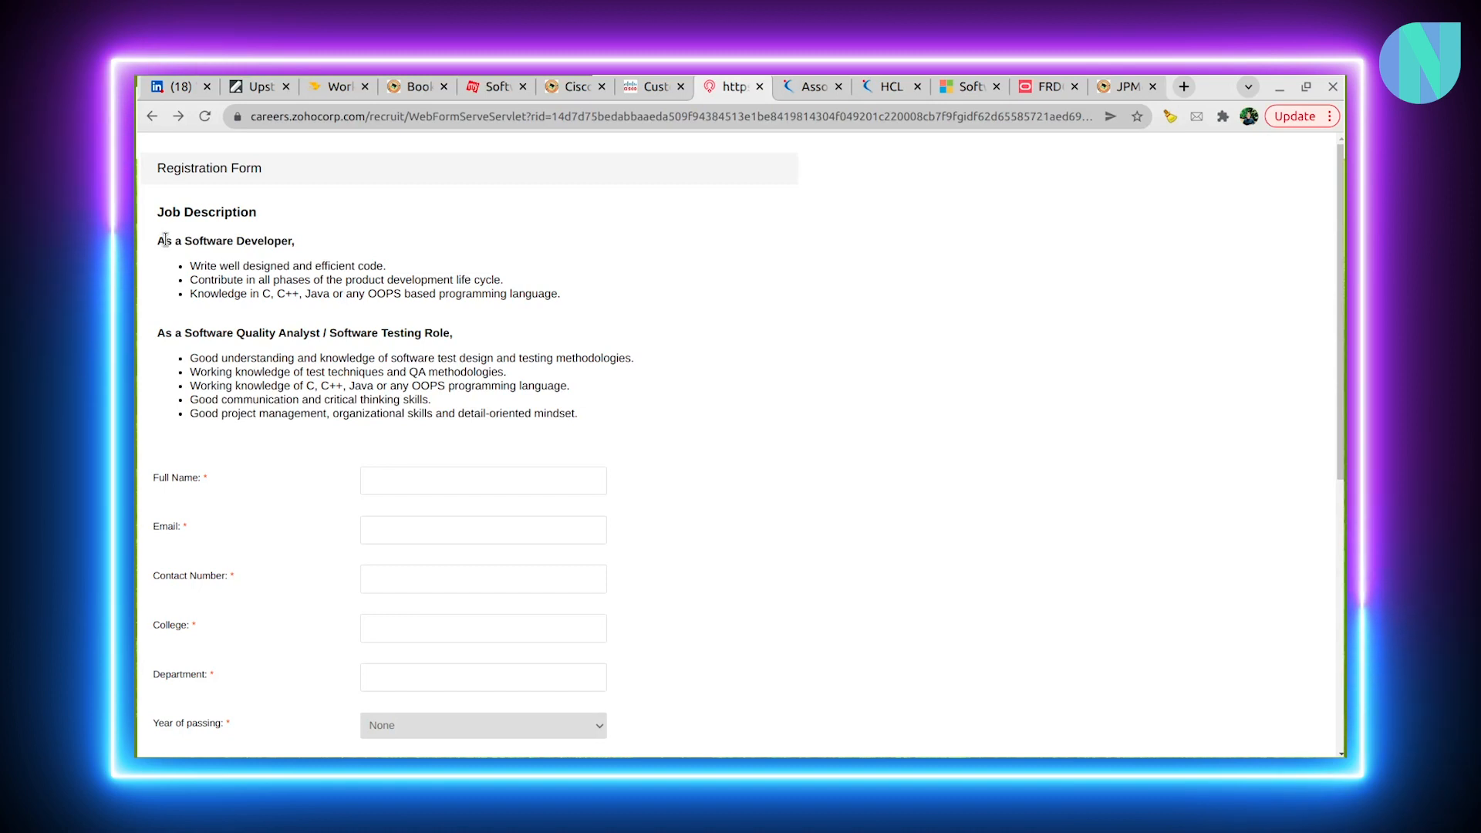
pyautogui.moveTo(157, 239); pyautogui.dragTo(561, 294)
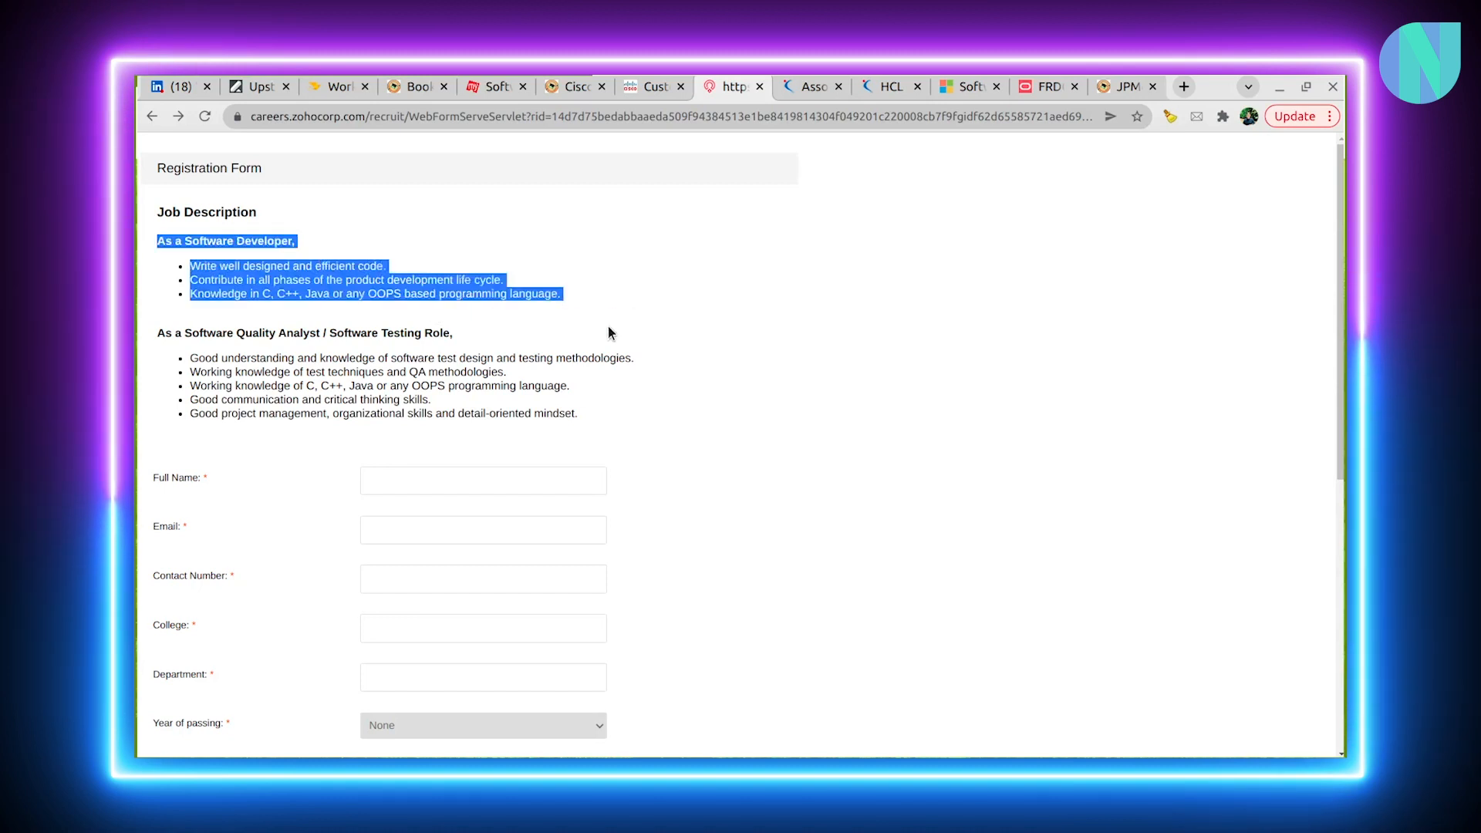
# Highlight the Software Quality Analyst / Software Testing requirements, then switch to Clarivate's posting
pyautogui.moveTo(164, 332); pyautogui.dragTo(379, 332)
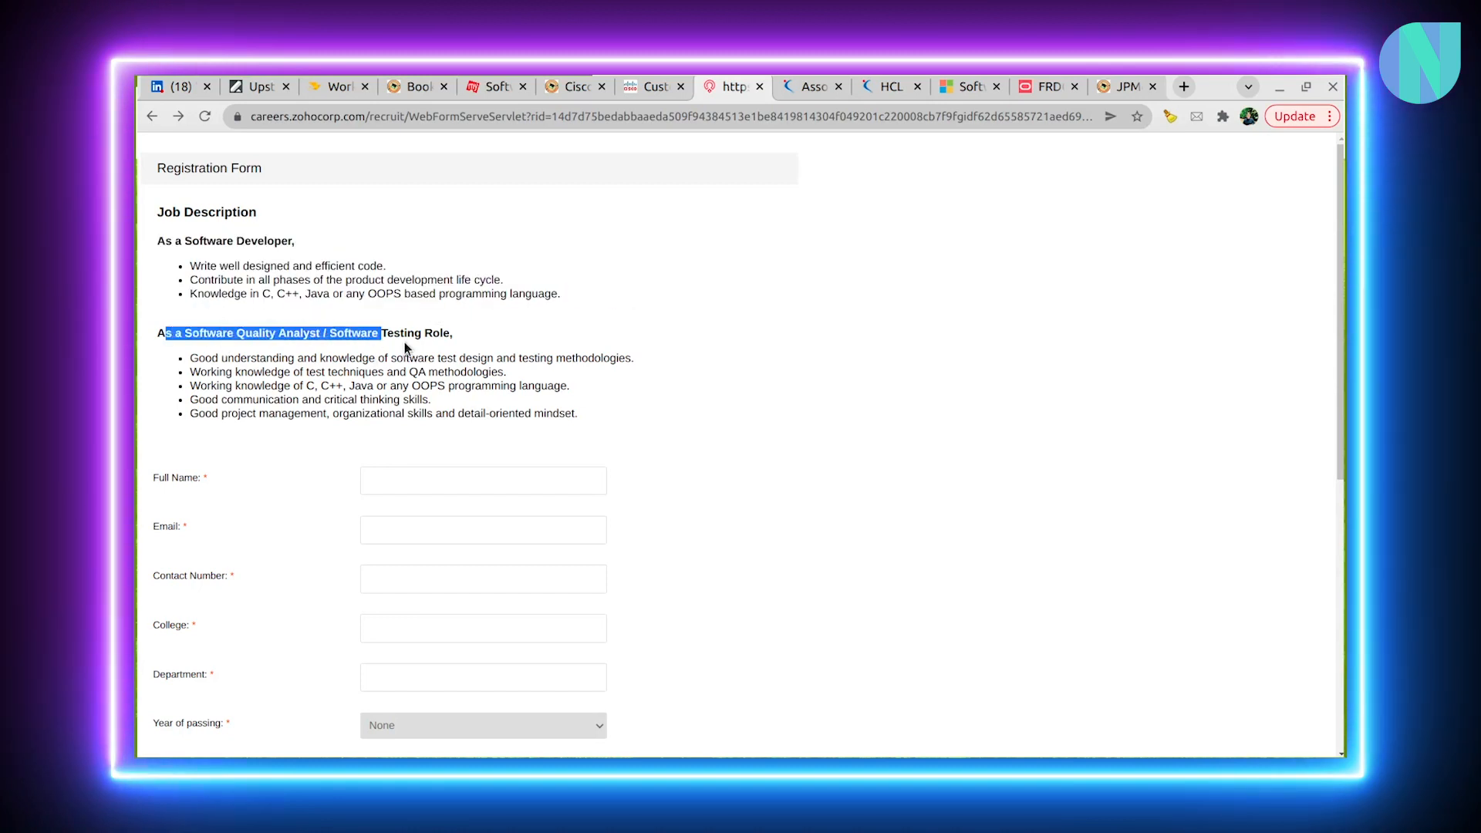
pyautogui.moveTo(378, 332); pyautogui.dragTo(590, 416)
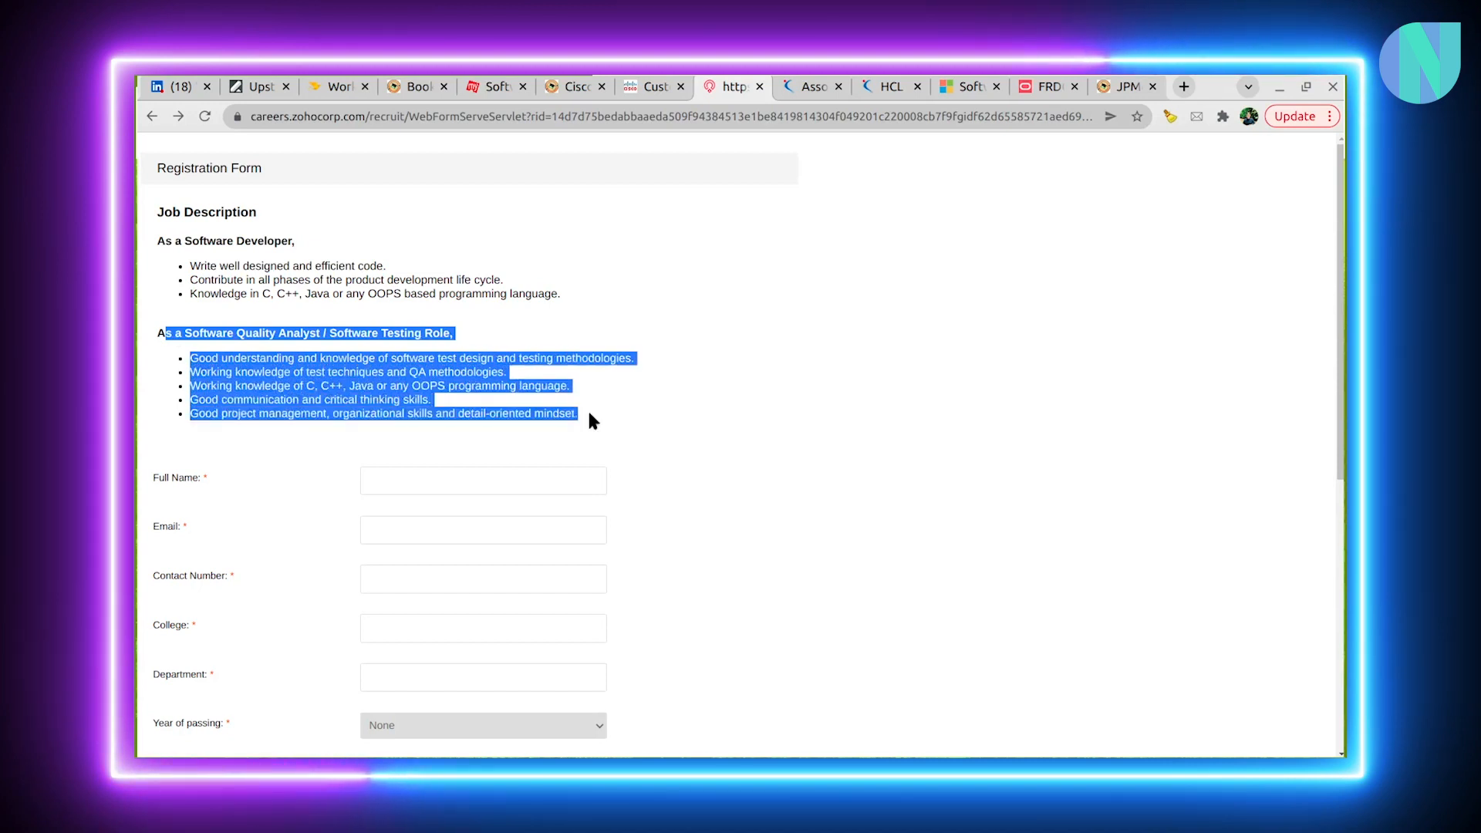
pyautogui.click(591, 420)
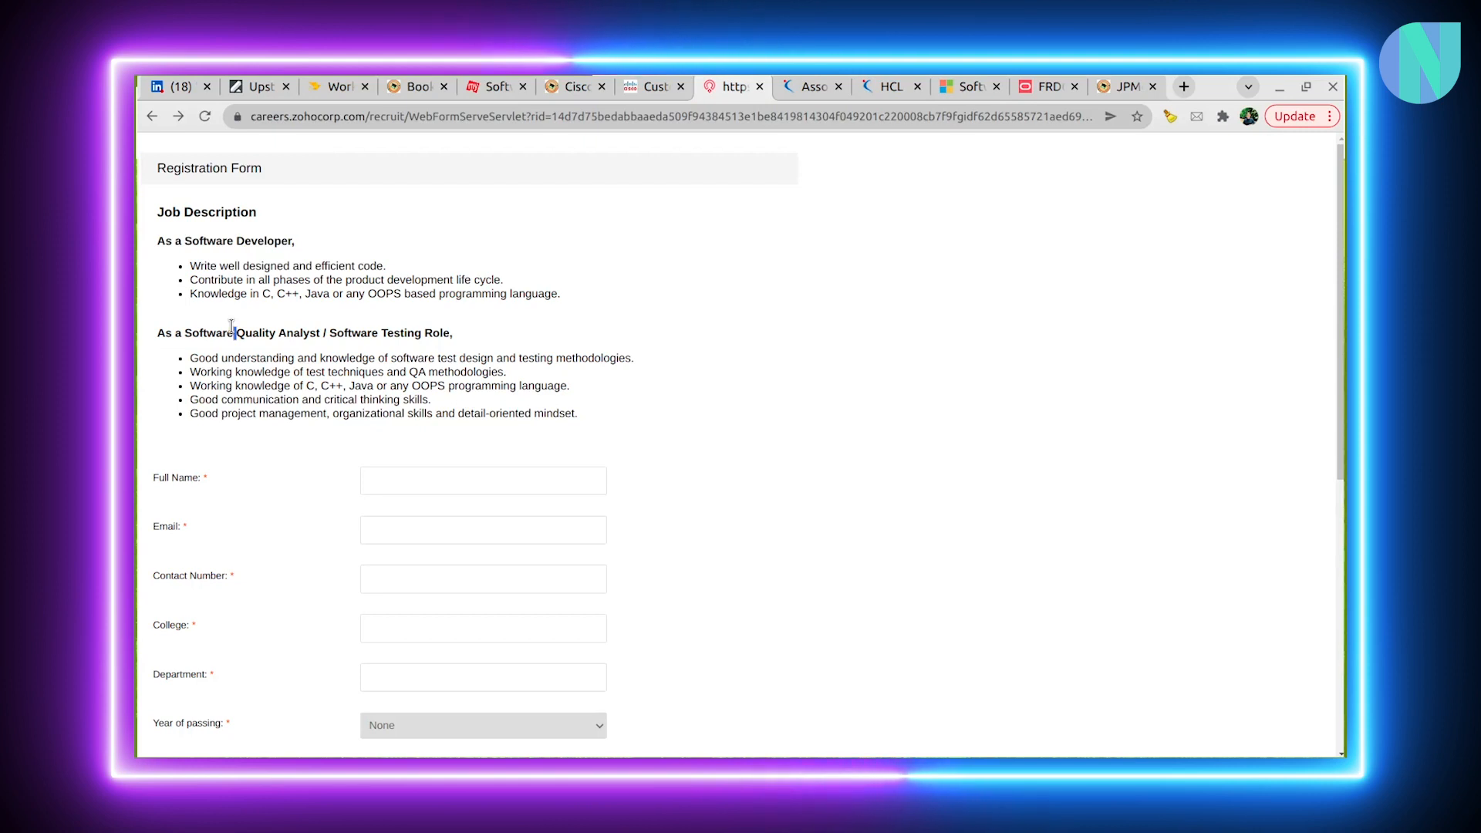
pyautogui.tripleClick(225, 241)
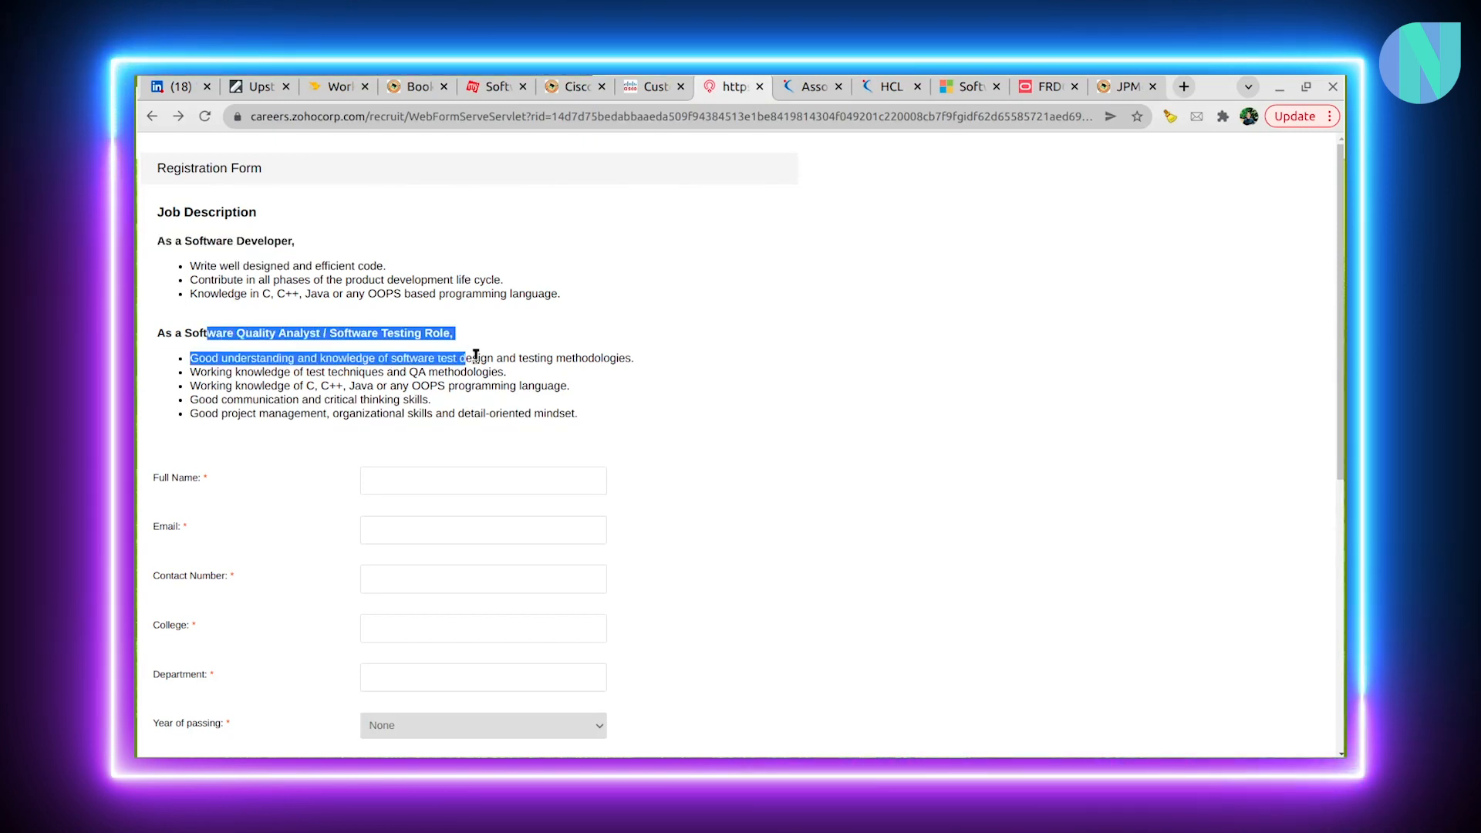
pyautogui.scroll(-3)
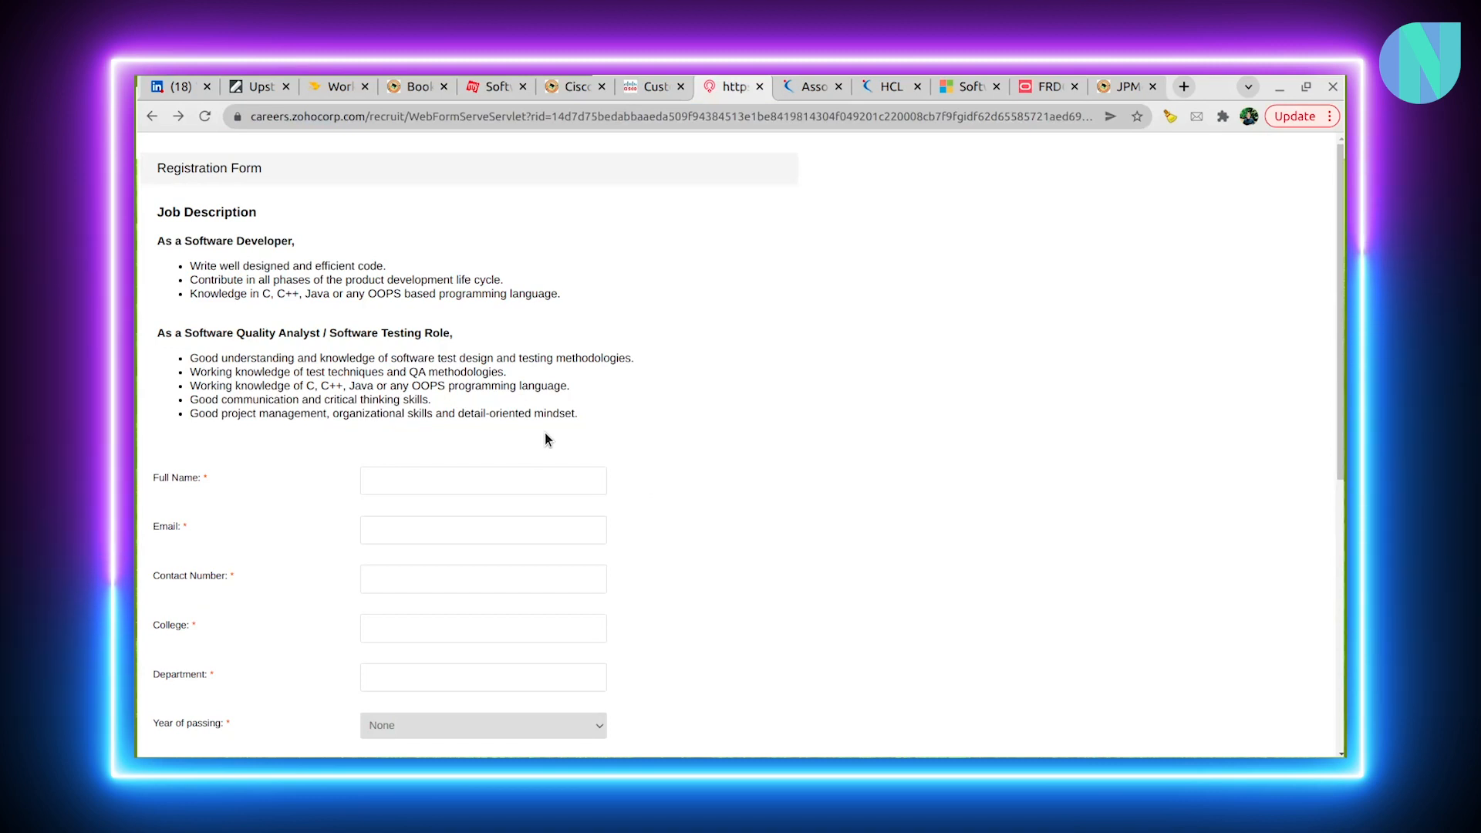
pyautogui.click(812, 87)
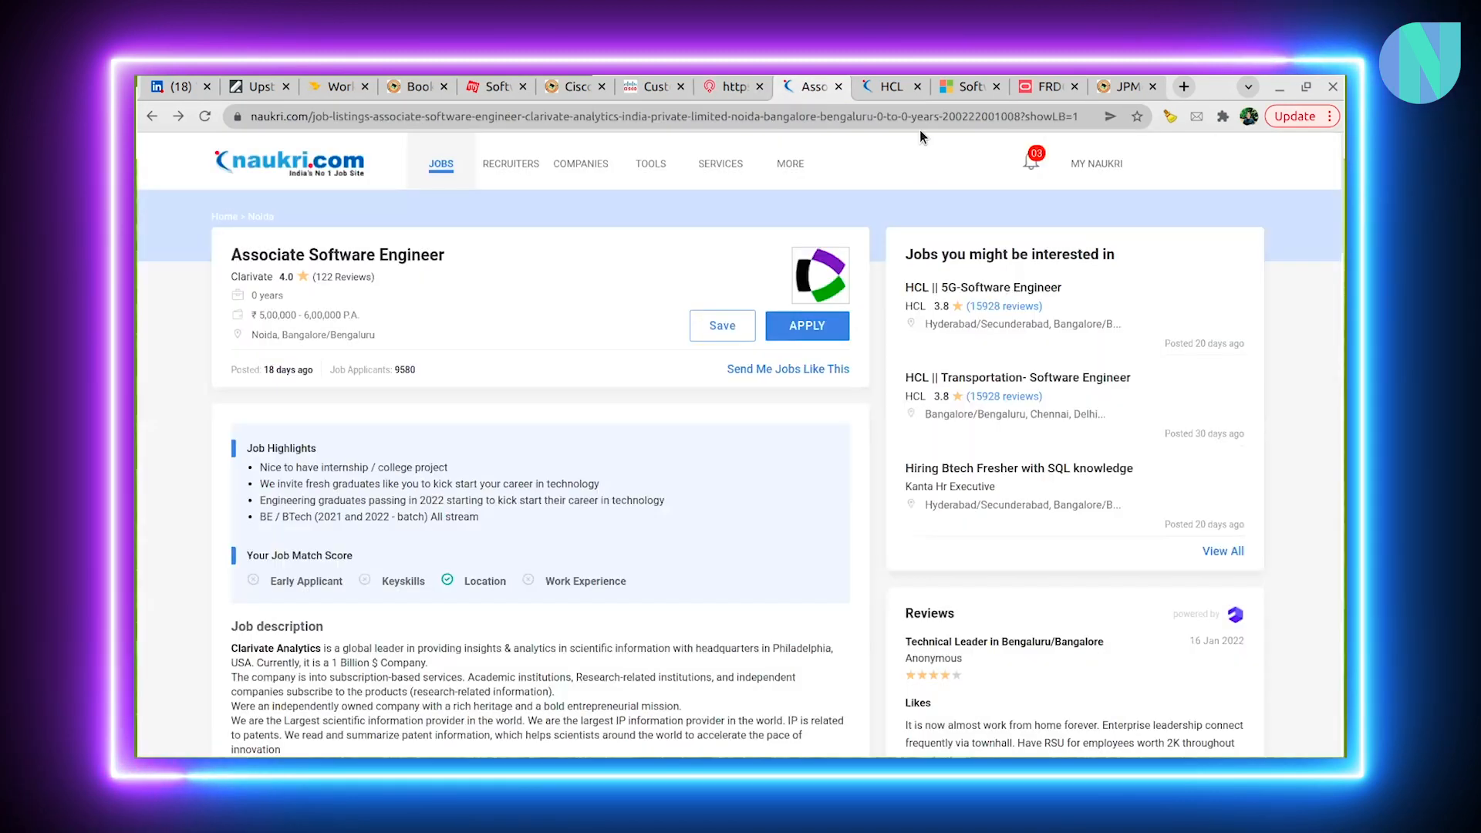
# Open HCL's Transportation Software Engineer posting, highlight its three selection steps, then go to Microsoft Careers
pyautogui.click(893, 87)
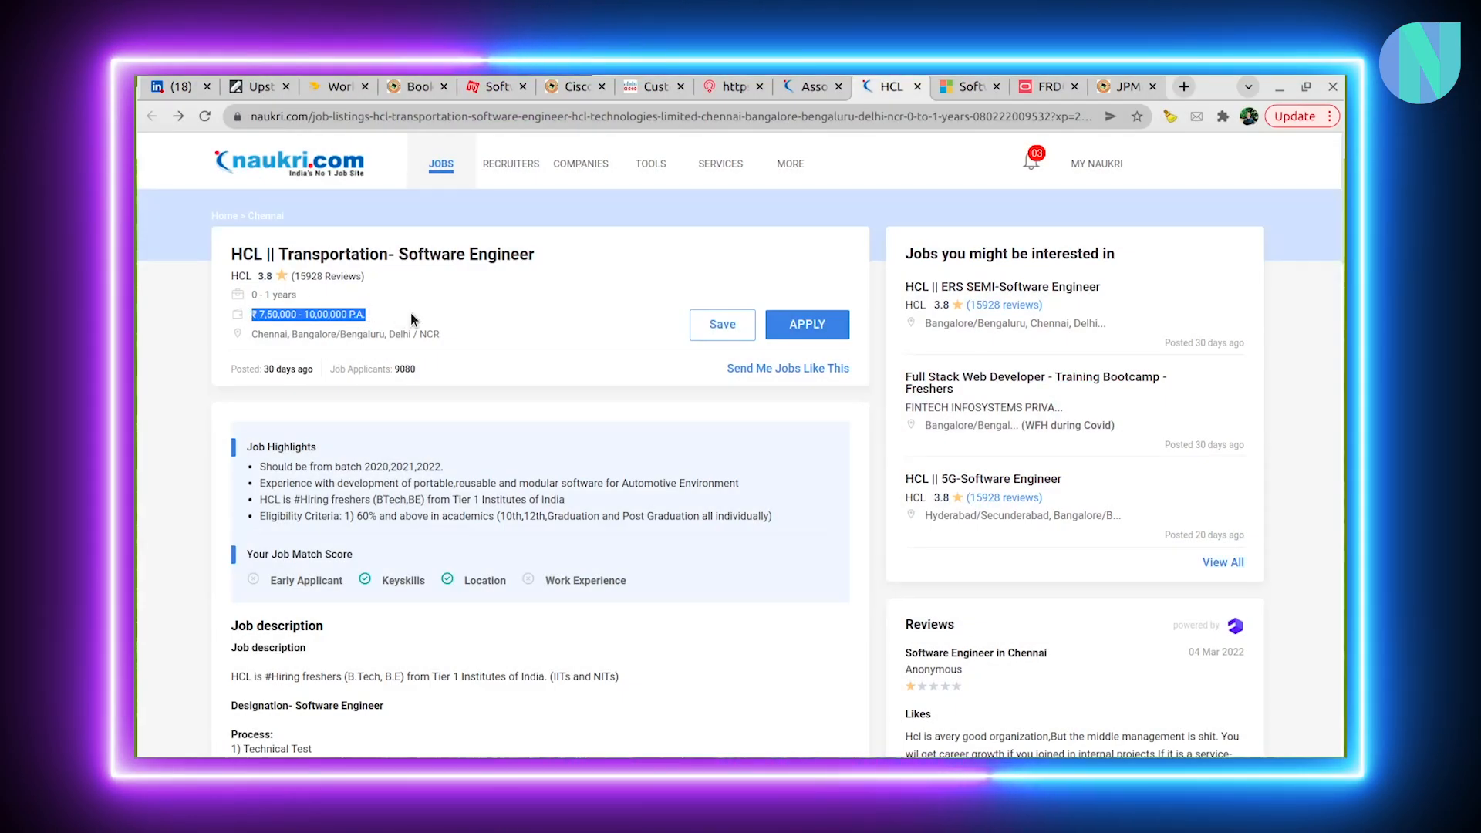
pyautogui.moveTo(534, 387)
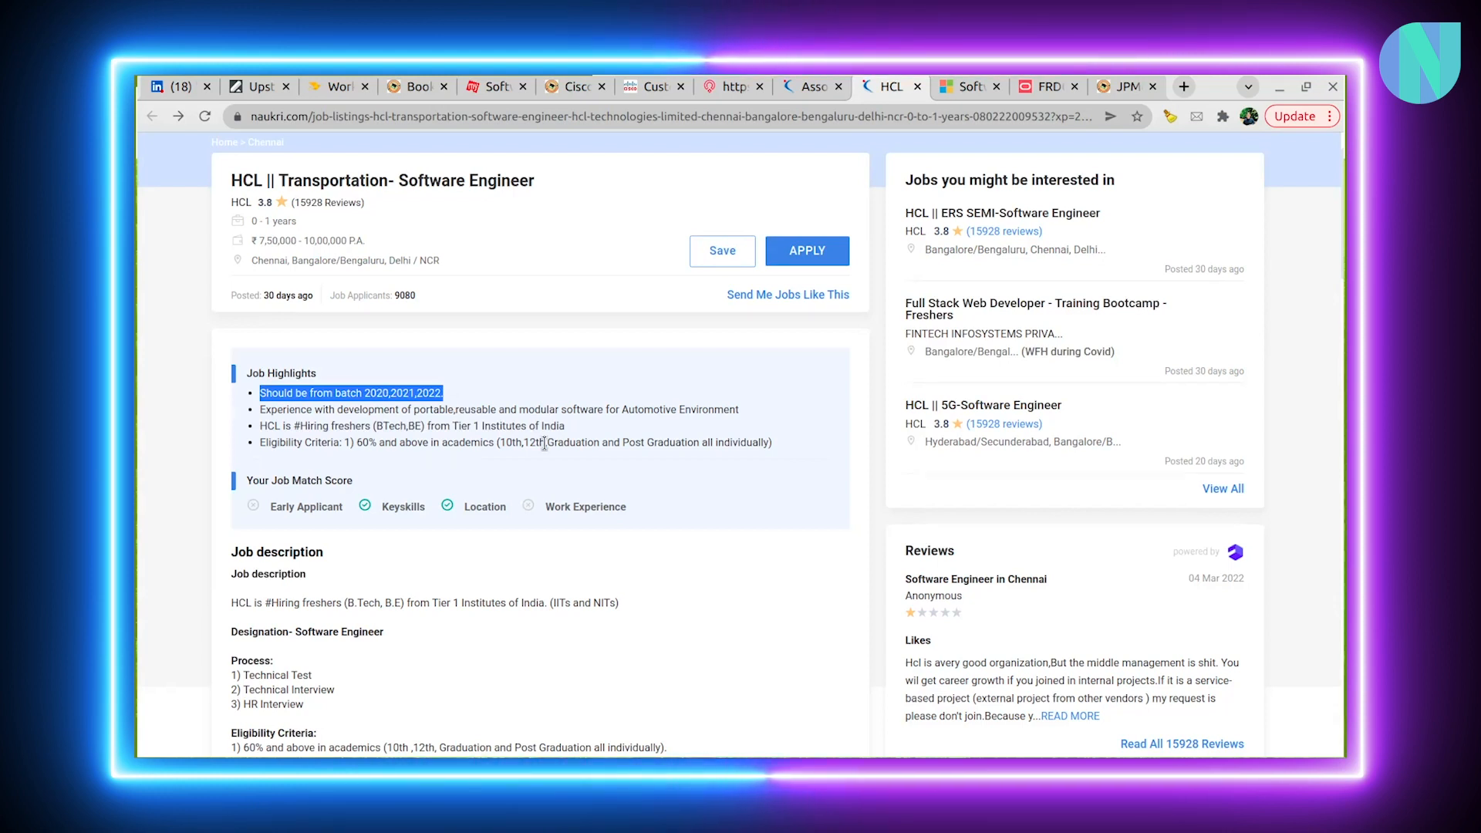
pyautogui.moveTo(519, 439)
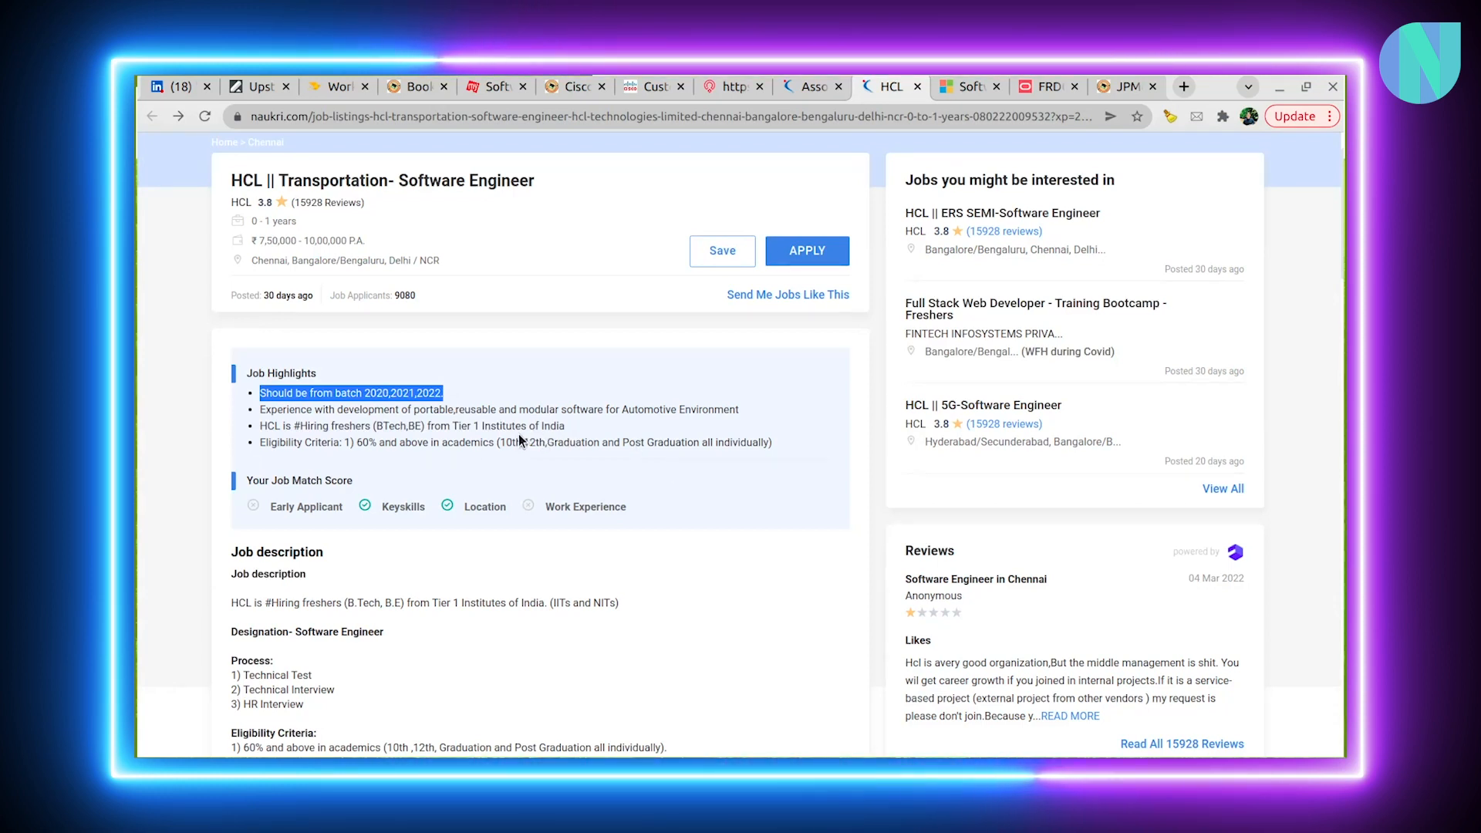
pyautogui.scroll(-3)
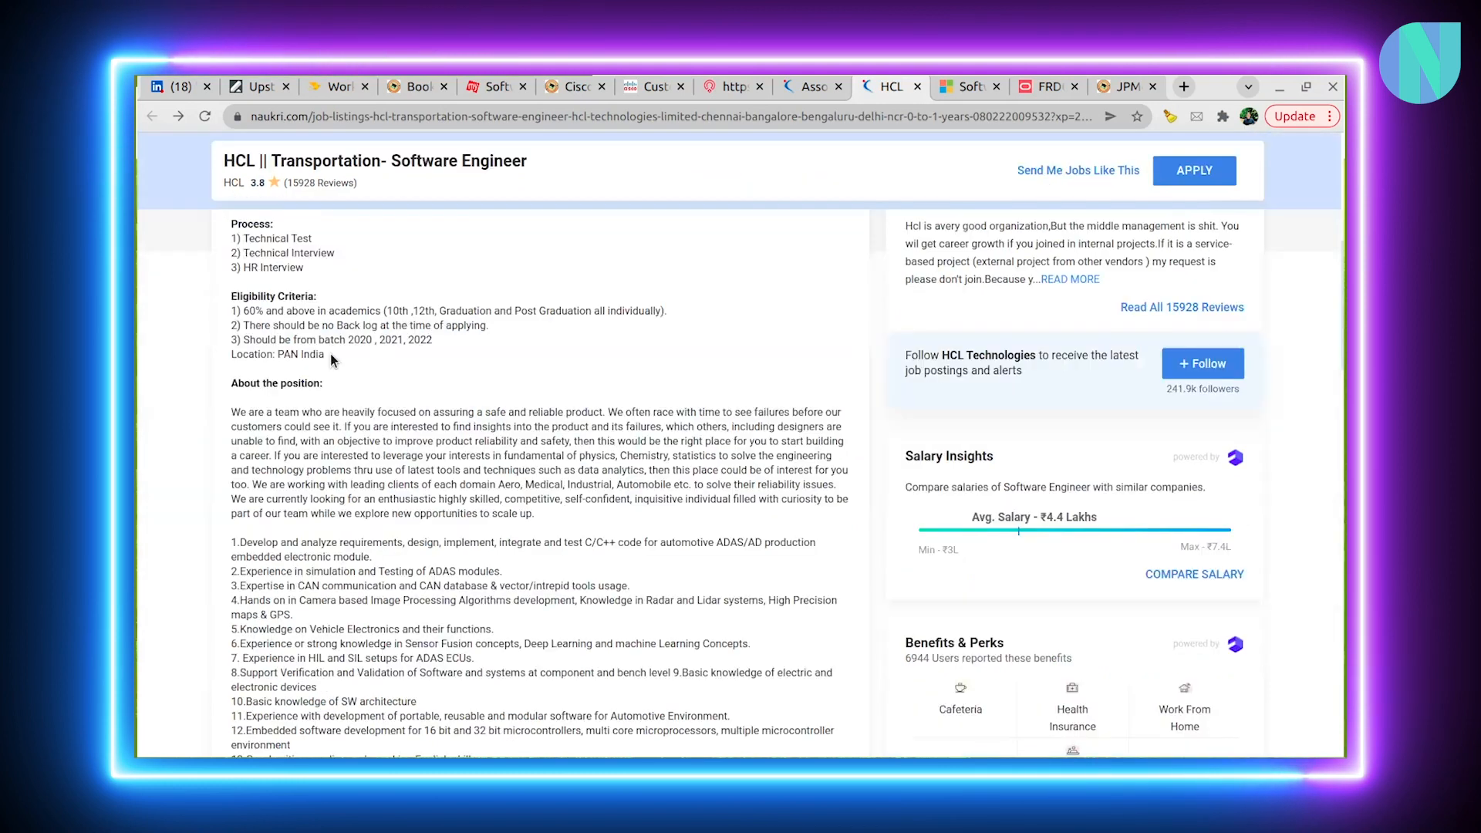
pyautogui.moveTo(234, 239); pyautogui.dragTo(317, 268)
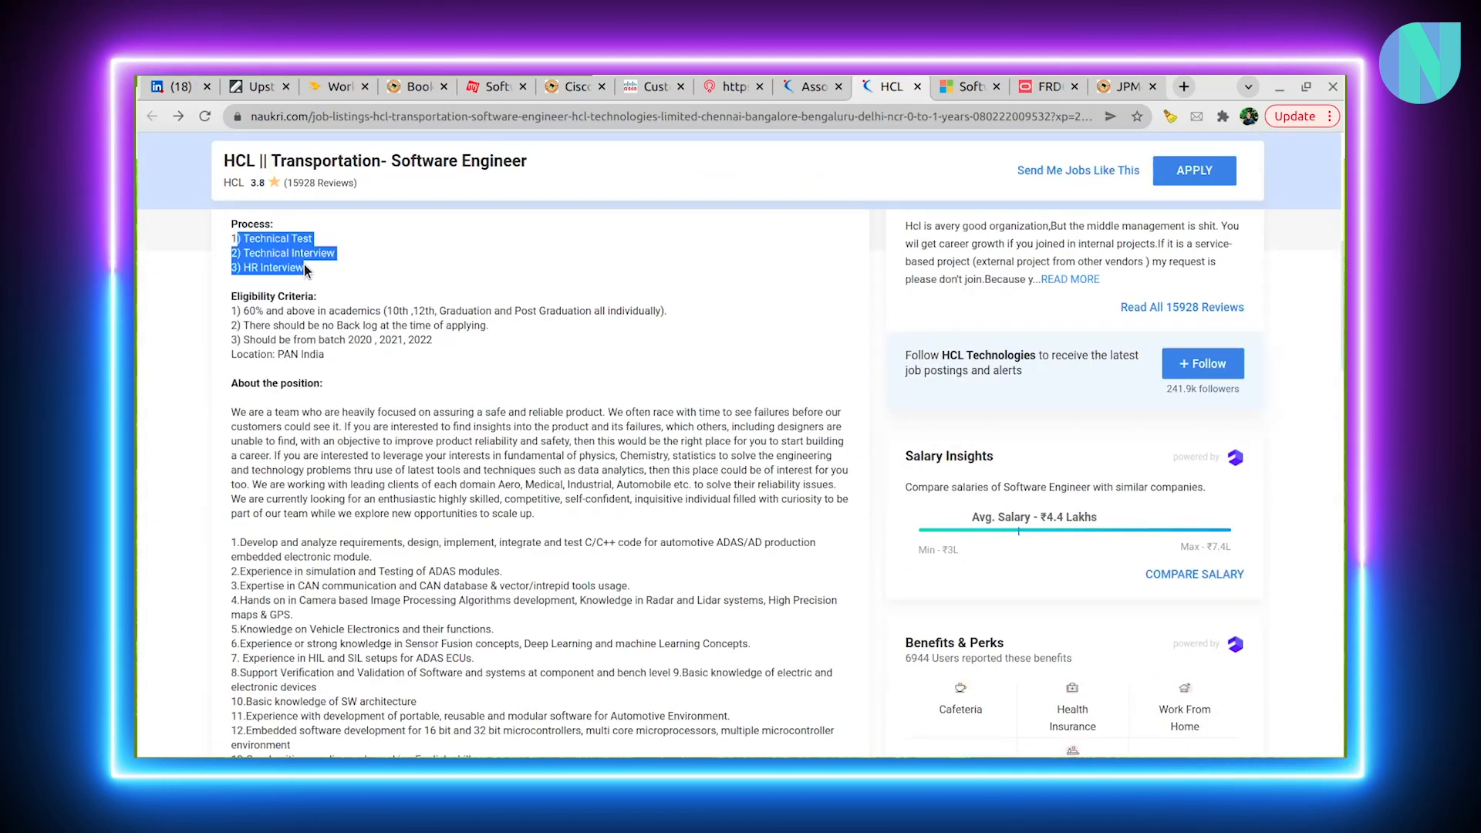
pyautogui.moveTo(392, 305)
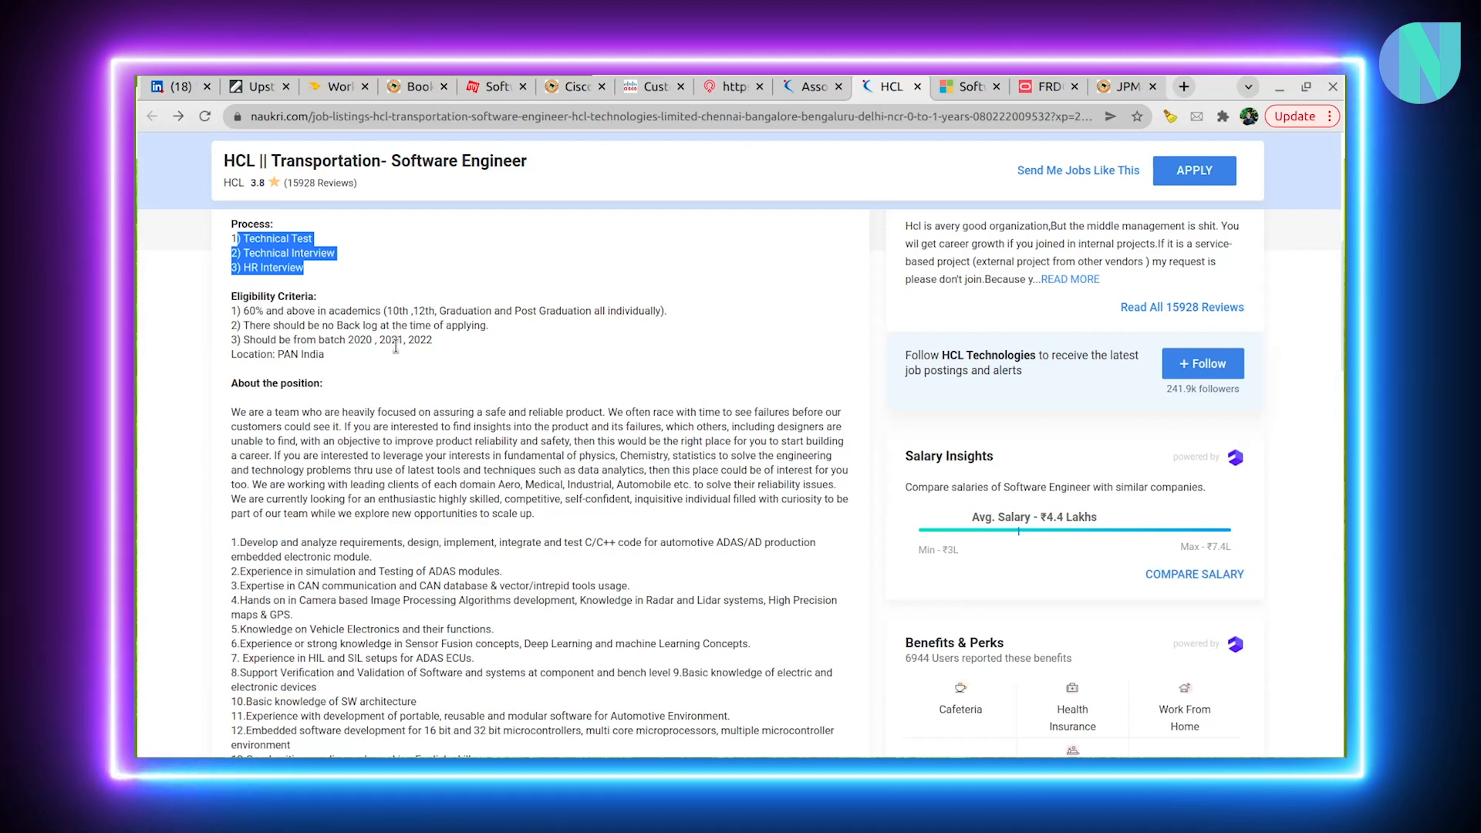
pyautogui.moveTo(399, 355)
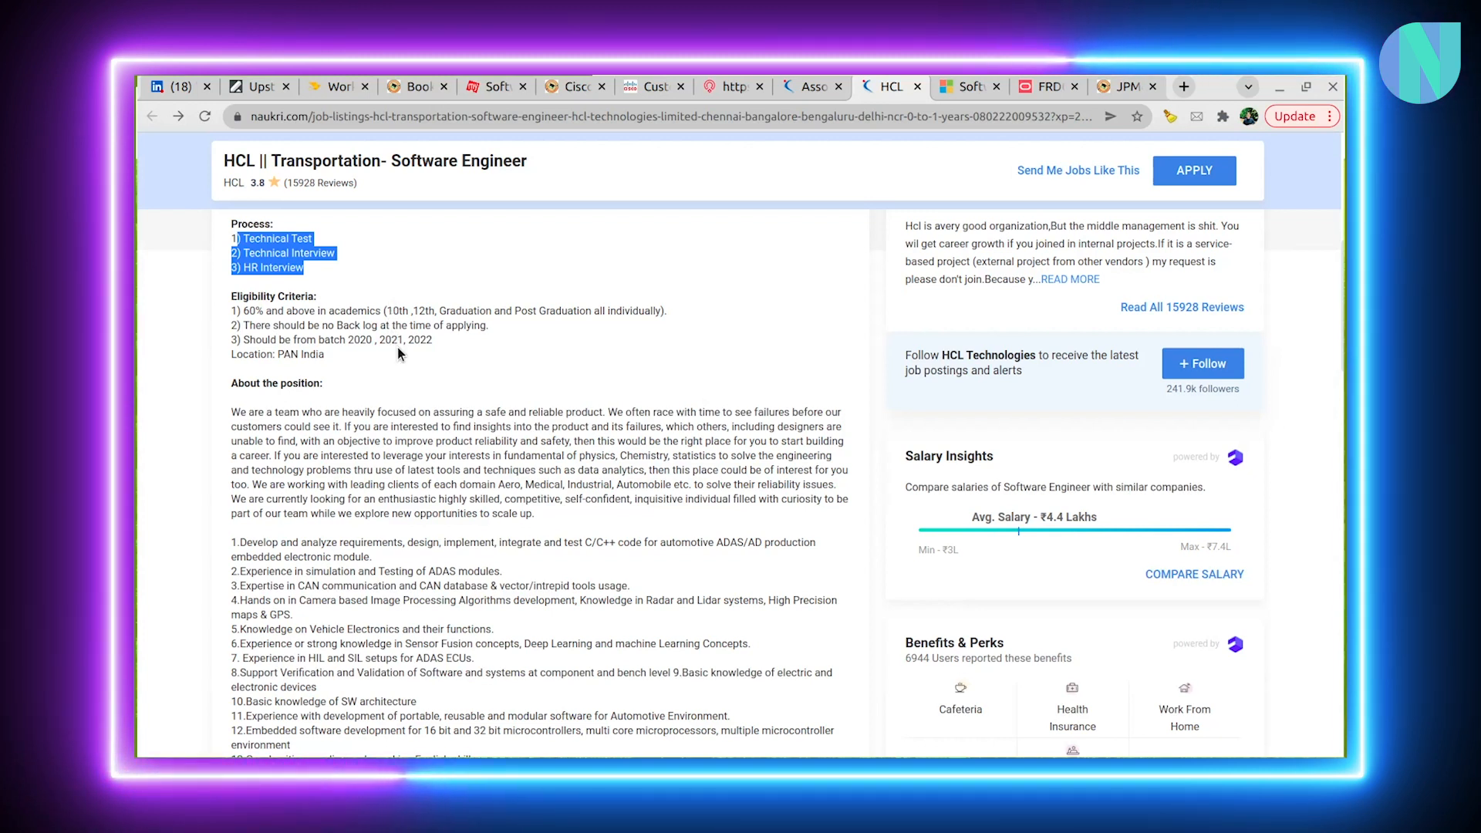
pyautogui.moveTo(347, 369)
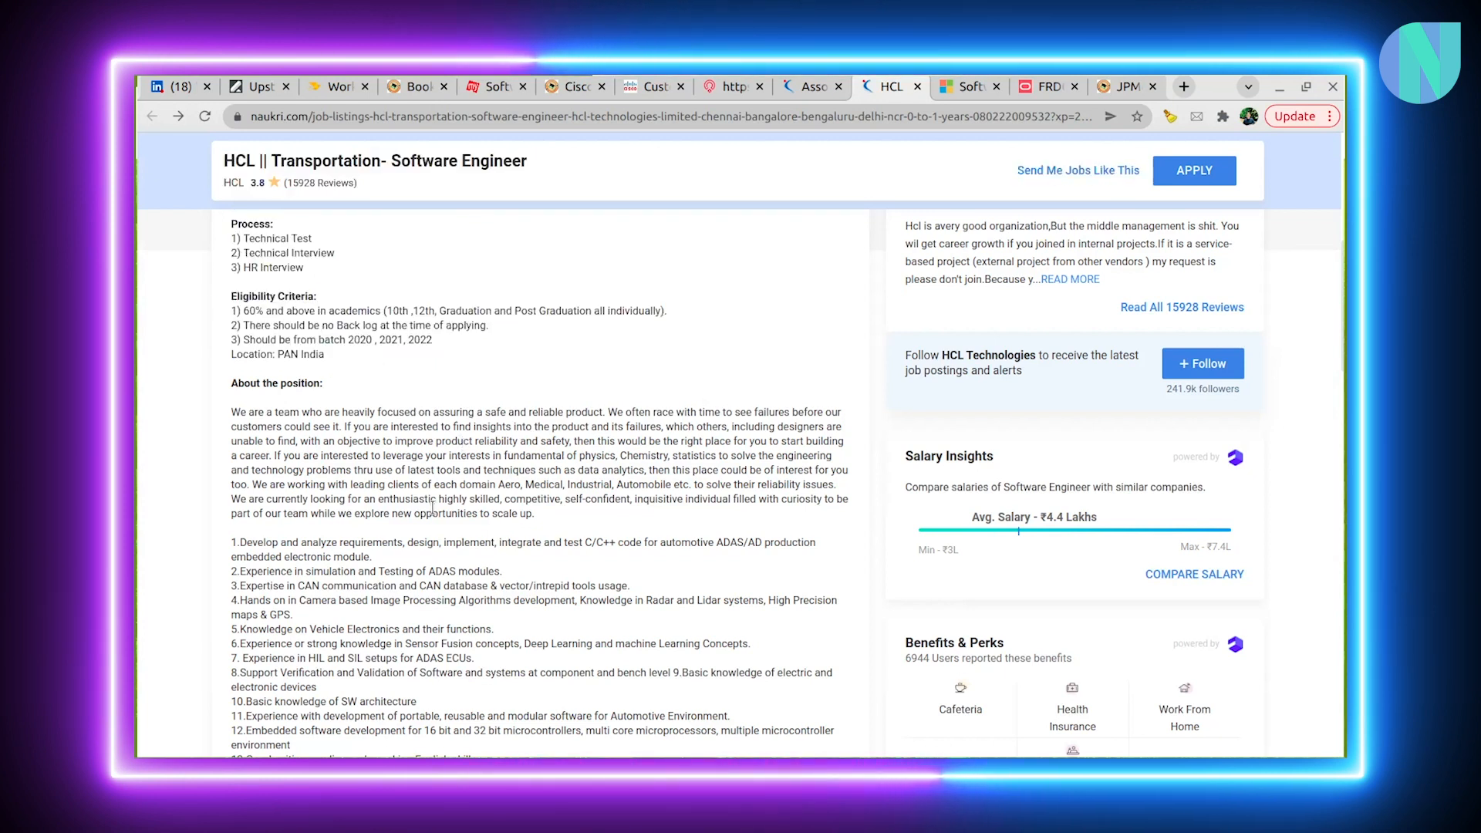
pyautogui.scroll(-3)
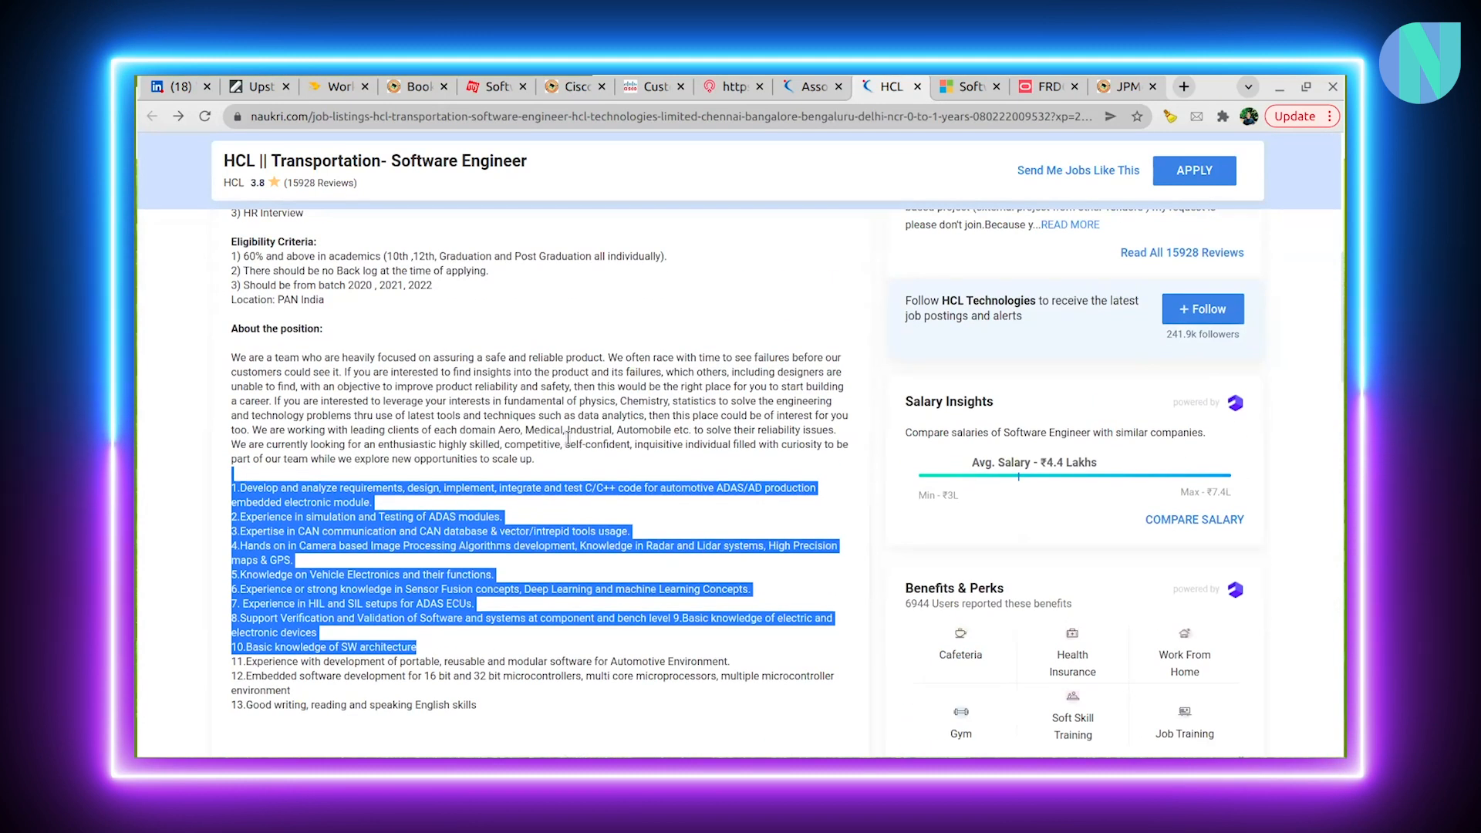
pyautogui.click(972, 86)
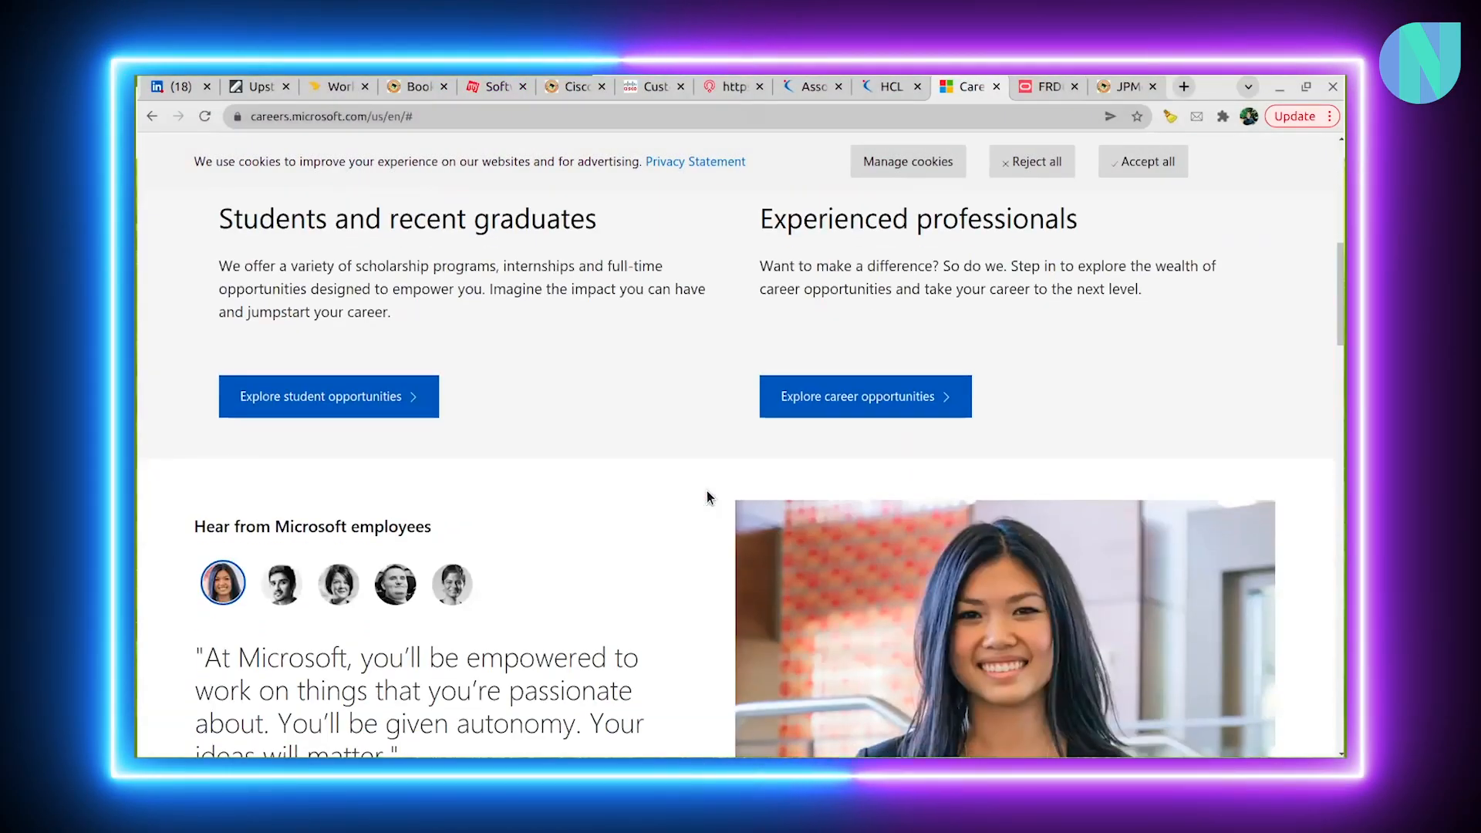
# Highlight the project planning responsibility and scroll on to the qualifications and locations
pyautogui.scroll(3)
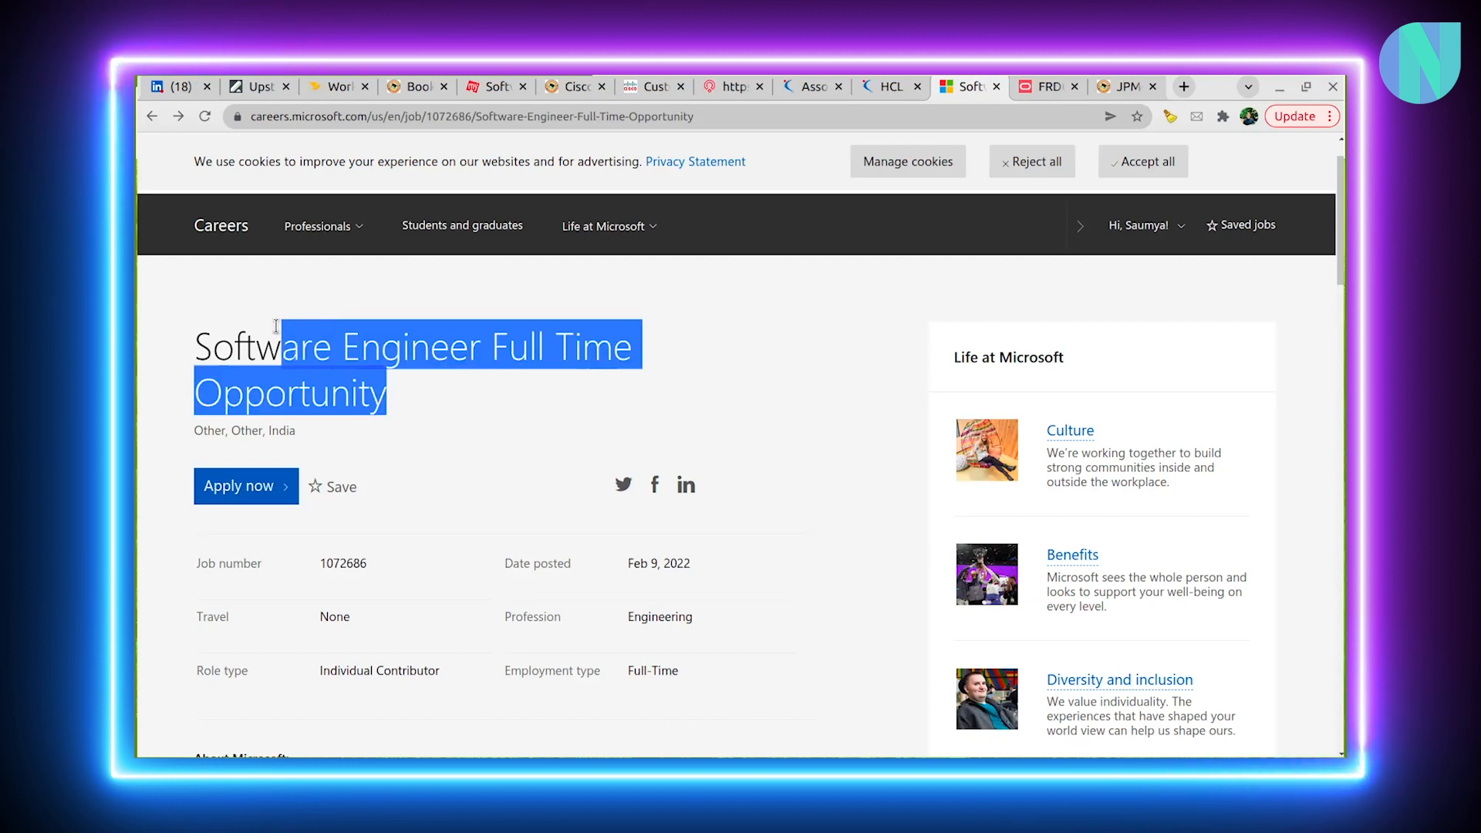
pyautogui.scroll(-3)
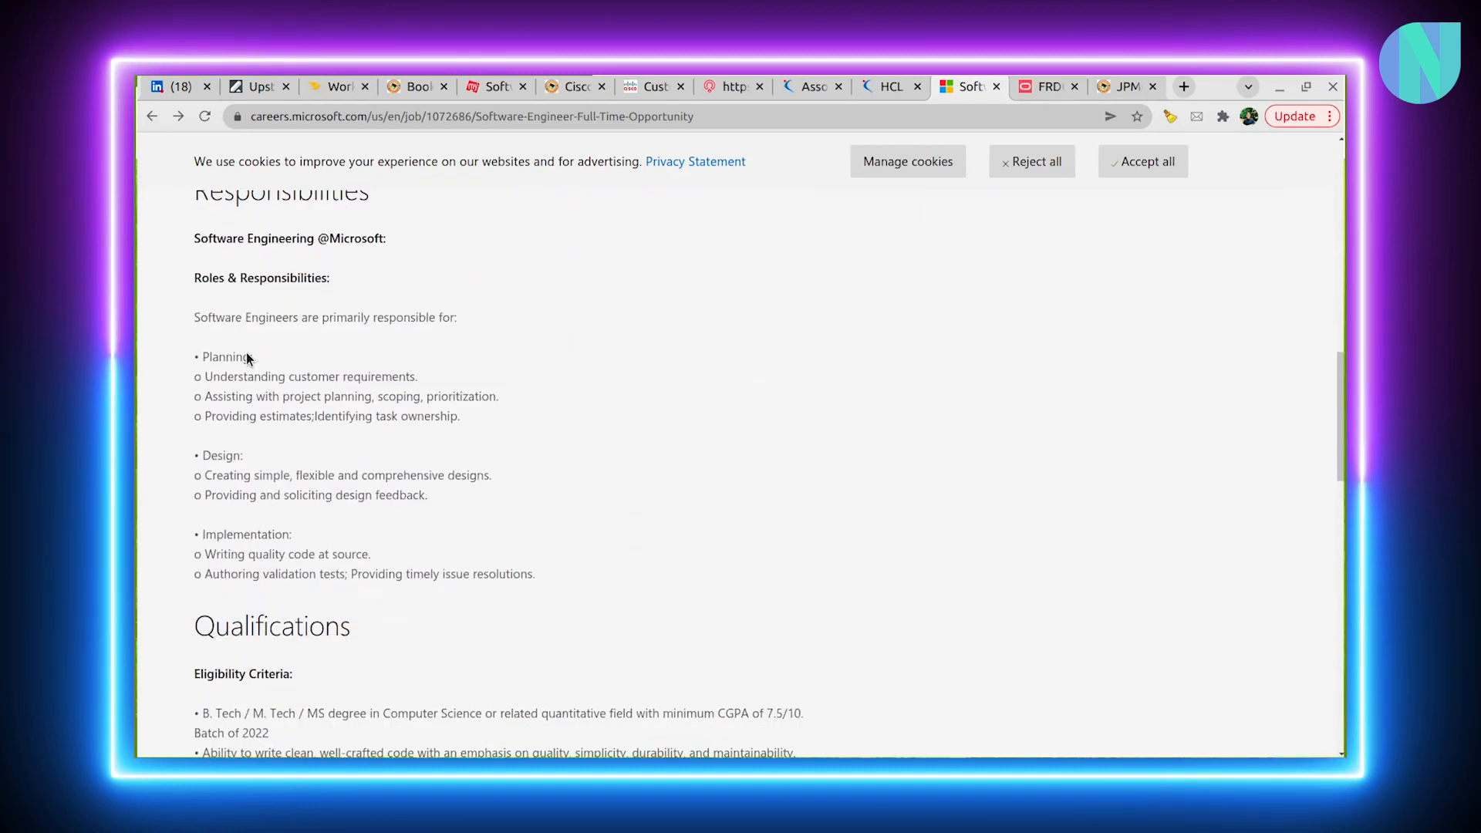
pyautogui.moveTo(195, 277); pyautogui.dragTo(329, 396)
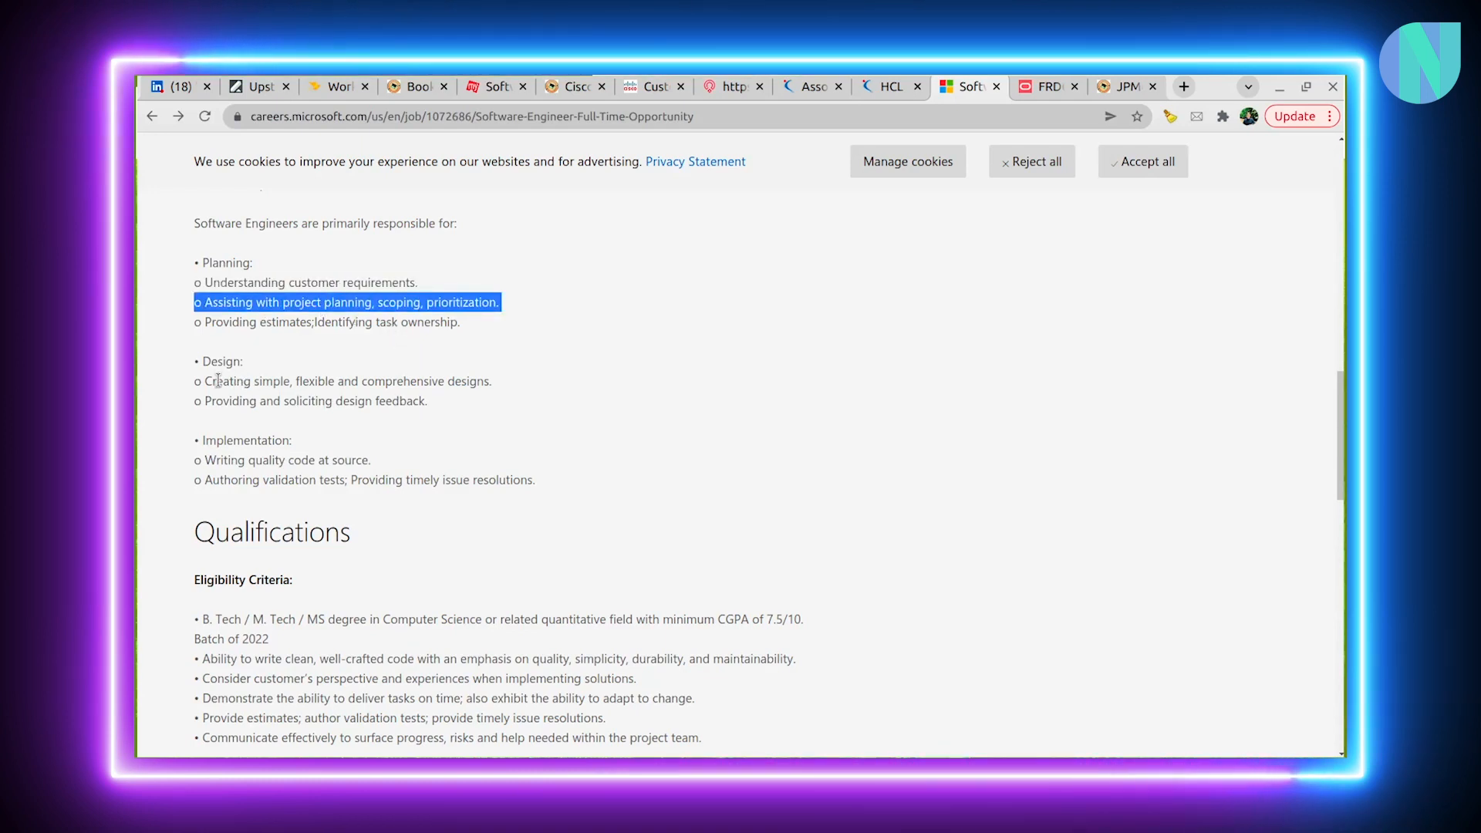
pyautogui.moveTo(386, 388)
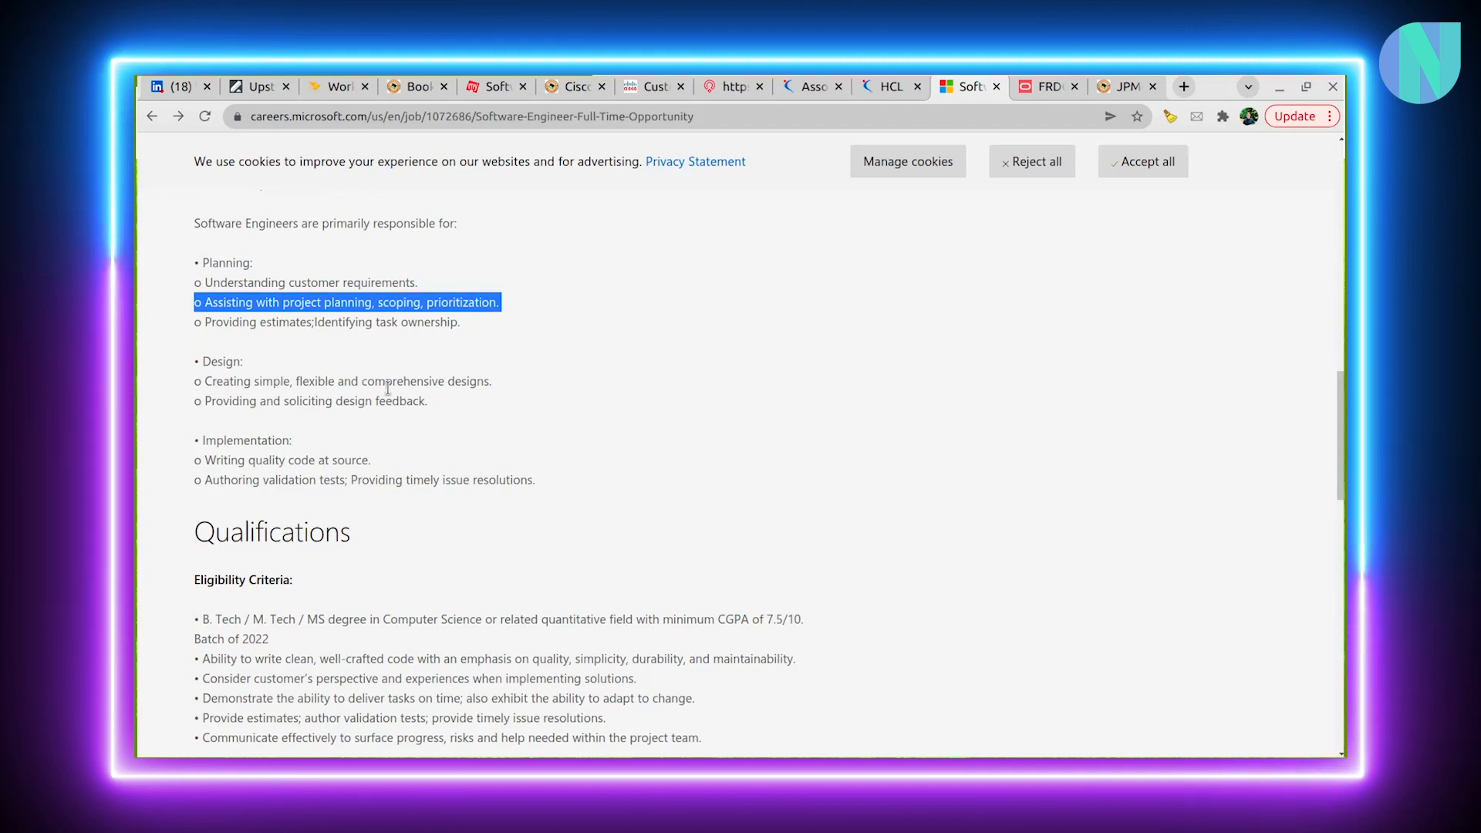
pyautogui.scroll(-3)
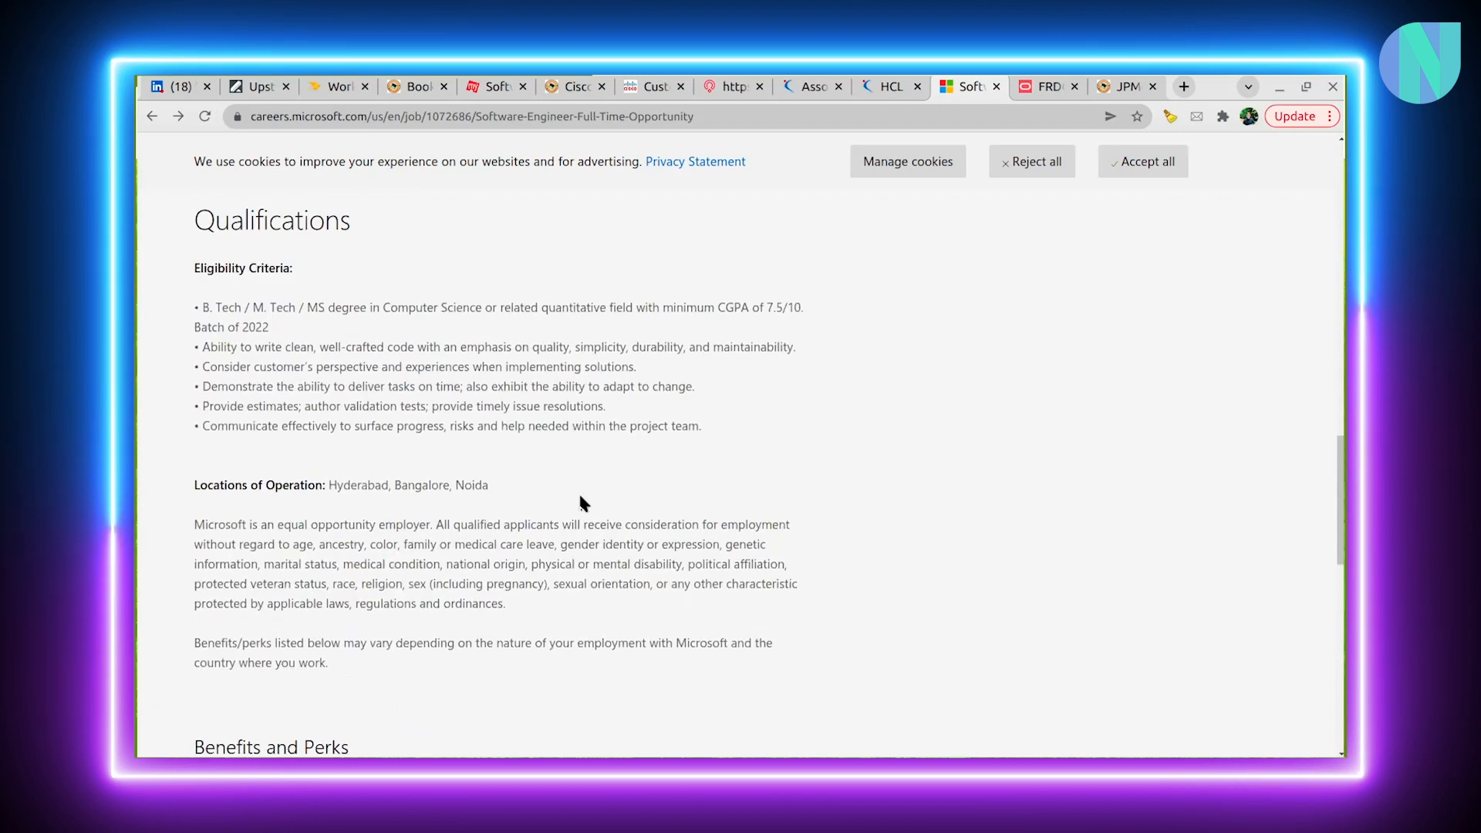
pyautogui.moveTo(193, 270); pyautogui.dragTo(665, 430)
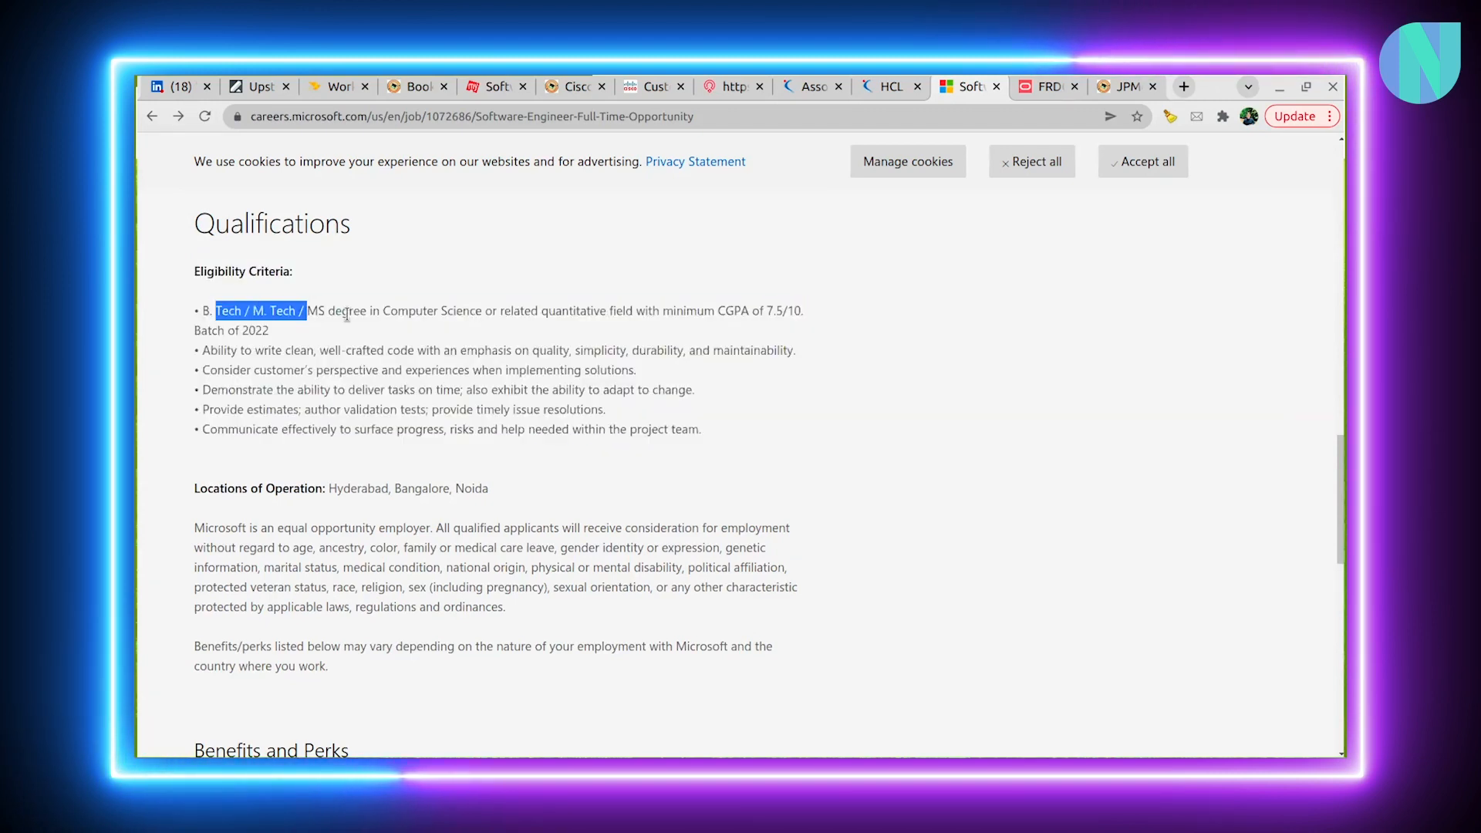
pyautogui.moveTo(307, 311); pyautogui.dragTo(595, 311)
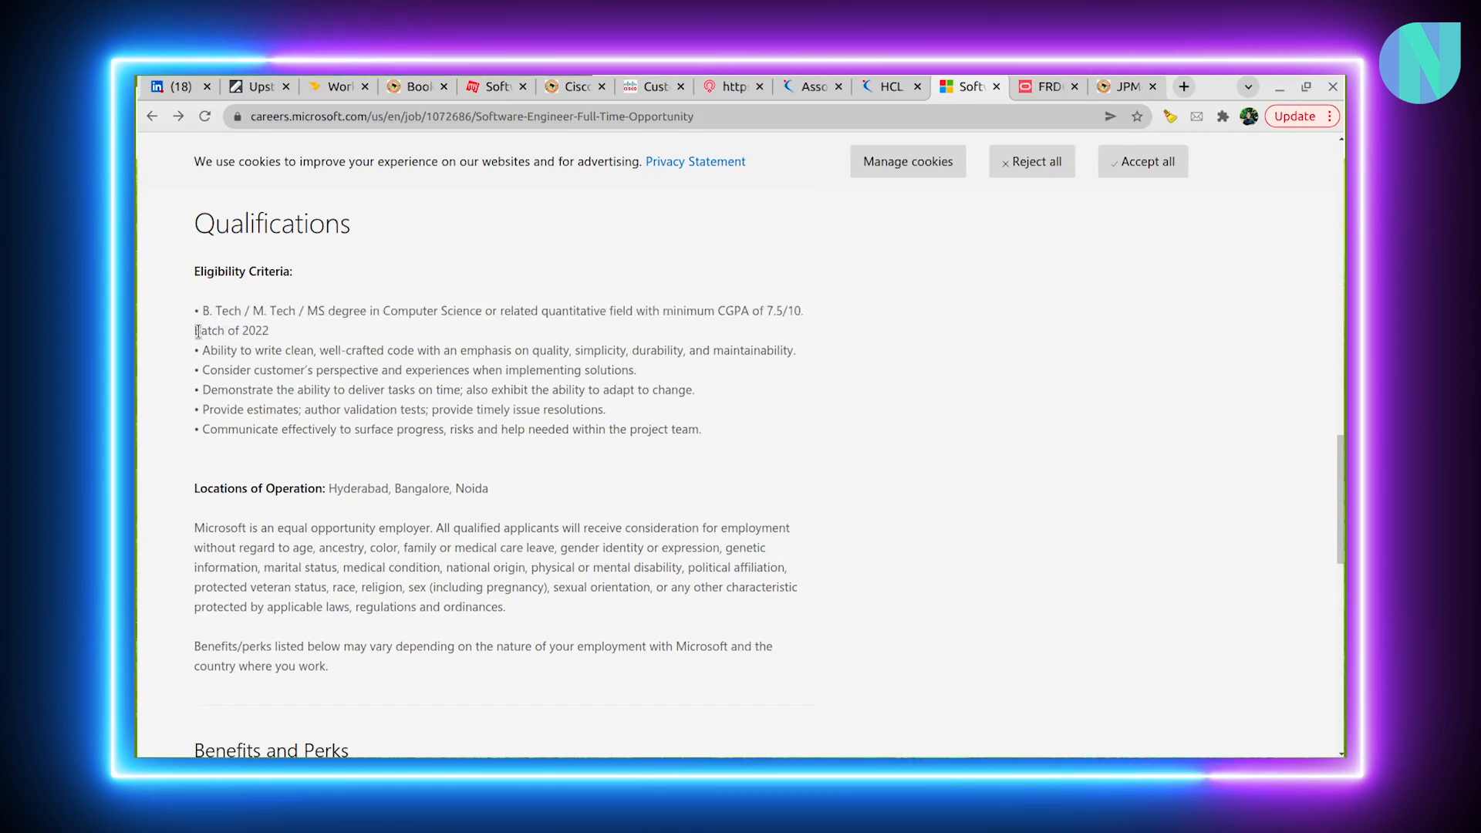
pyautogui.moveTo(195, 311); pyautogui.dragTo(274, 329)
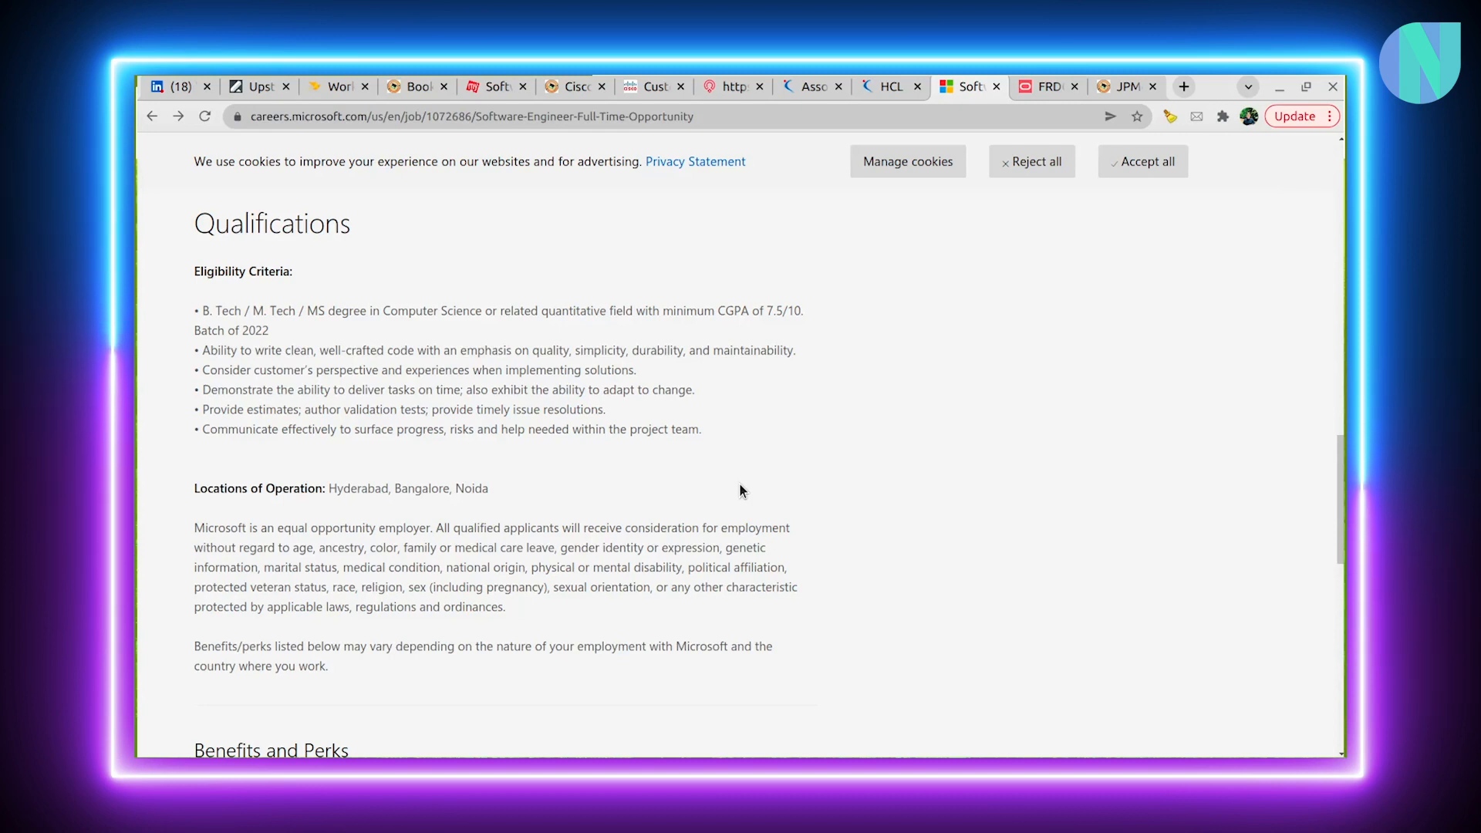
pyautogui.scroll(-3)
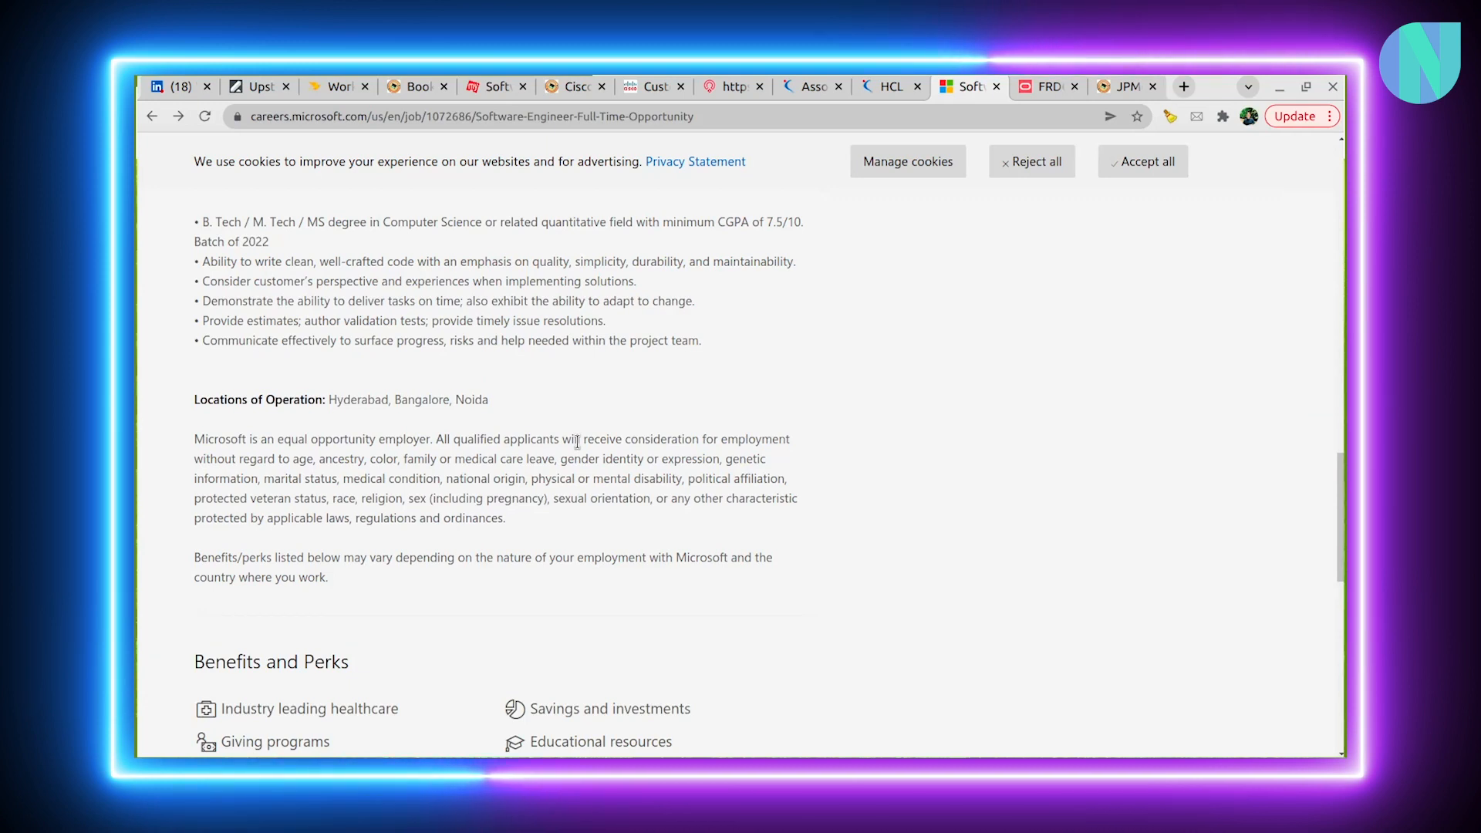
pyautogui.scroll(-3)
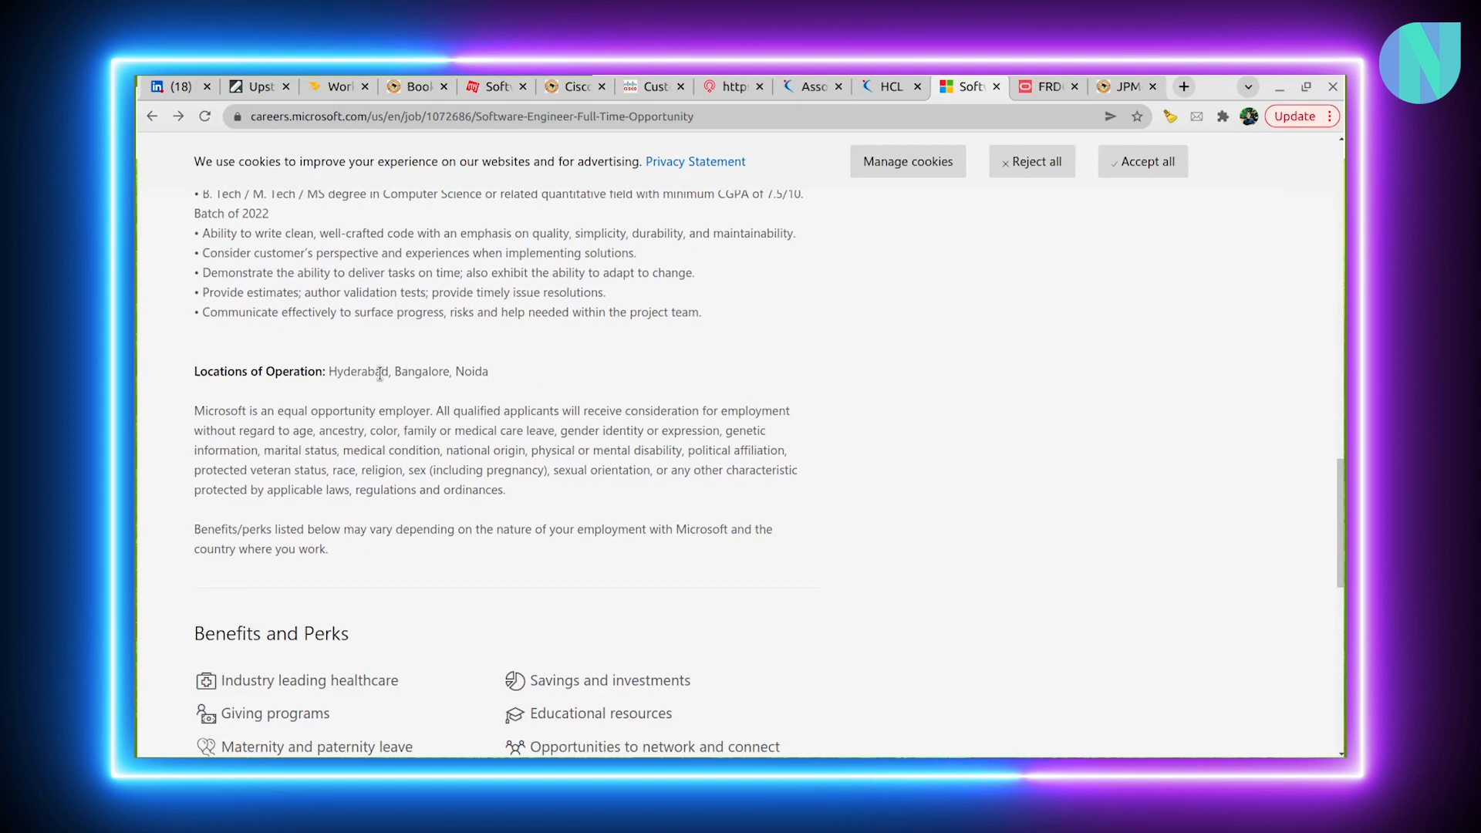
pyautogui.scroll(3)
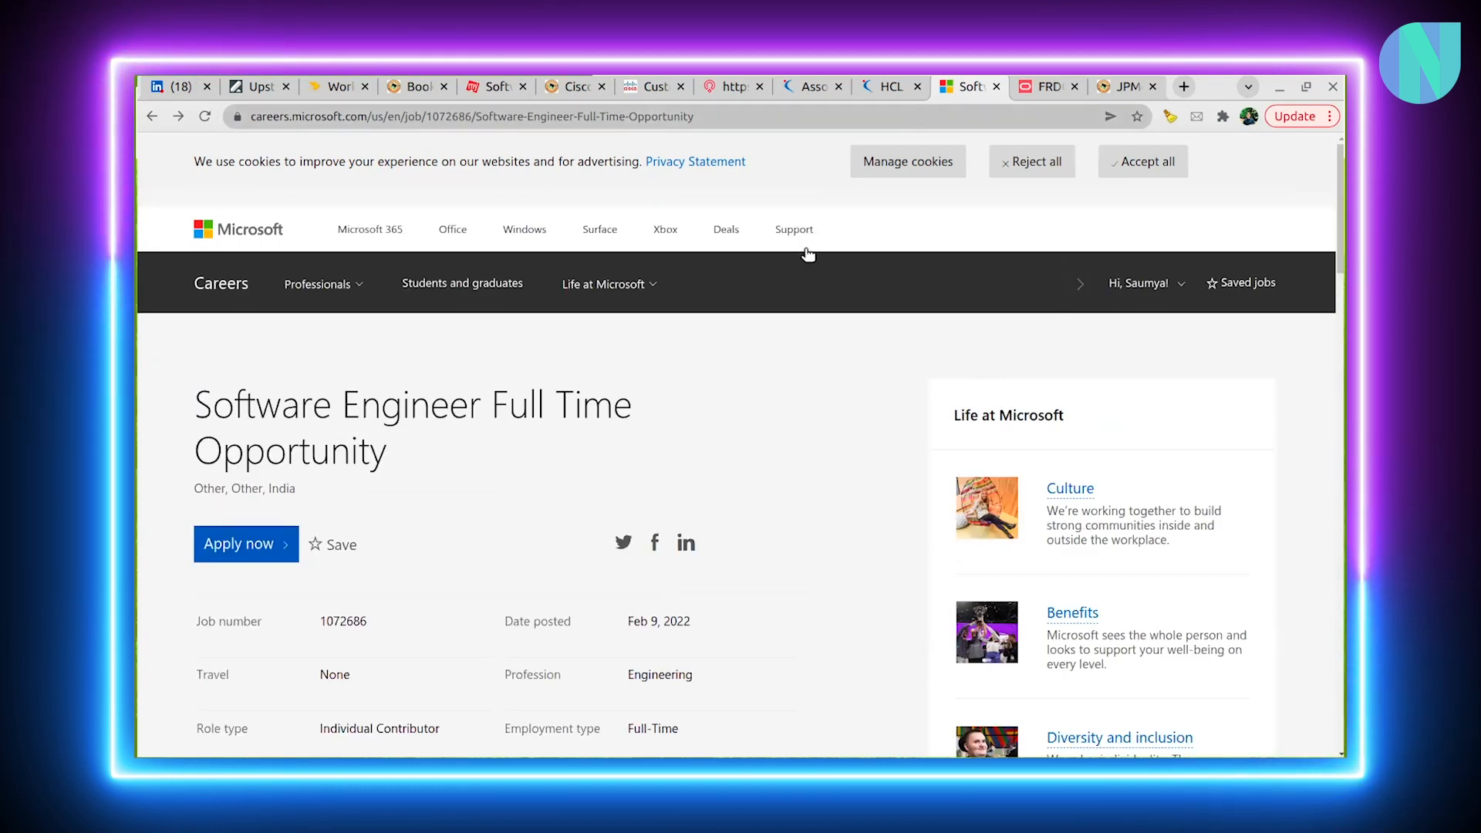
pyautogui.scroll(-3)
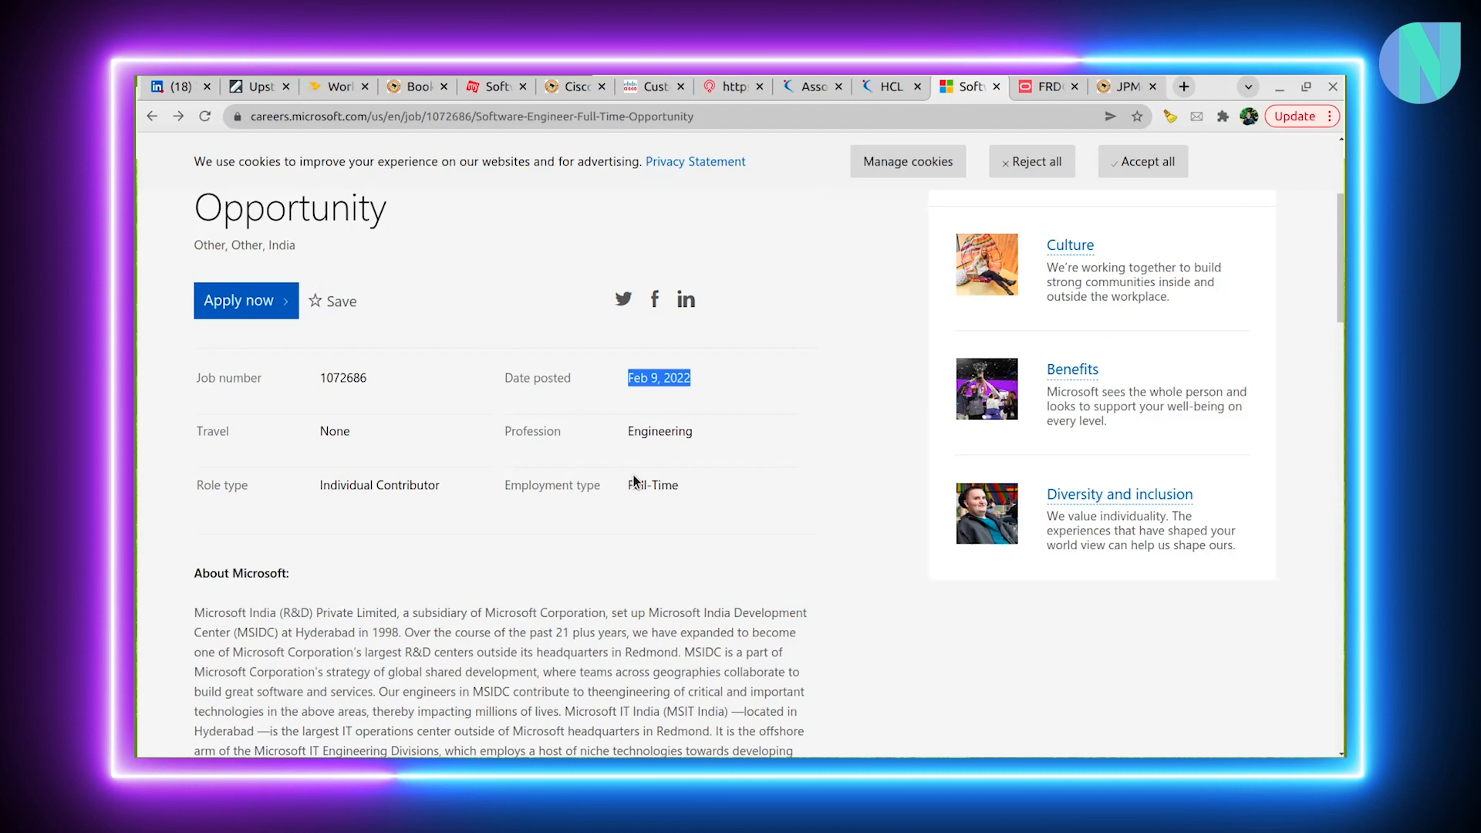
pyautogui.click(1046, 86)
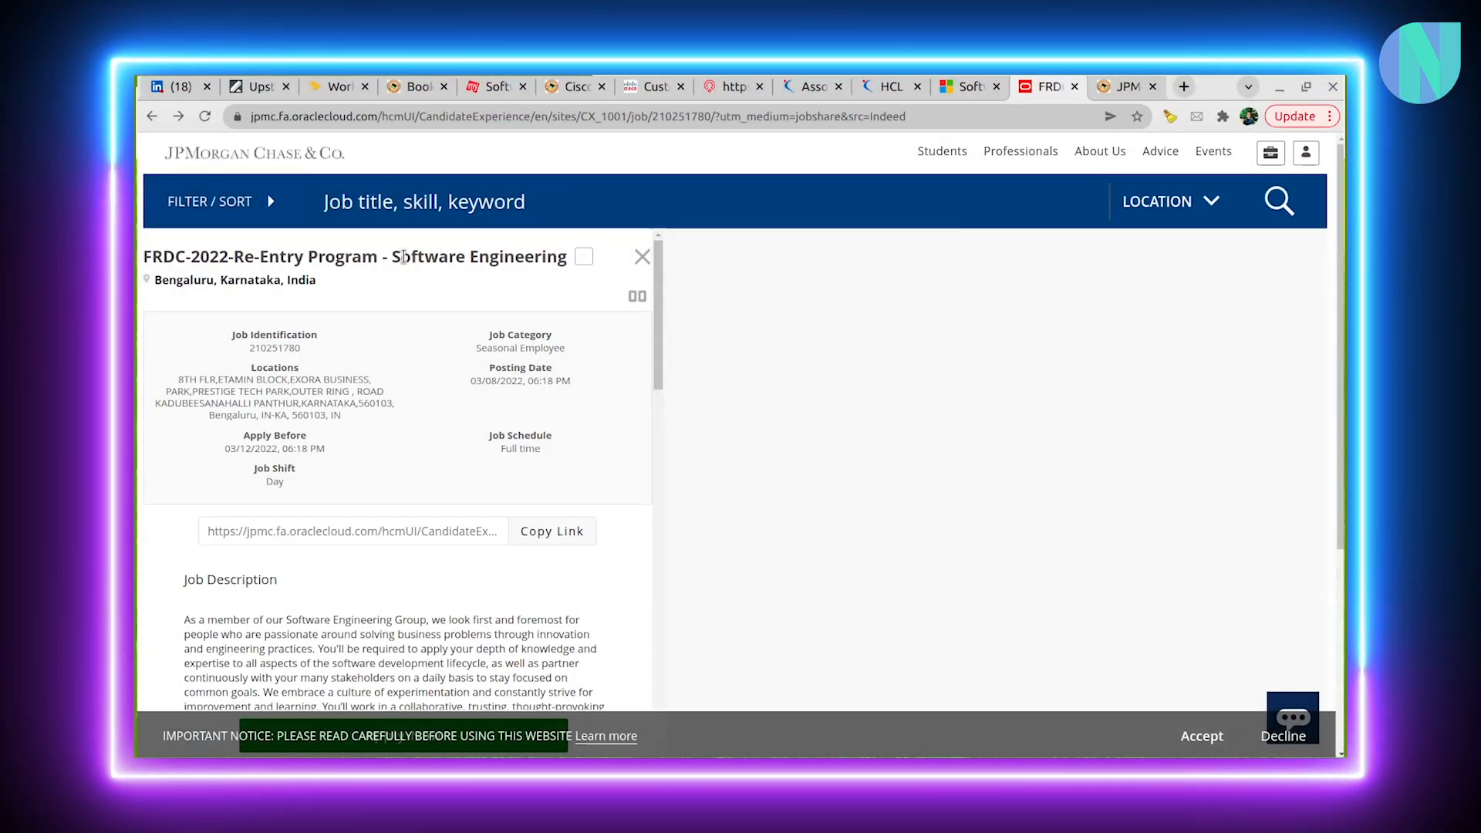
pyautogui.moveTo(509, 424)
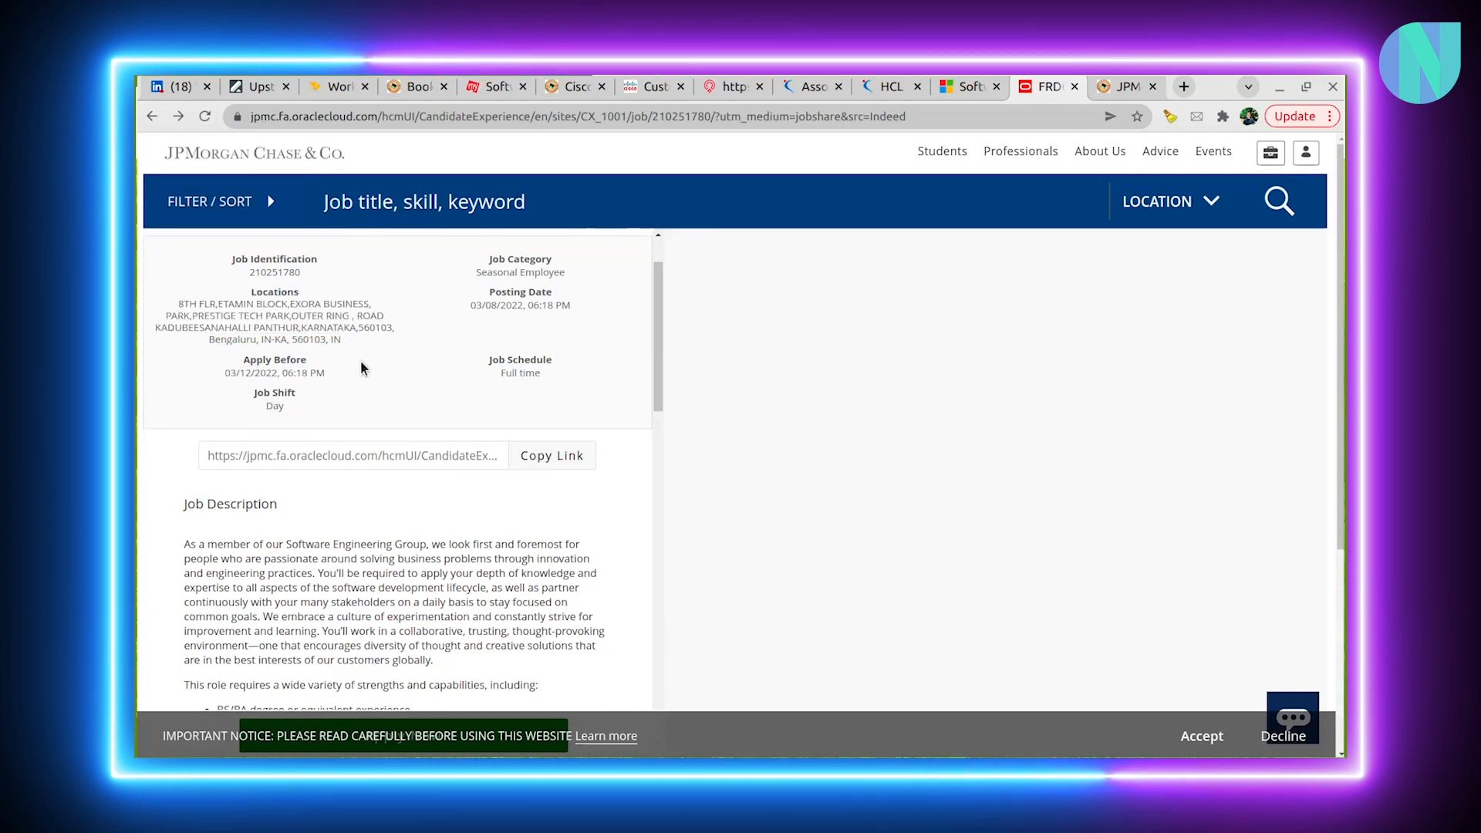
pyautogui.moveTo(385, 392)
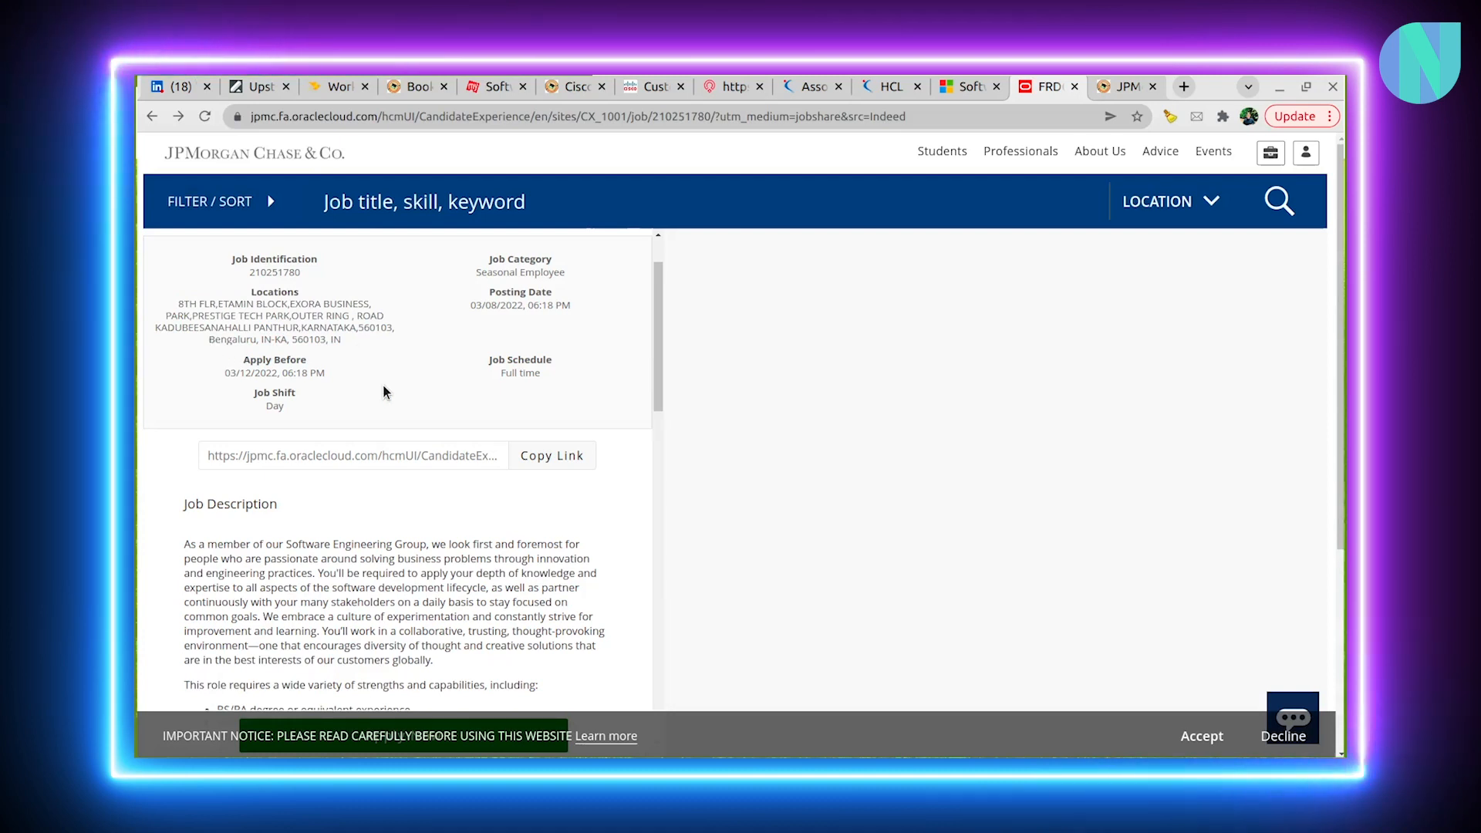
# Highlight the FRDC-2022 Re-Entry Program's opening job description paragraph and scroll to the requirements
pyautogui.scroll(-3)
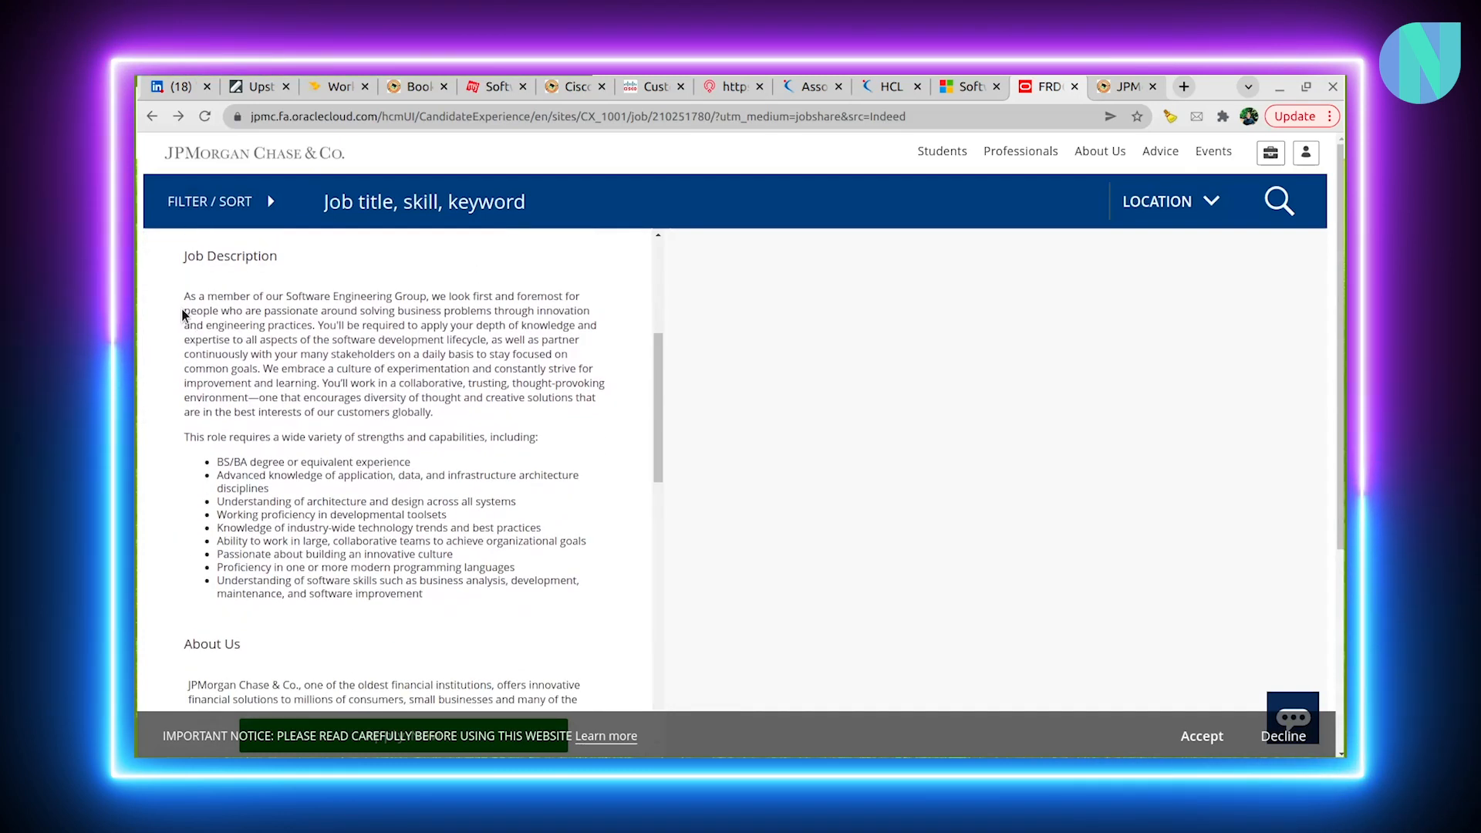
pyautogui.doubleClick(224, 462)
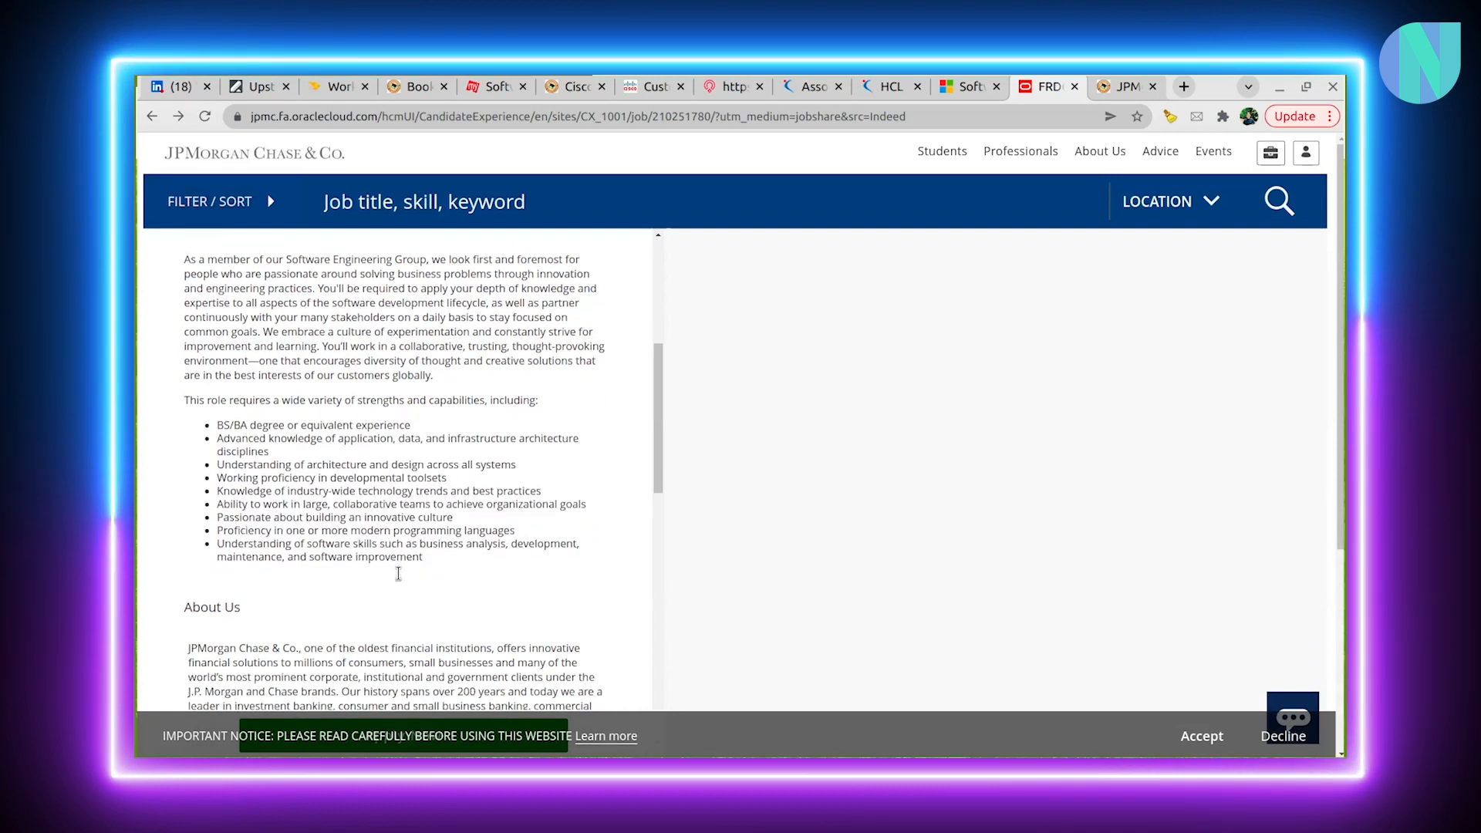
pyautogui.scroll(-3)
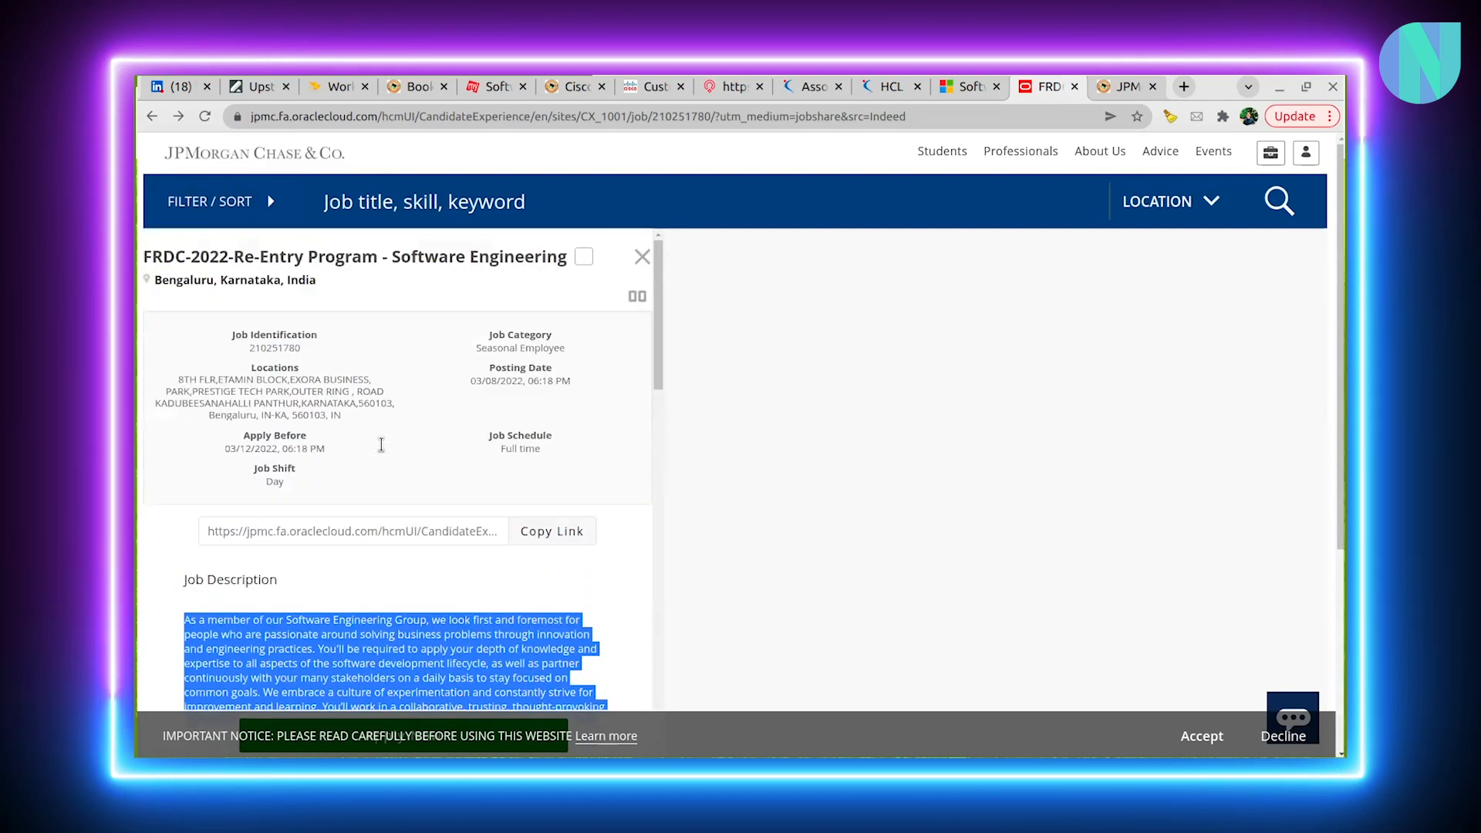
# Scroll through the re-entry program job description, then switch to the JPMorgan Off Campus Drive 2022 article
pyautogui.scroll(-3)
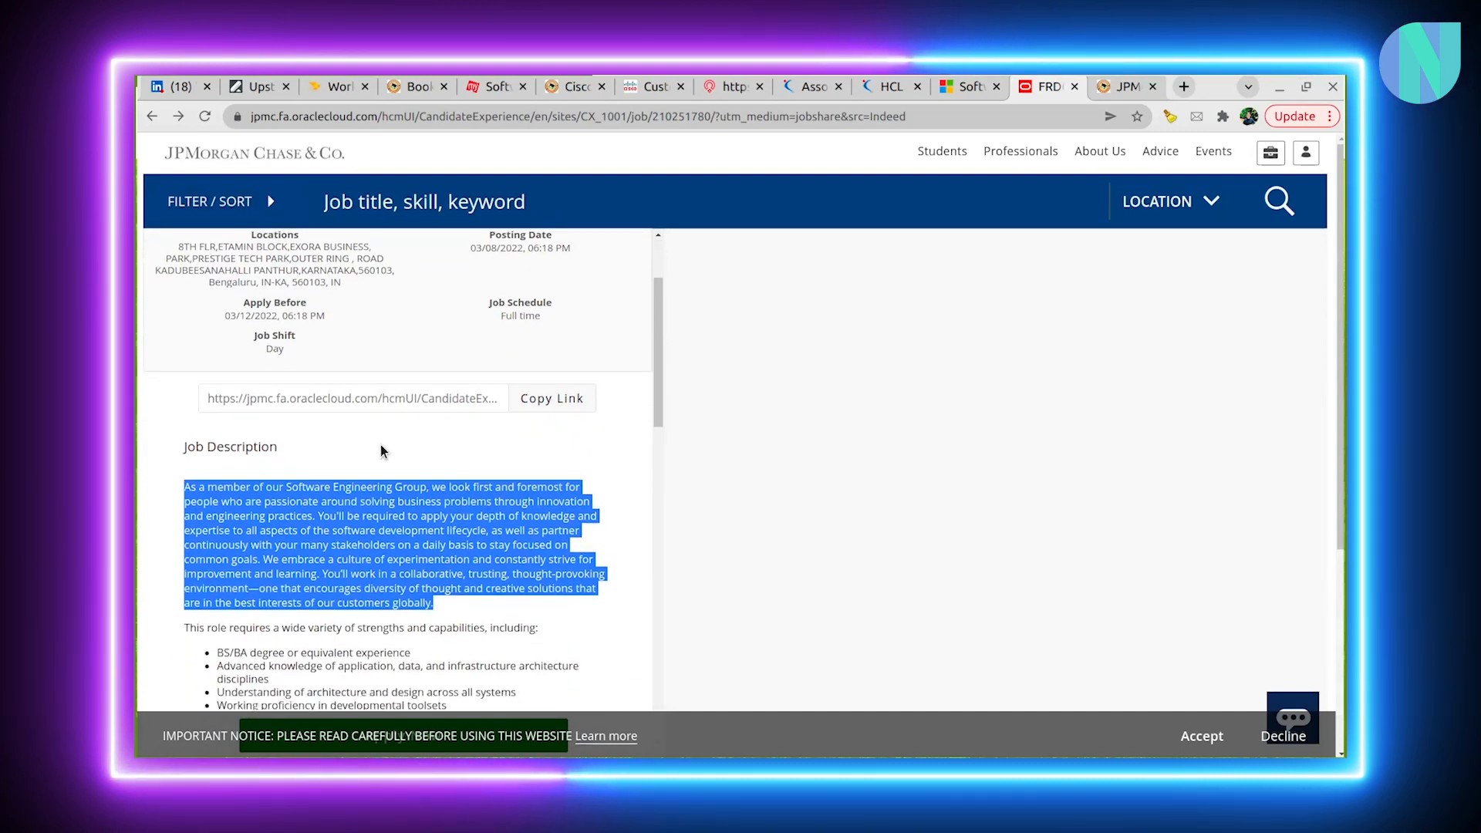
pyautogui.scroll(-3)
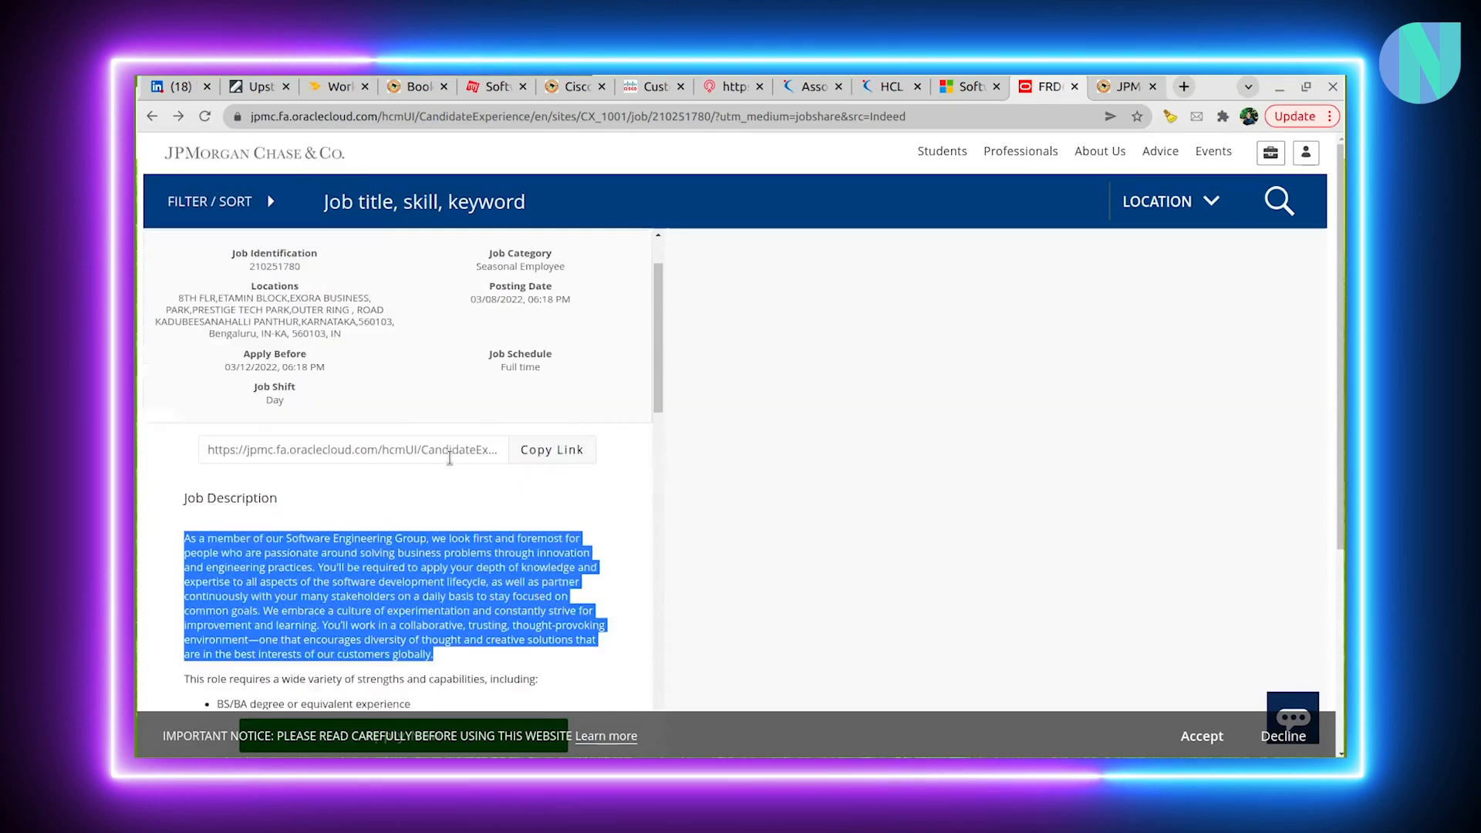
pyautogui.scroll(-3)
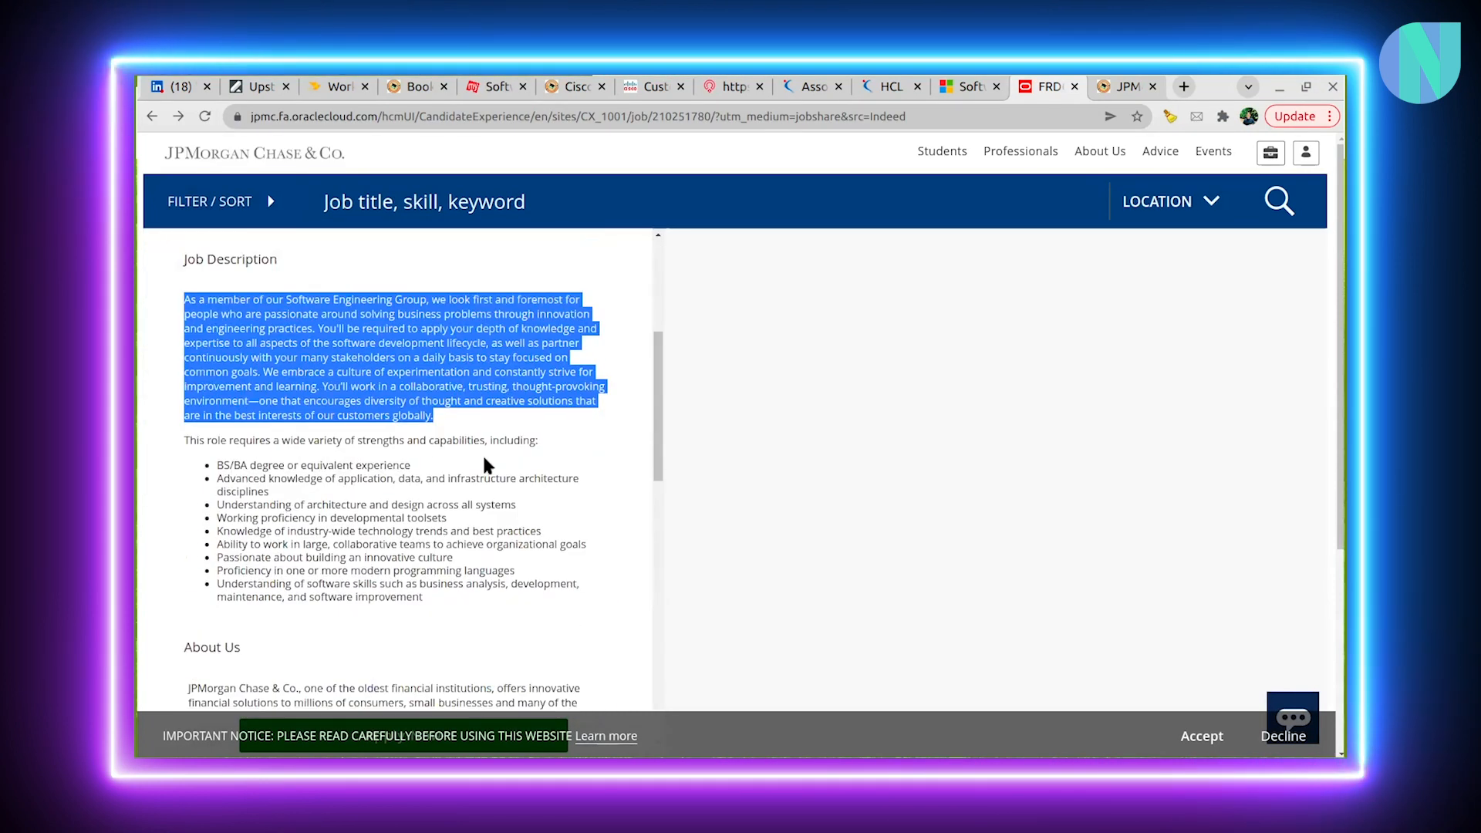
pyautogui.click(1127, 87)
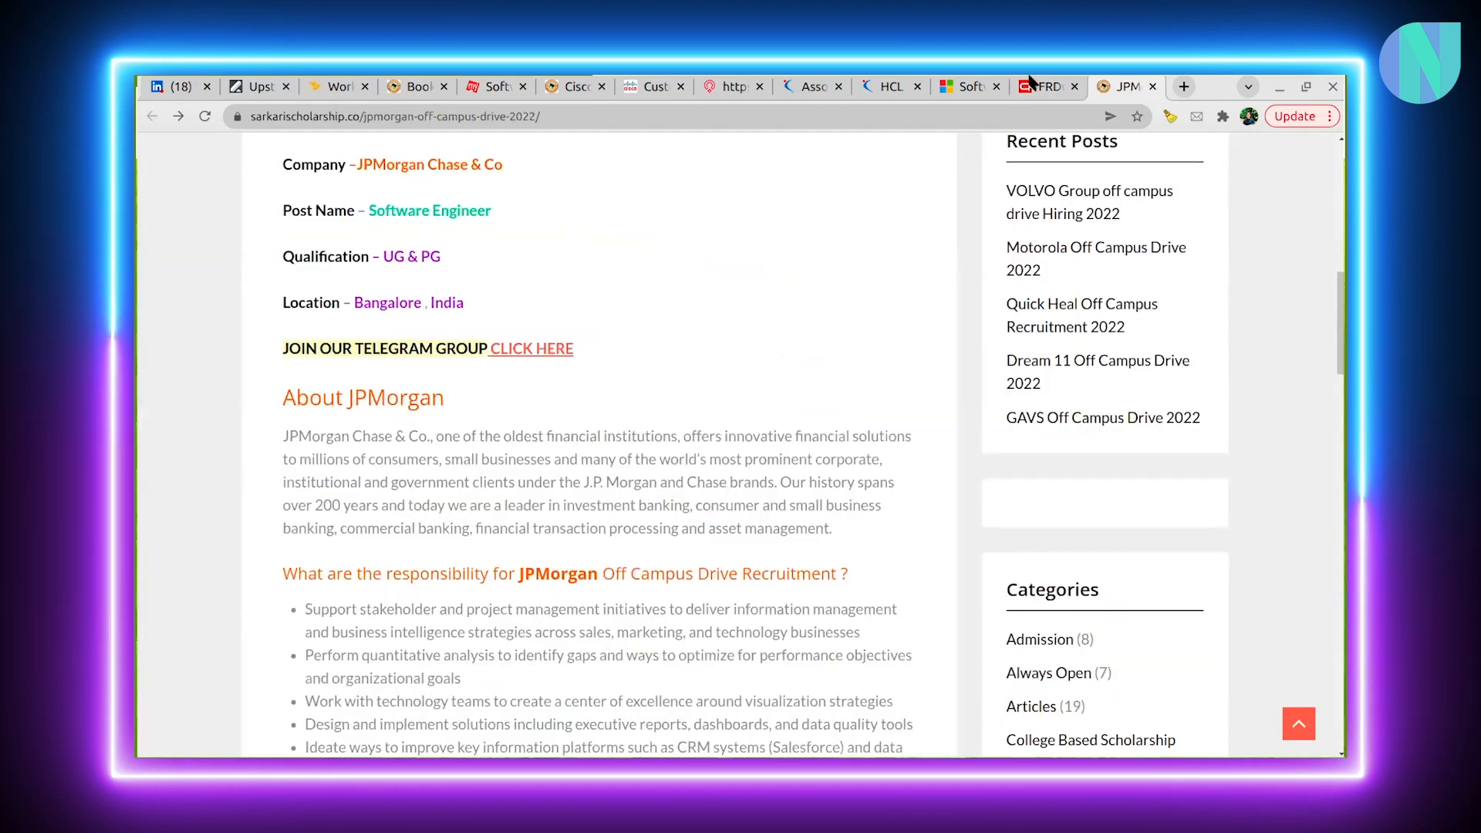
# Switch to the Microsoft Software Engineer Full Time Opportunity tab
pyautogui.click(970, 87)
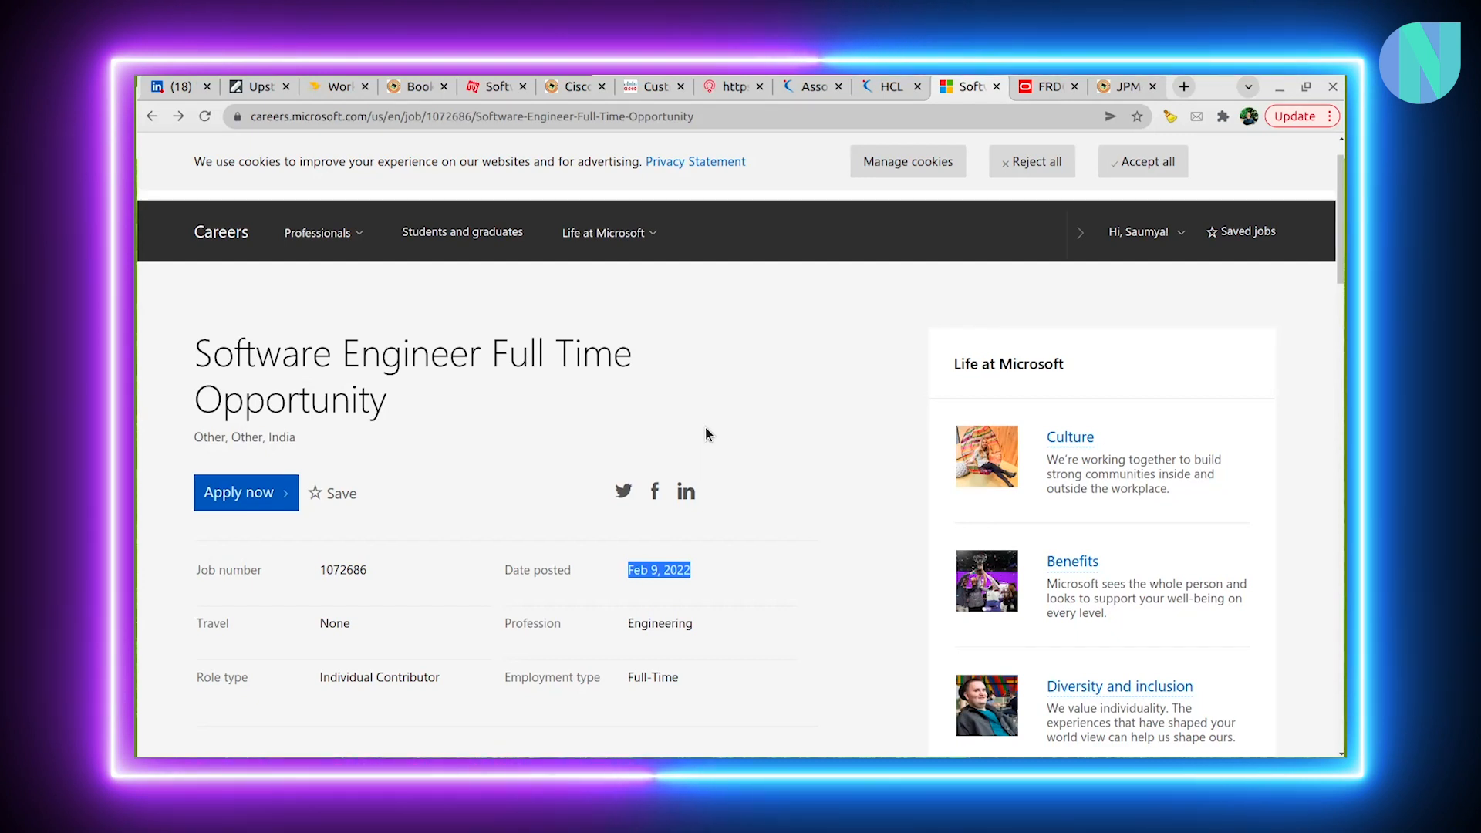
pyautogui.moveTo(775, 349)
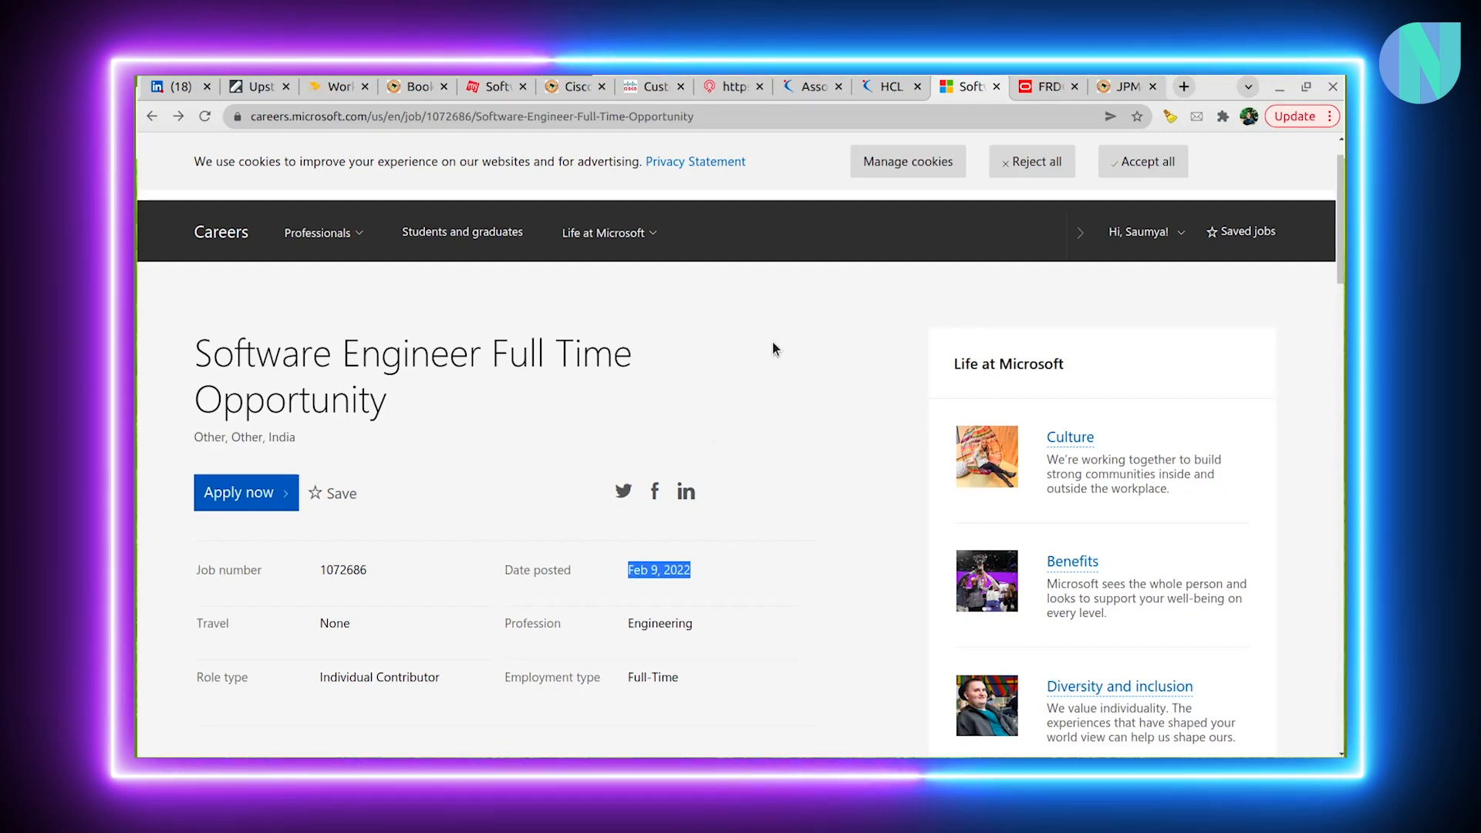
# Cycle through the HCL and Clarivate Associate Software Engineer tabs to the FRDC-2022 Re-Entry posting
pyautogui.click(891, 87)
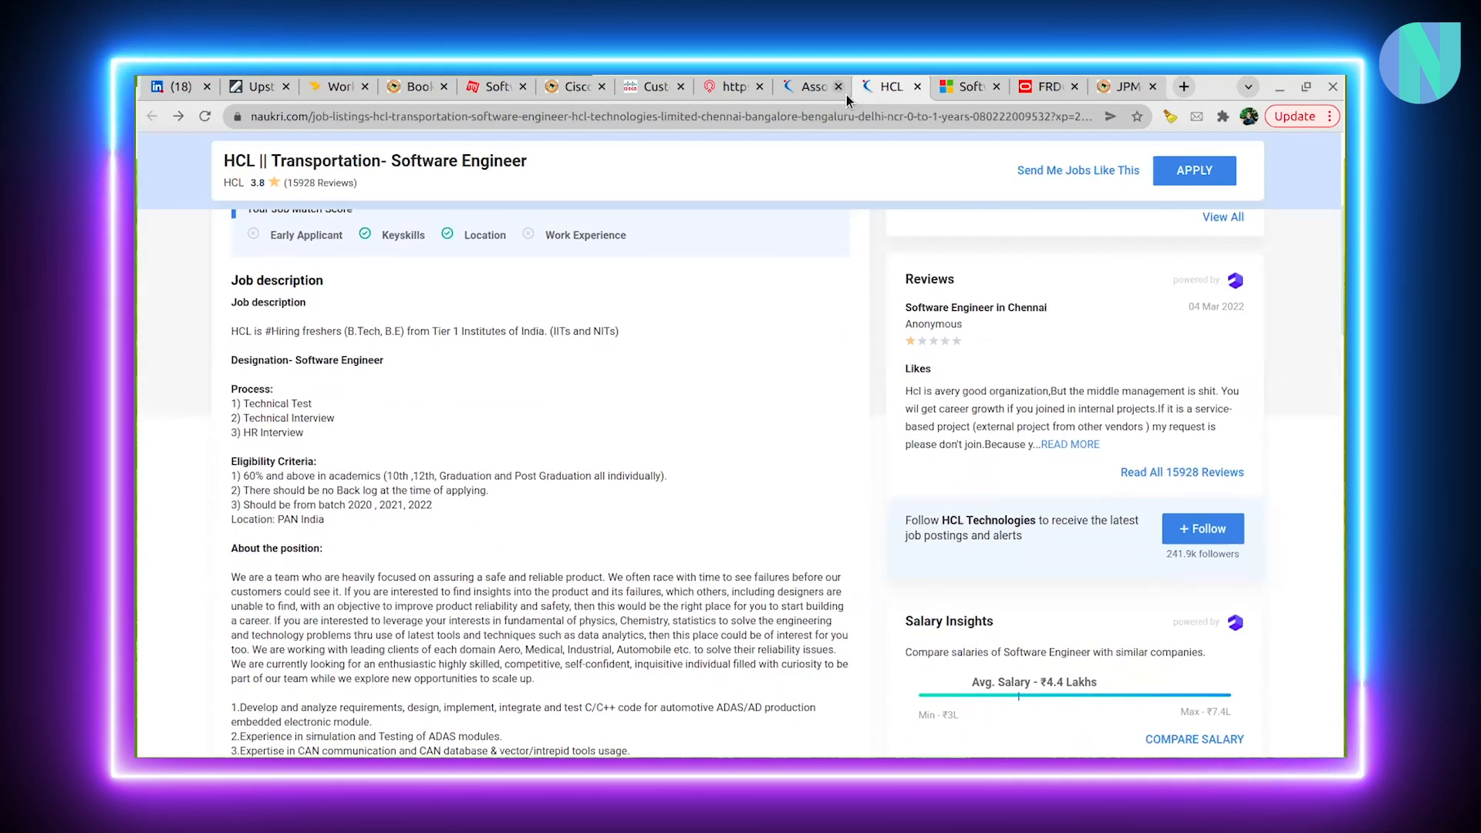
pyautogui.click(813, 87)
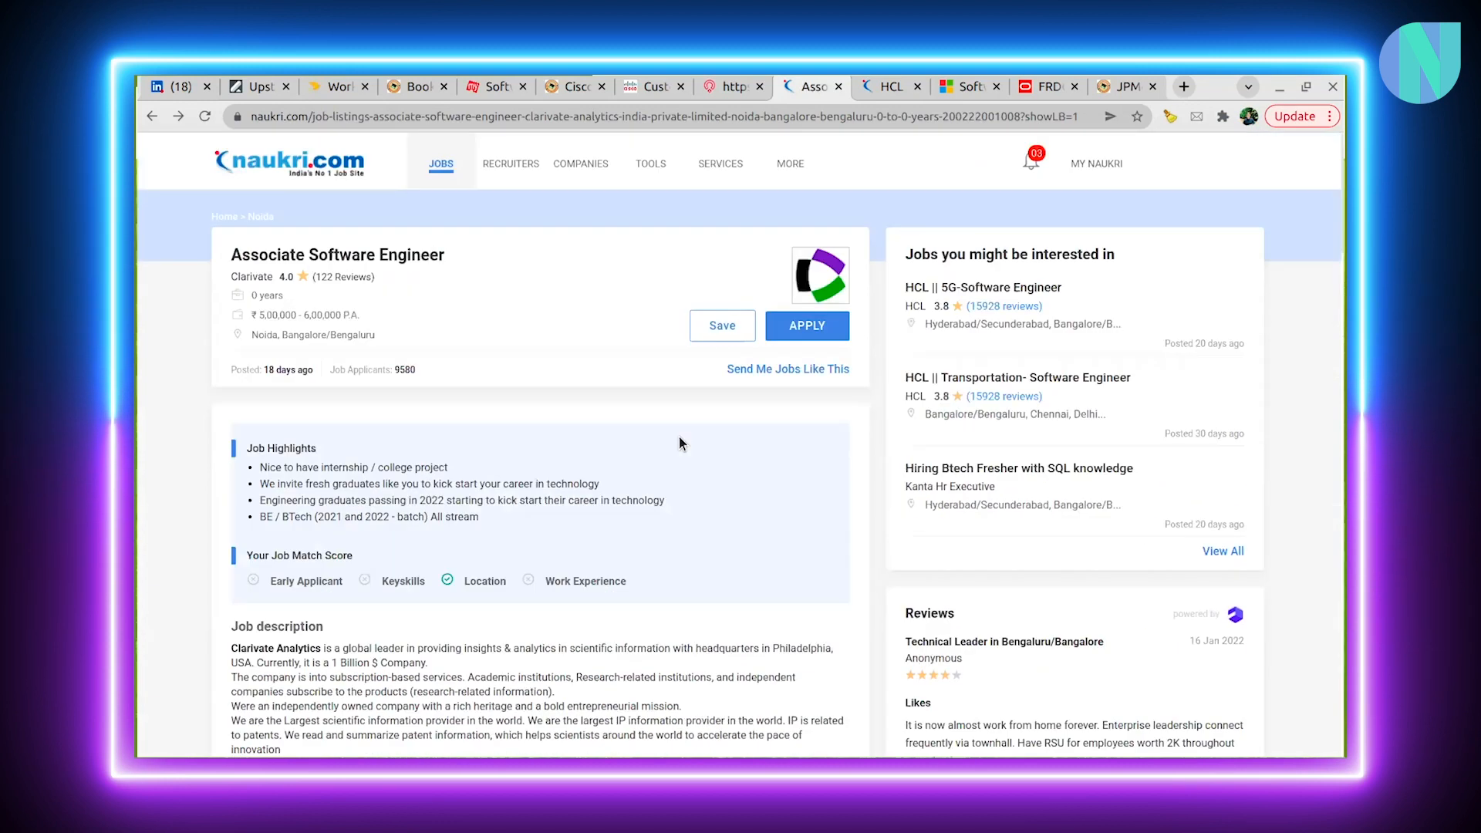
pyautogui.click(1047, 86)
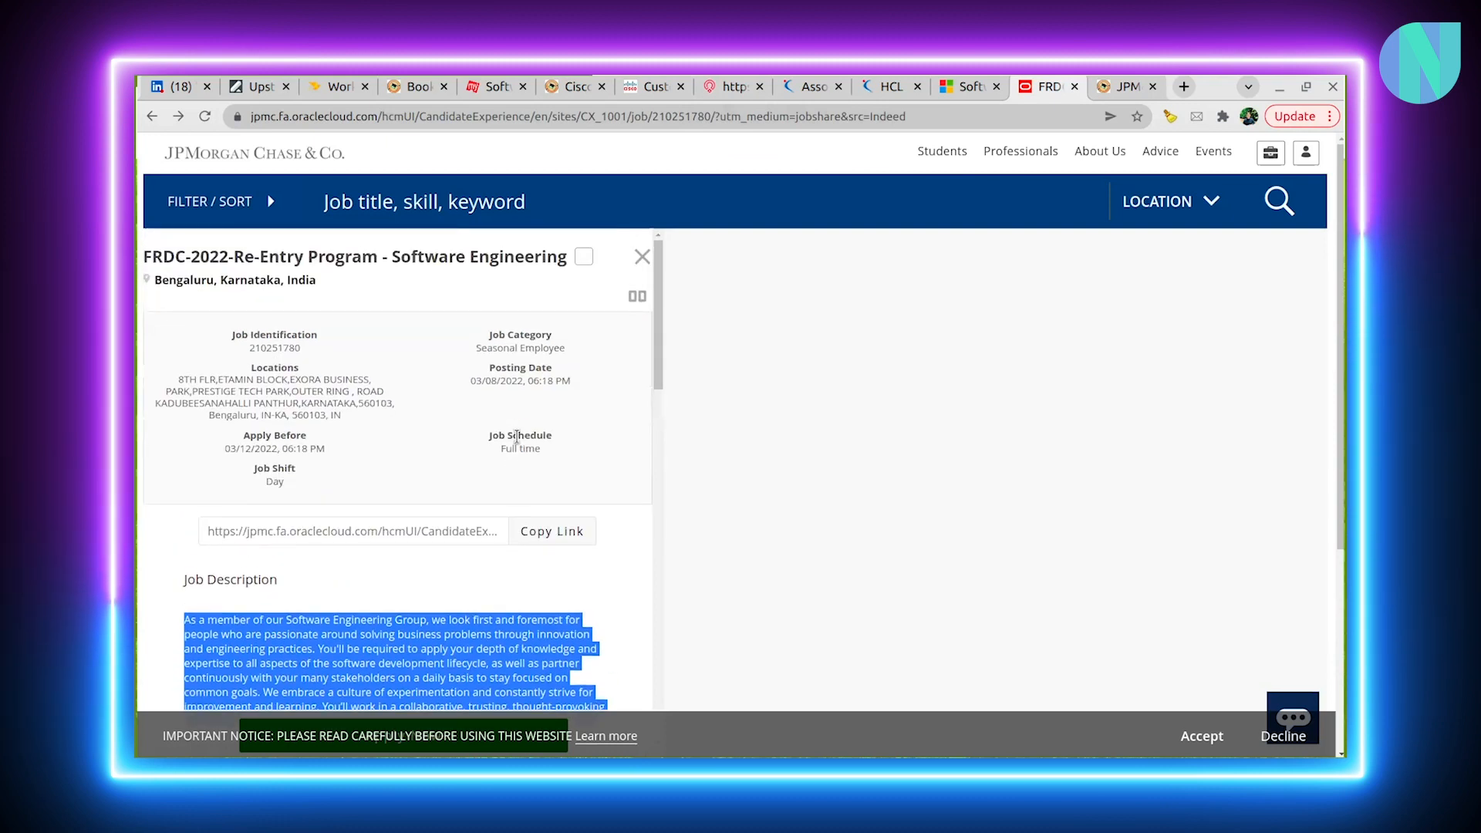
pyautogui.moveTo(791, 87)
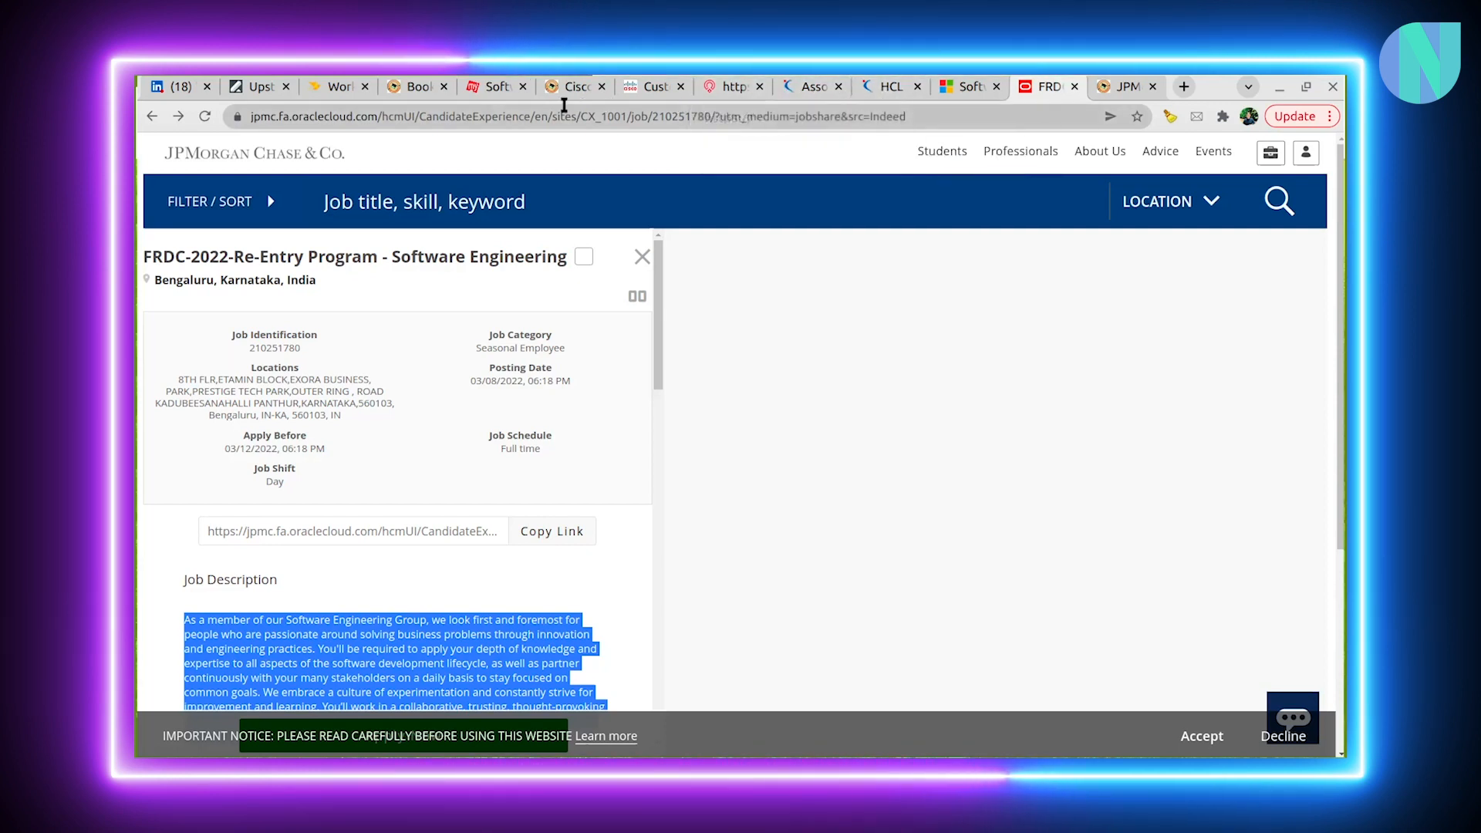
pyautogui.moveTo(566, 89)
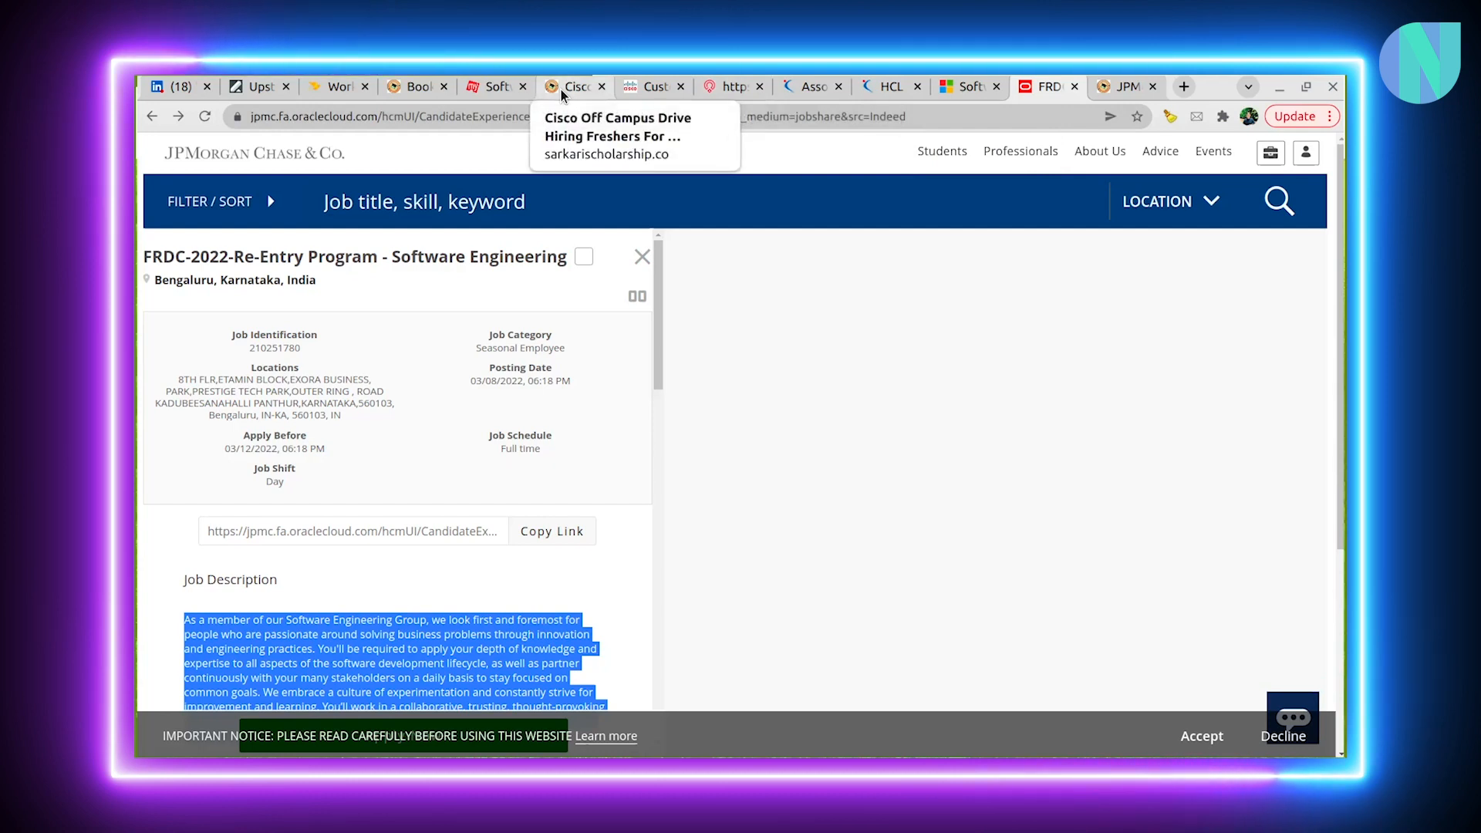
pyautogui.moveTo(765, 99)
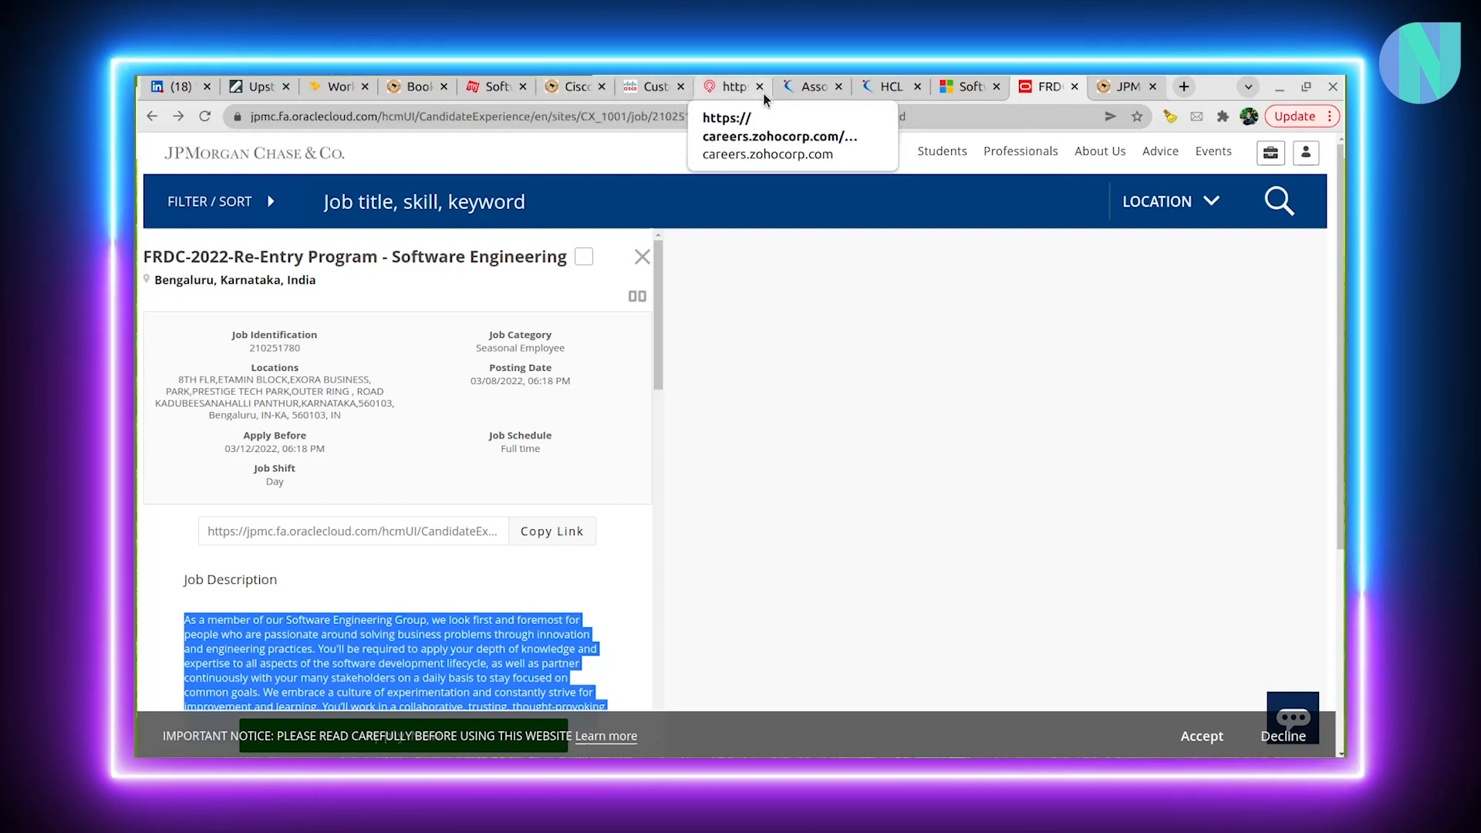
pyautogui.moveTo(891, 91)
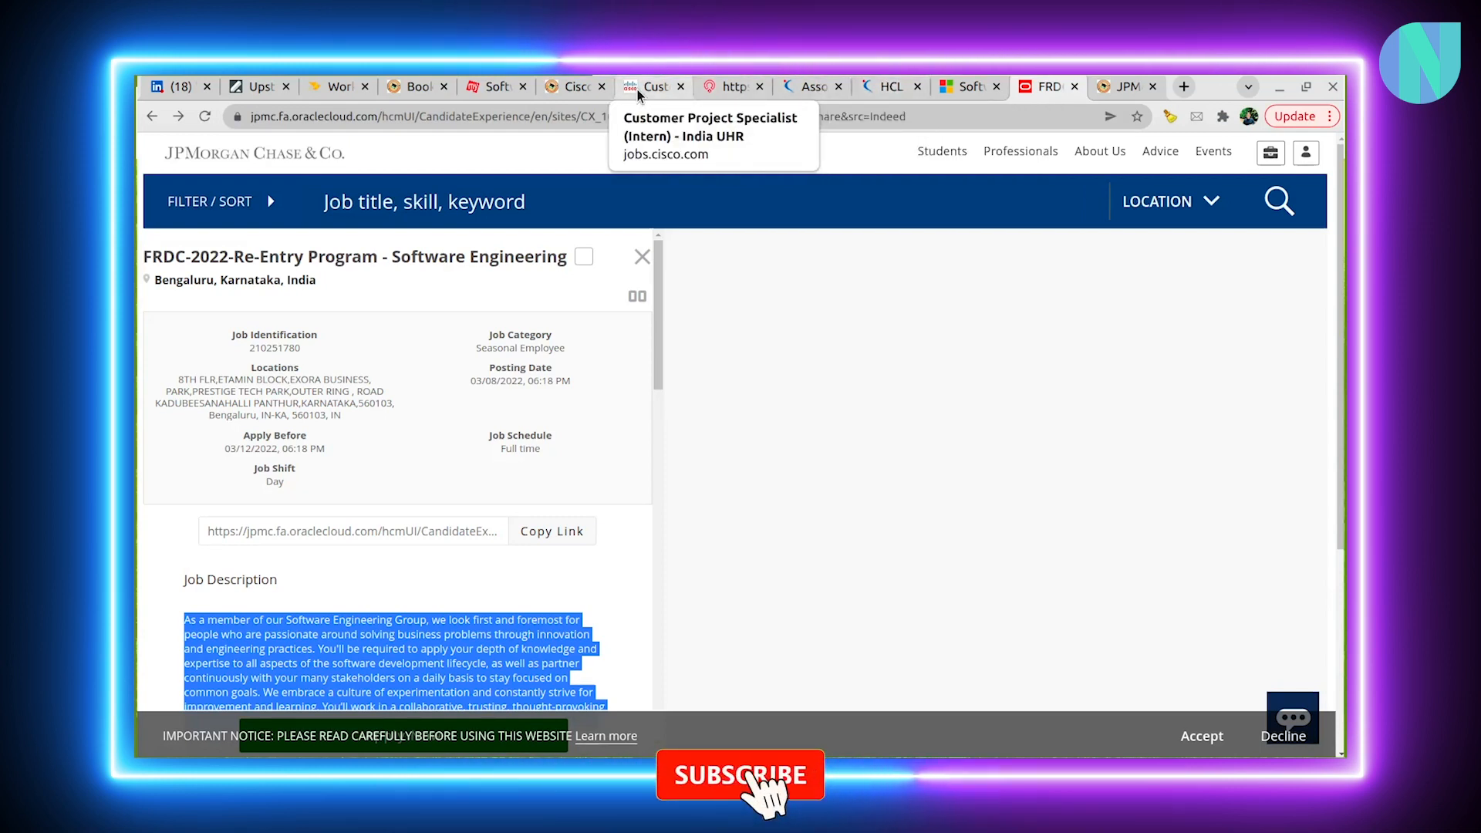
pyautogui.click(741, 775)
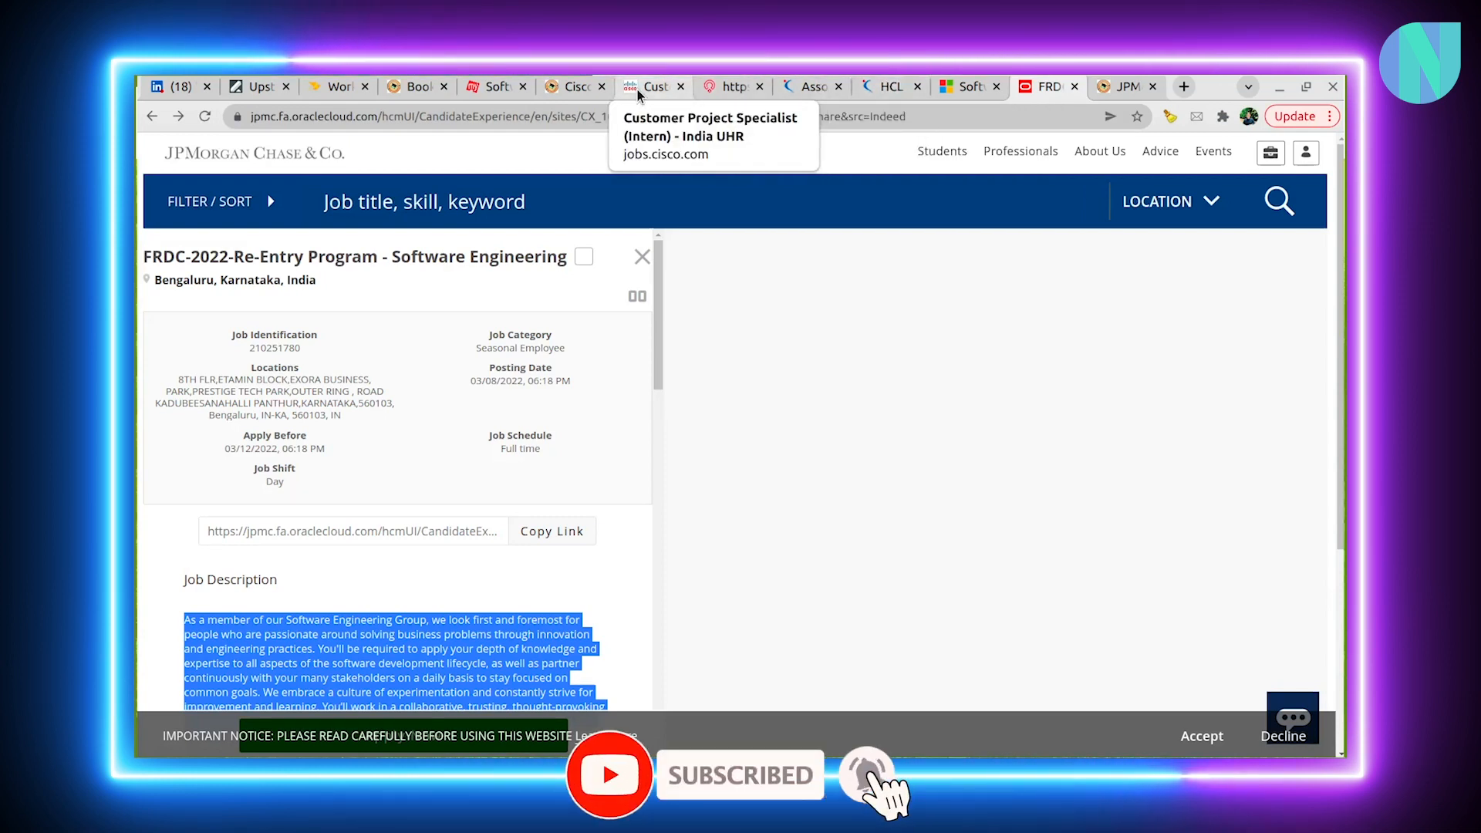